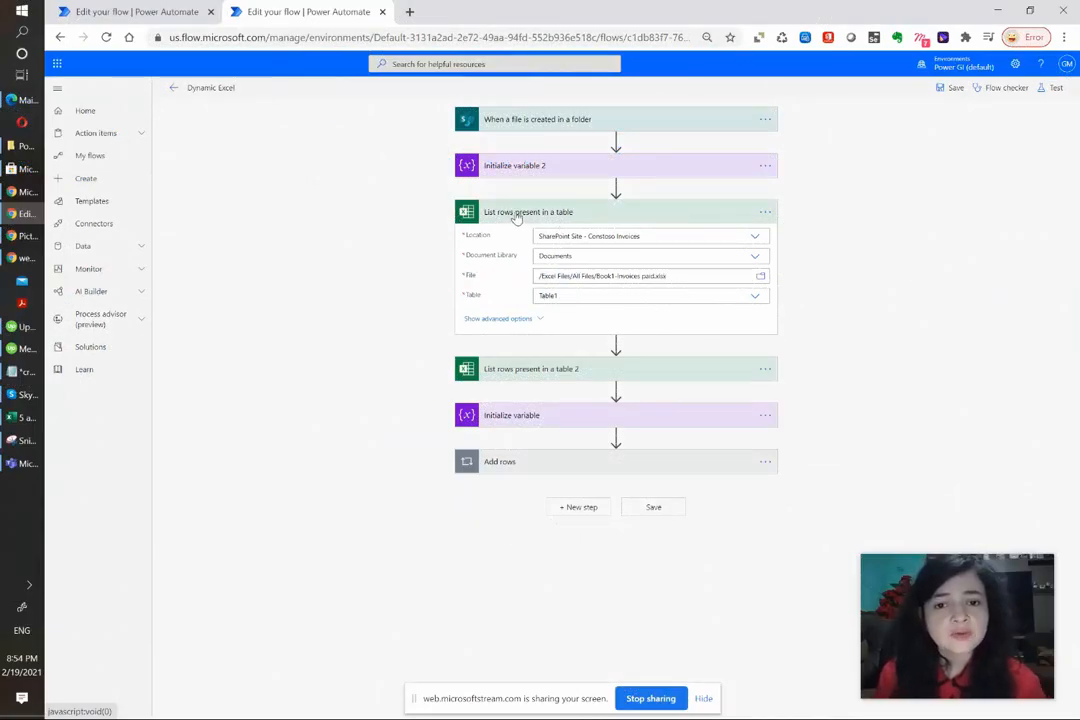
{"action": "mouse_move", "coordinate": [590, 222]}
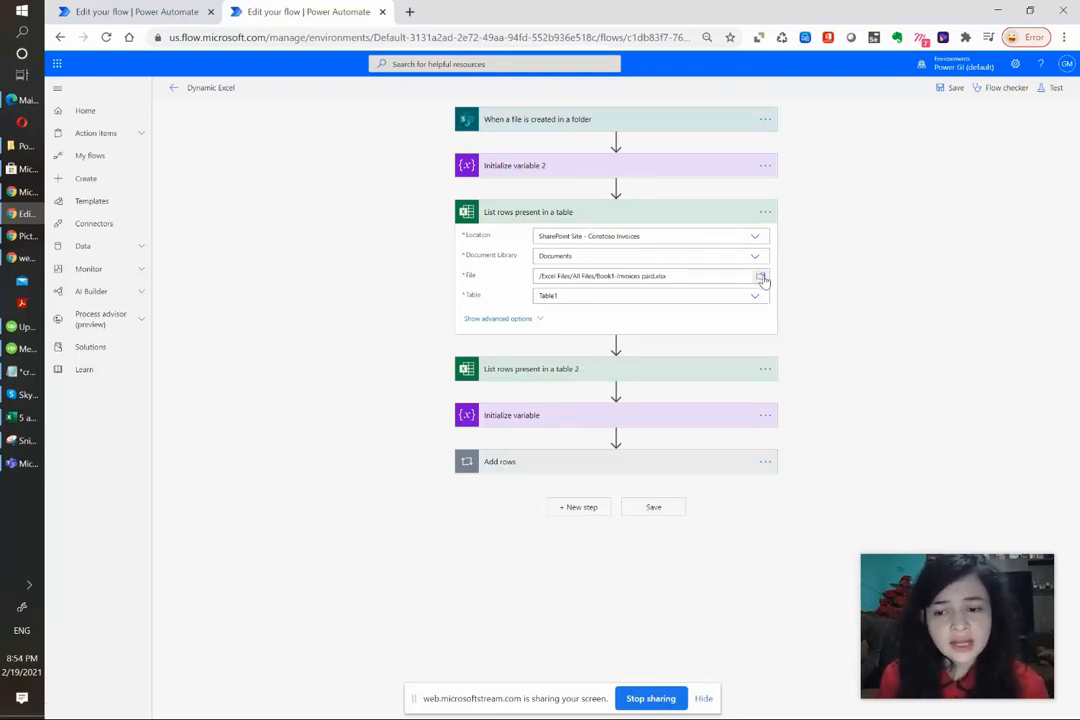
Show the failed run's steps with the invalid 'Book1-Invoices paid.xlsx' path error visible.
{"action": "left_click", "coordinate": [760, 276]}
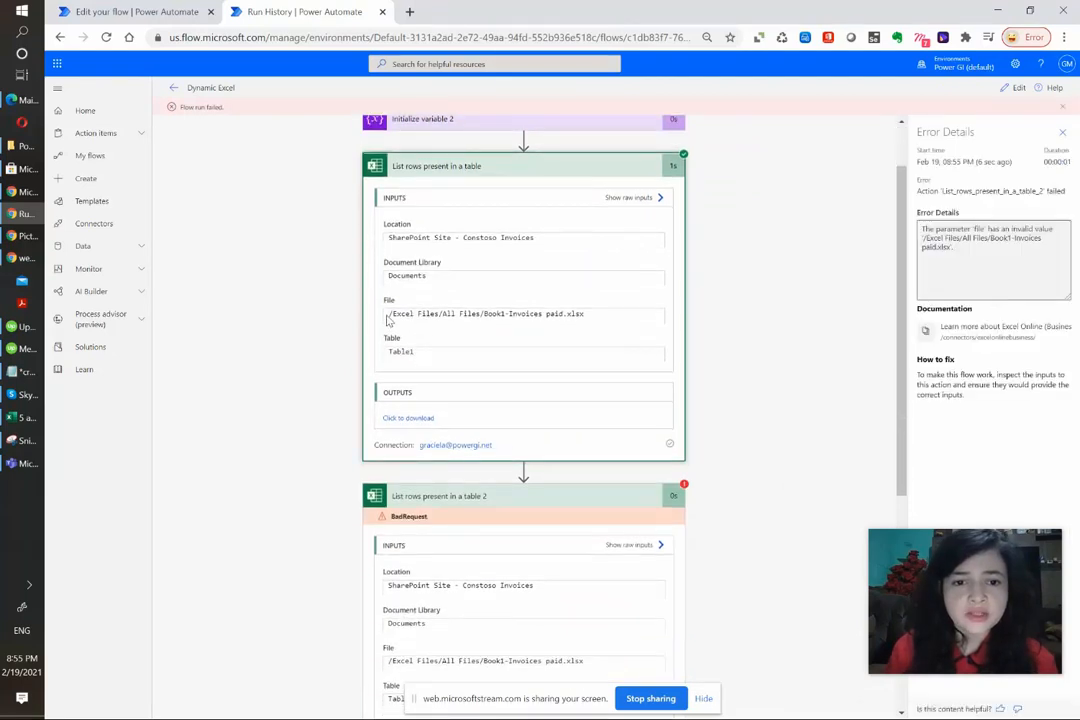
{"action": "scroll", "scroll_direction": "down", "scroll_amount": 3}
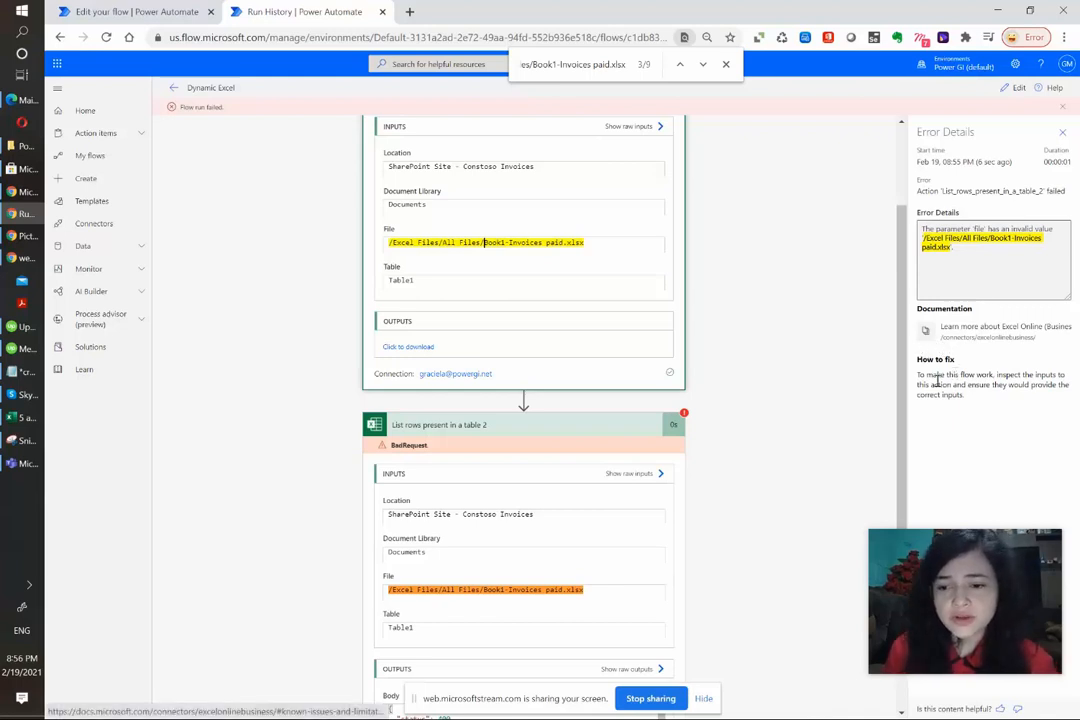
{"action": "mouse_move", "coordinate": [820, 400]}
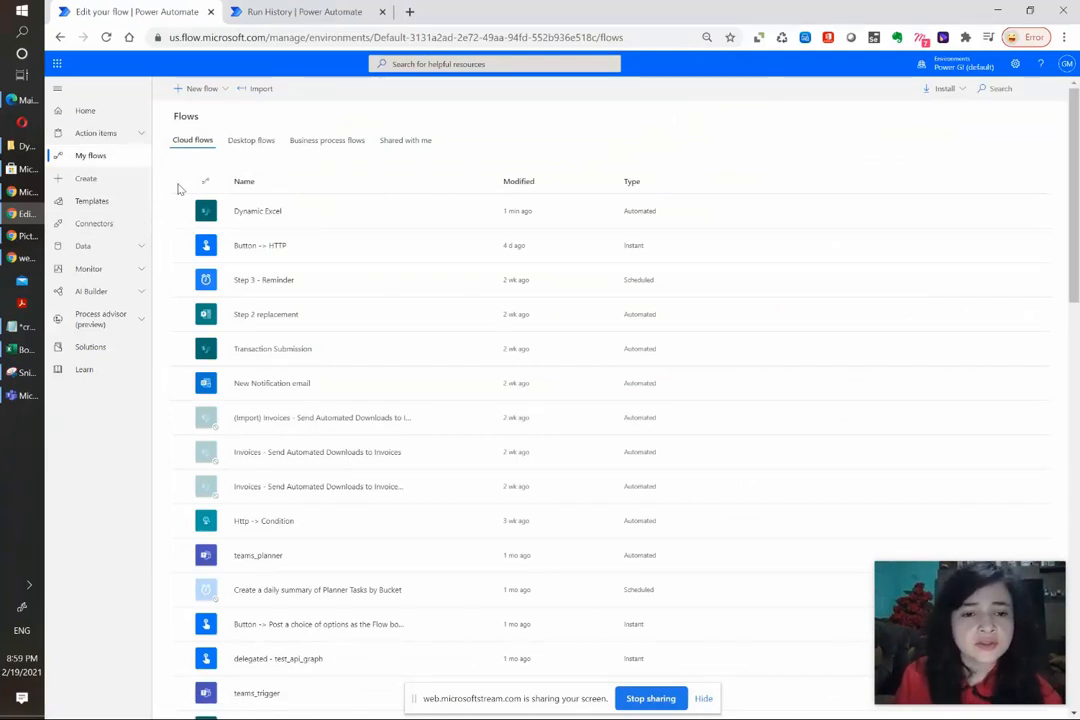
{"action": "mouse_move", "coordinate": [164, 236]}
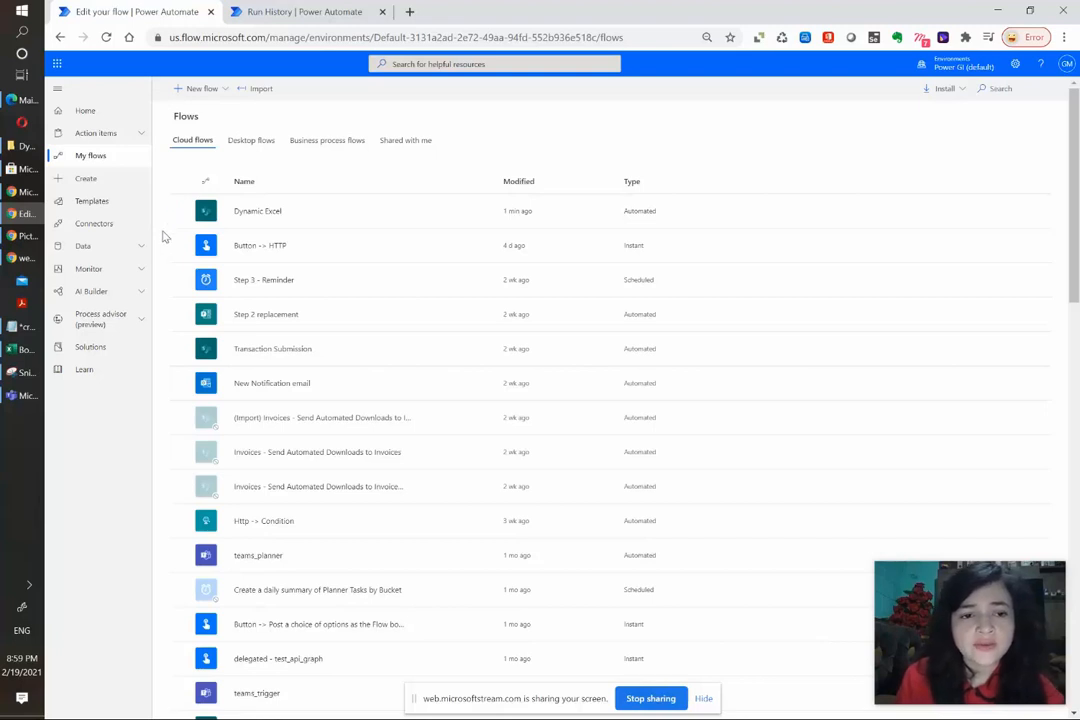
{"action": "mouse_move", "coordinate": [200, 122]}
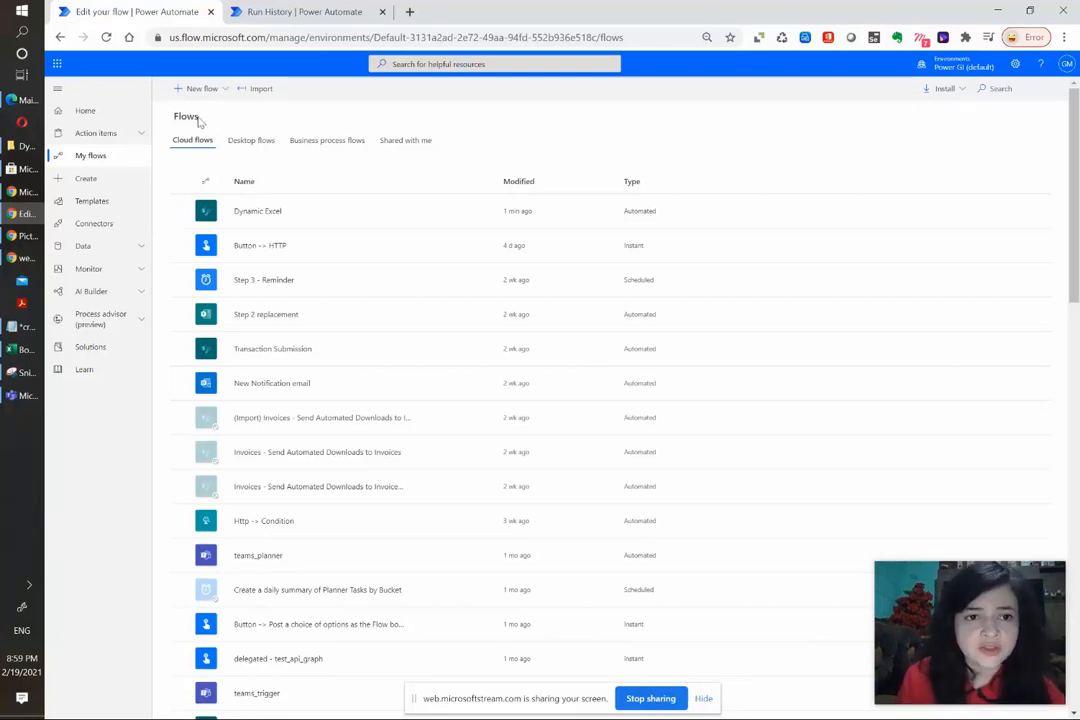
Create an automated cloud flow triggered by 'When a file is created in a folder' (SharePoint).
{"action": "left_click", "coordinate": [200, 88]}
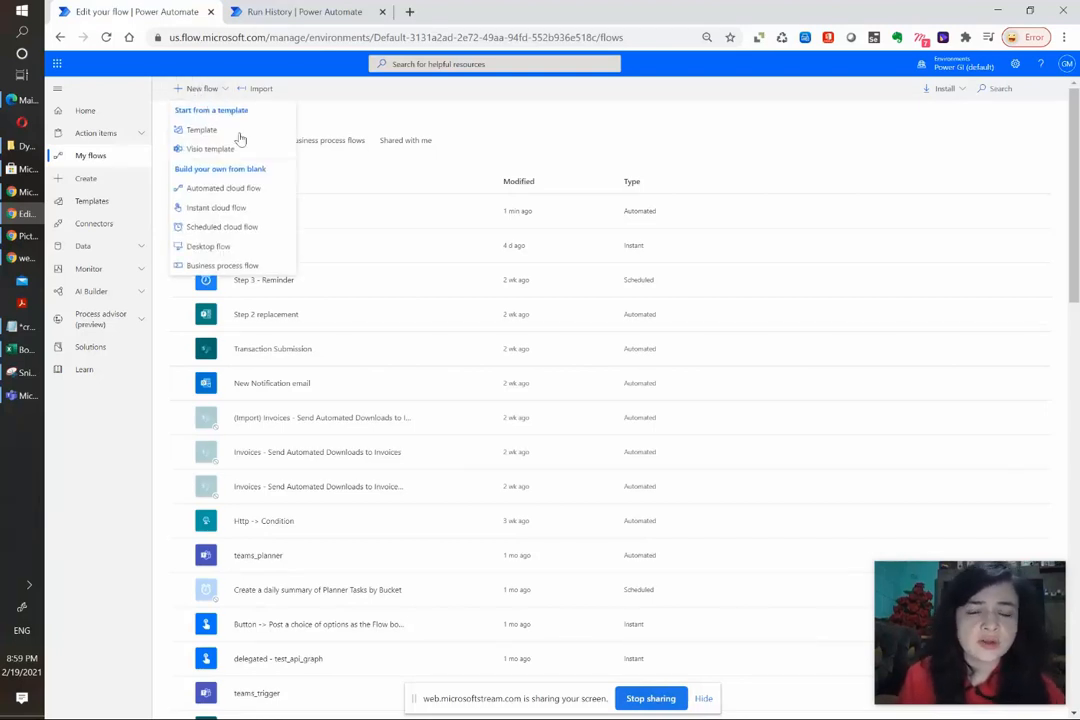
{"action": "left_click", "coordinate": [224, 188]}
{"action": "type", "text": "Dynamic Folder Excel"}
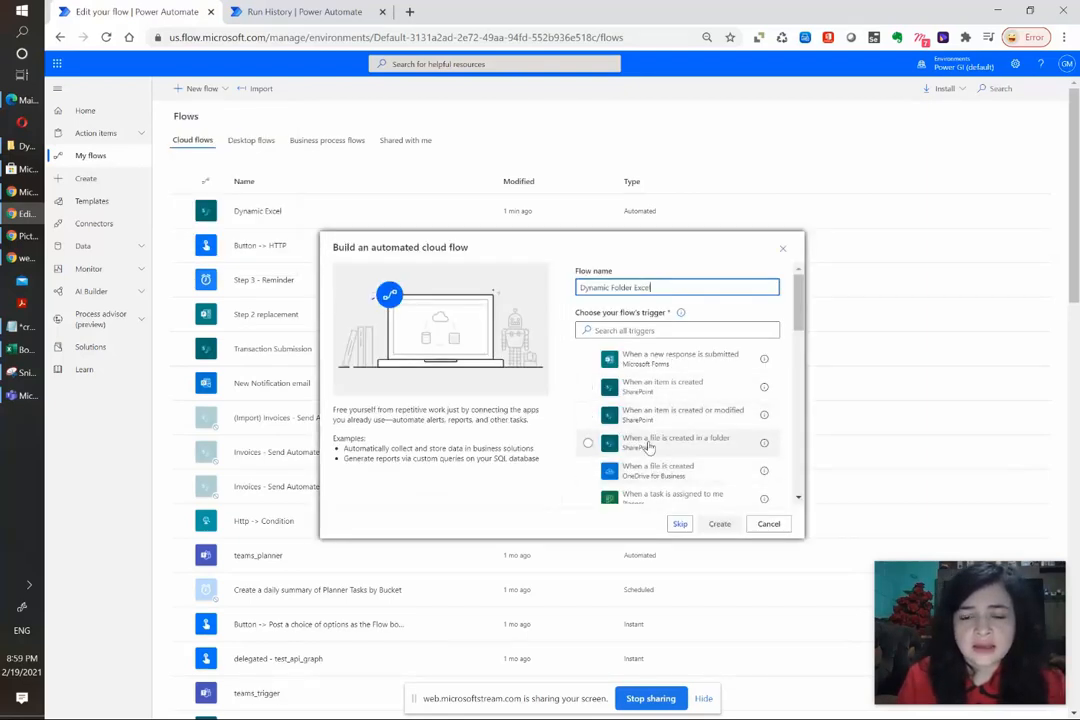
{"action": "left_click", "coordinate": [588, 444]}
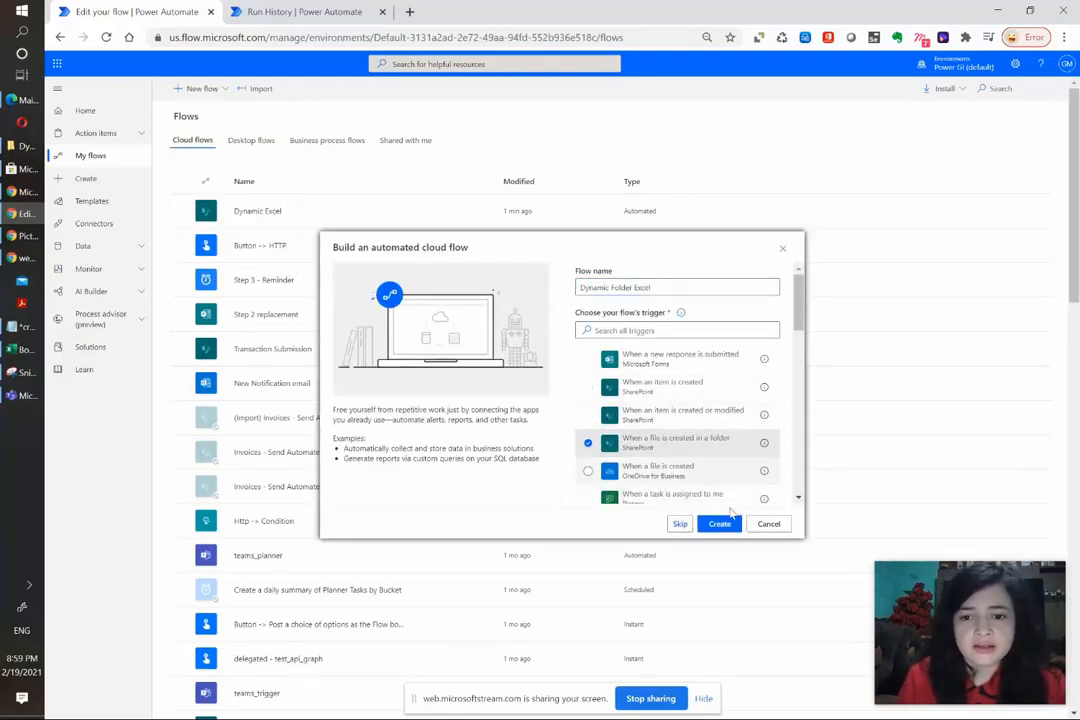
{"action": "left_click", "coordinate": [720, 524]}
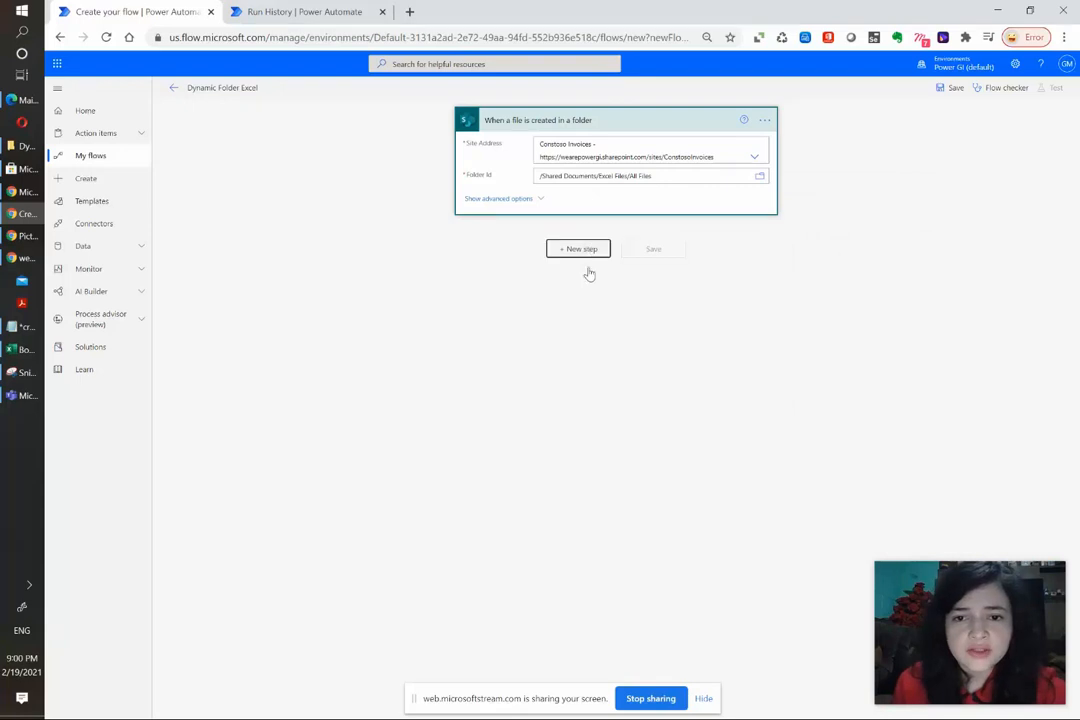
Add a new step after the file-created trigger to choose an Excel Online action.
{"action": "left_click", "coordinate": [578, 248]}
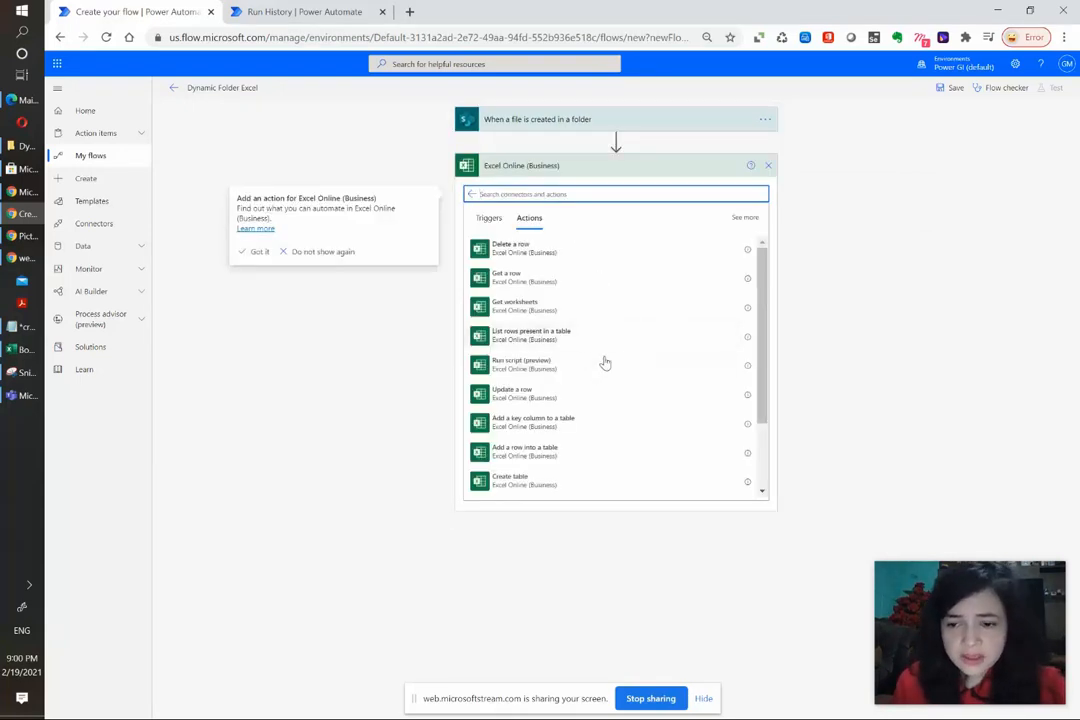
{"action": "mouse_move", "coordinate": [540, 336]}
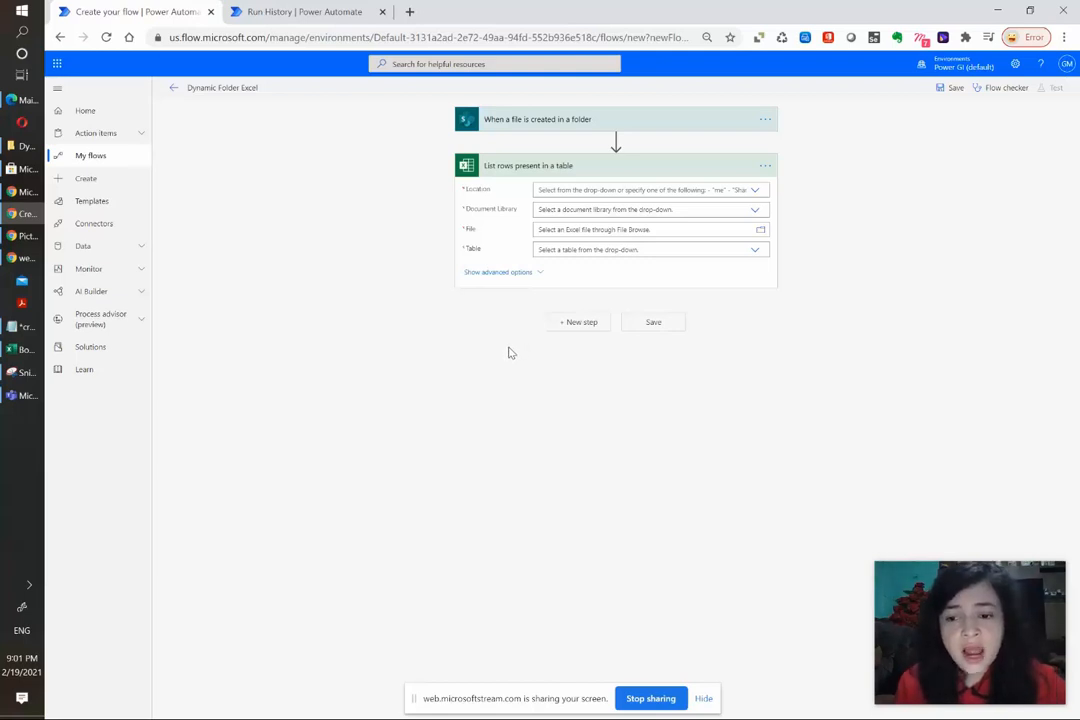
{"action": "mouse_move", "coordinate": [516, 356]}
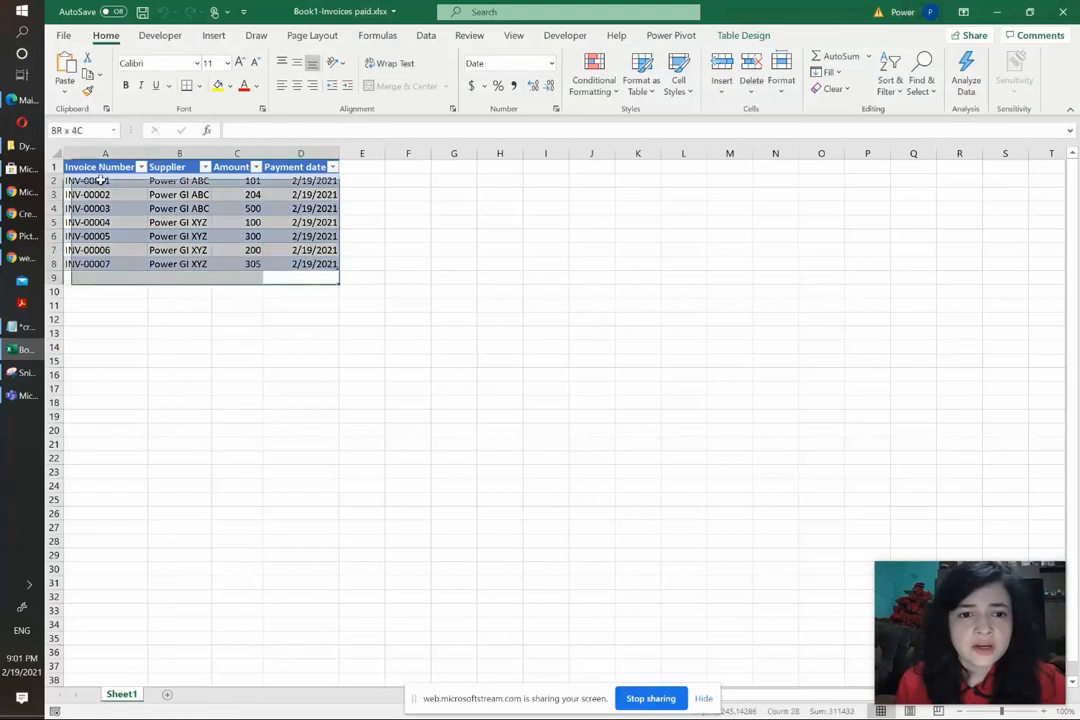
{"action": "left_click", "coordinate": [104, 180]}
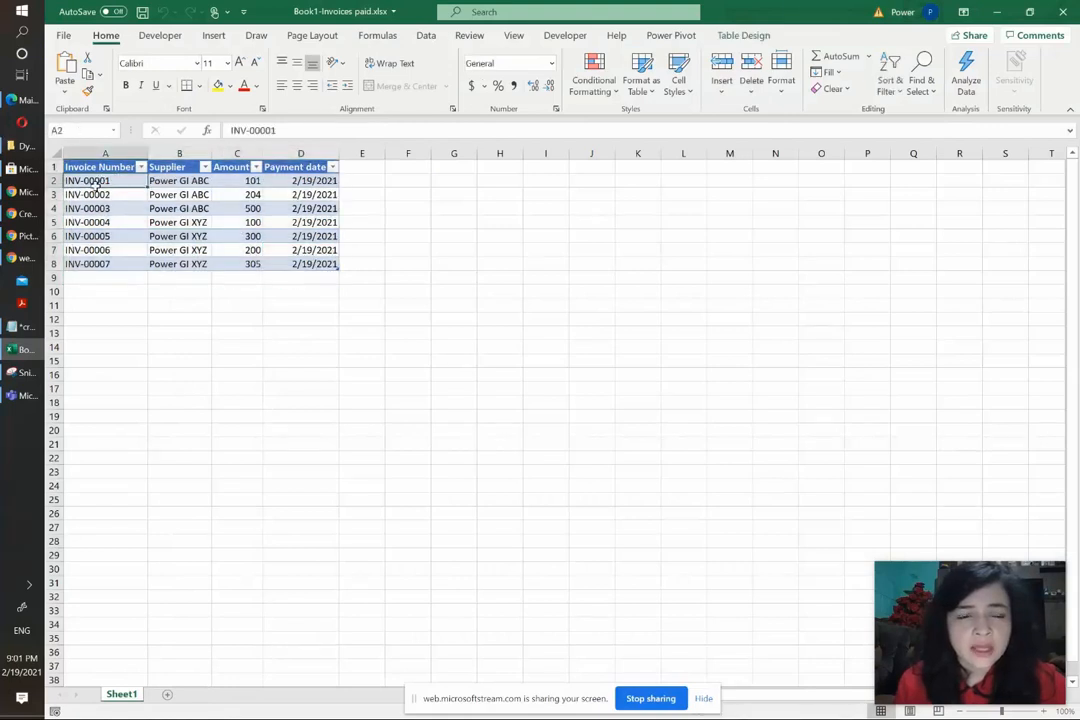
{"action": "left_click", "coordinate": [314, 236]}
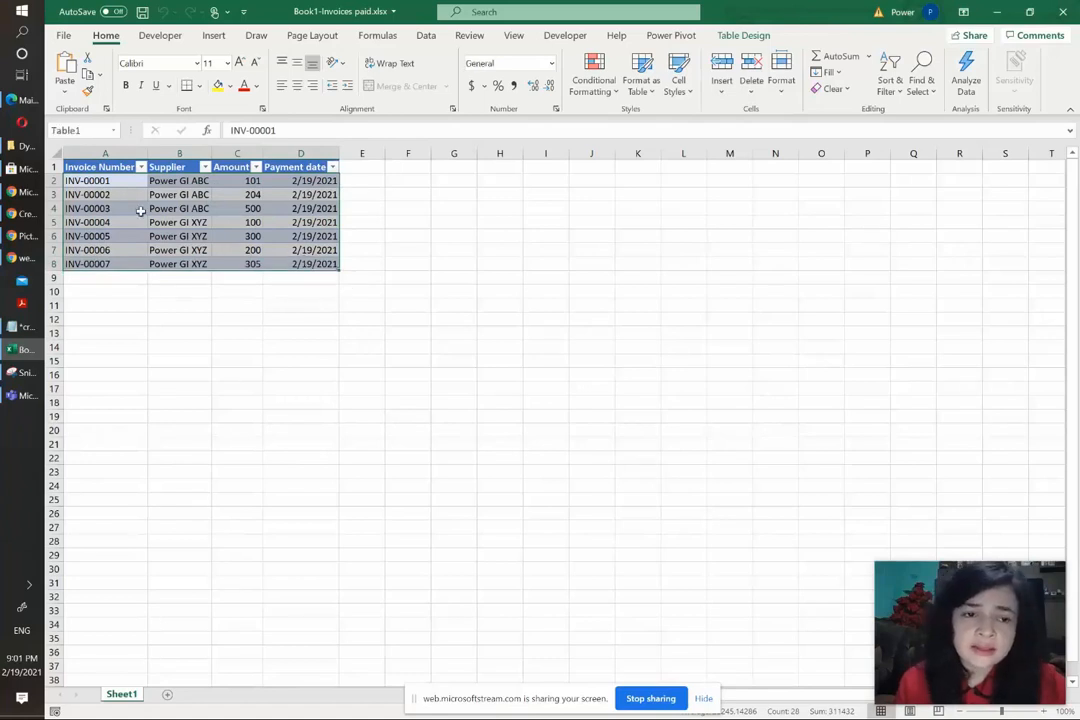
{"action": "left_click", "coordinate": [88, 180]}
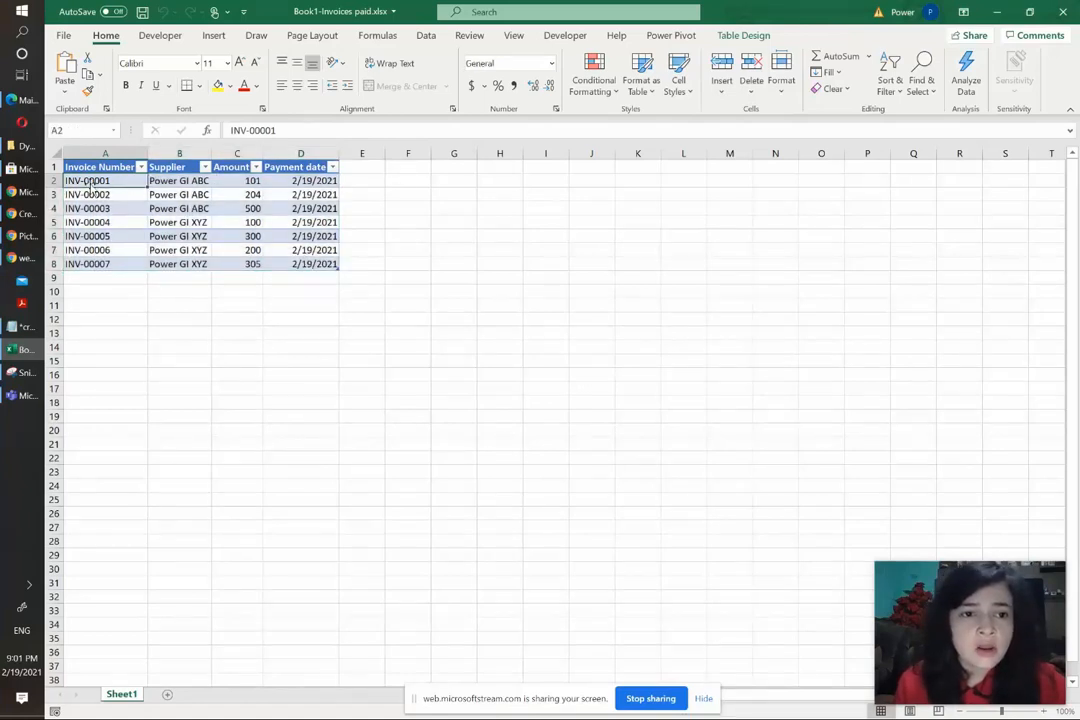
{"action": "left_click_drag", "start_coordinate": [88, 180], "coordinate": [314, 264]}
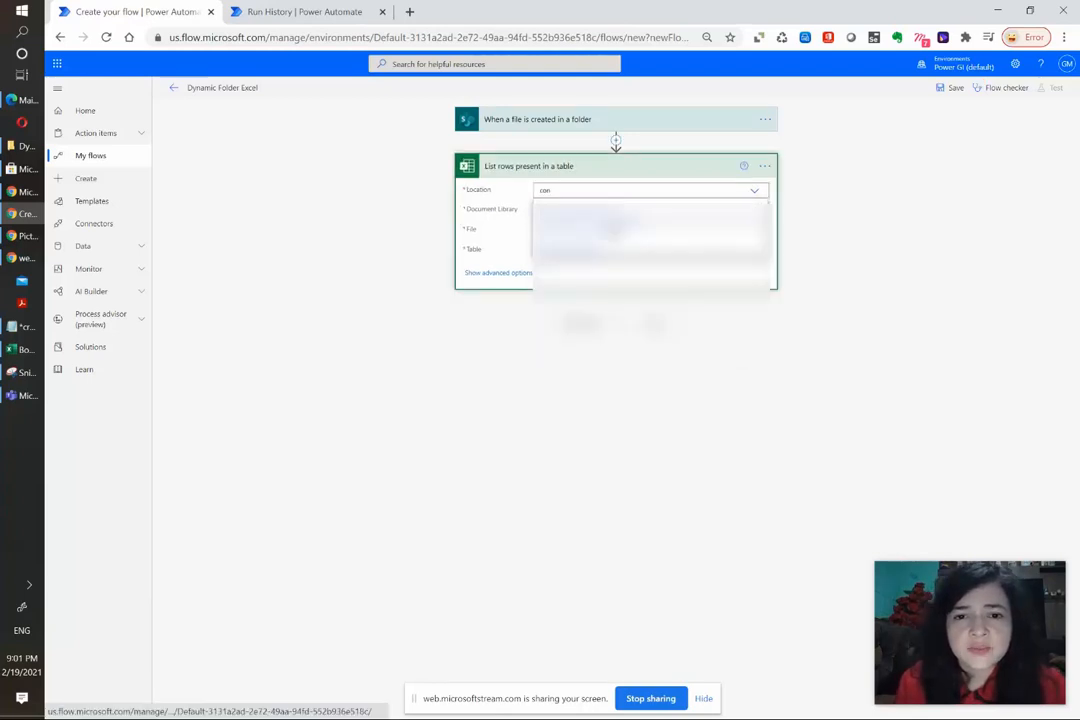
Set the site and Documents library, use x-ms-file-id as File, and start a Table expression.
{"action": "left_click", "coordinate": [648, 190]}
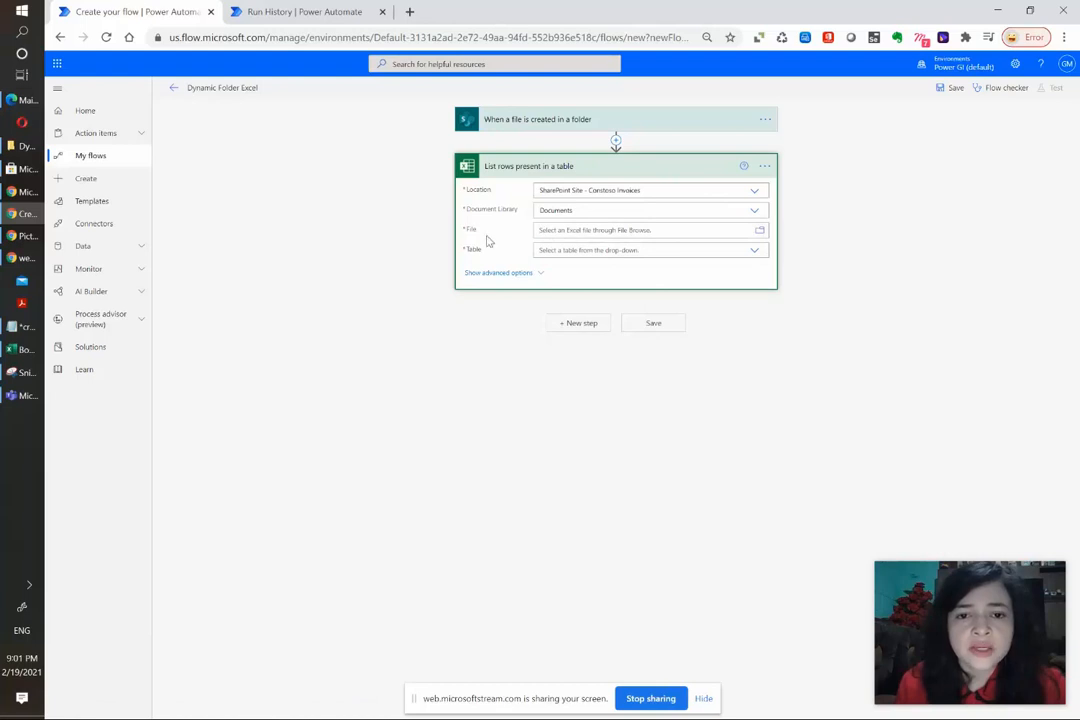
{"action": "left_click", "coordinate": [644, 230]}
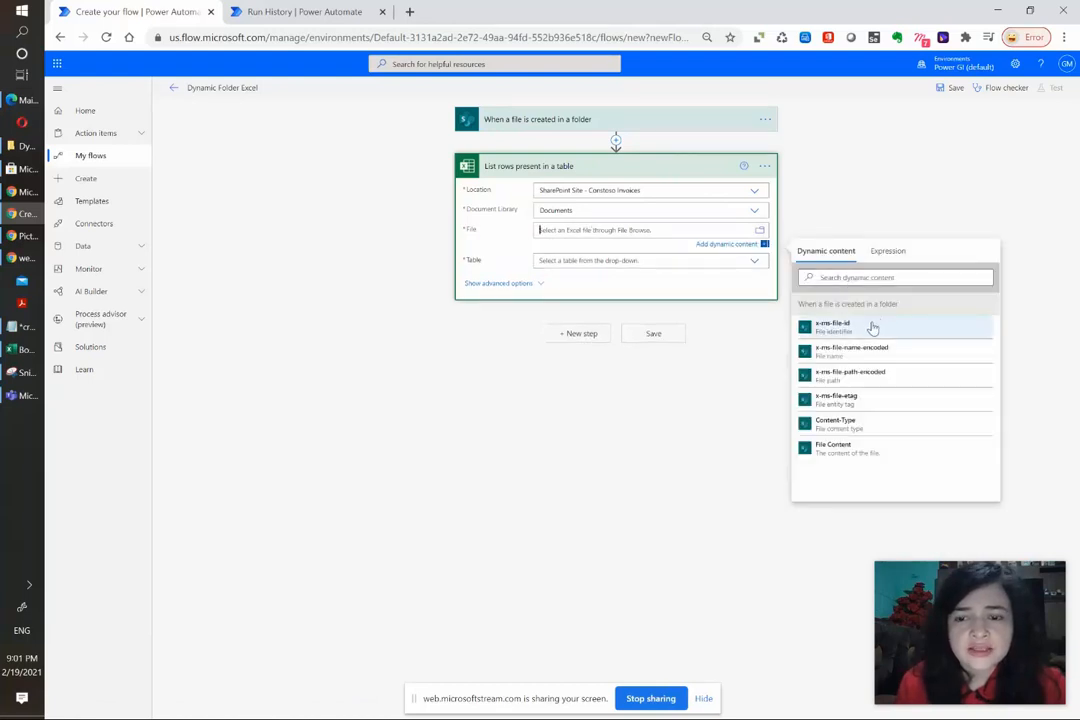
{"action": "mouse_move", "coordinate": [830, 300]}
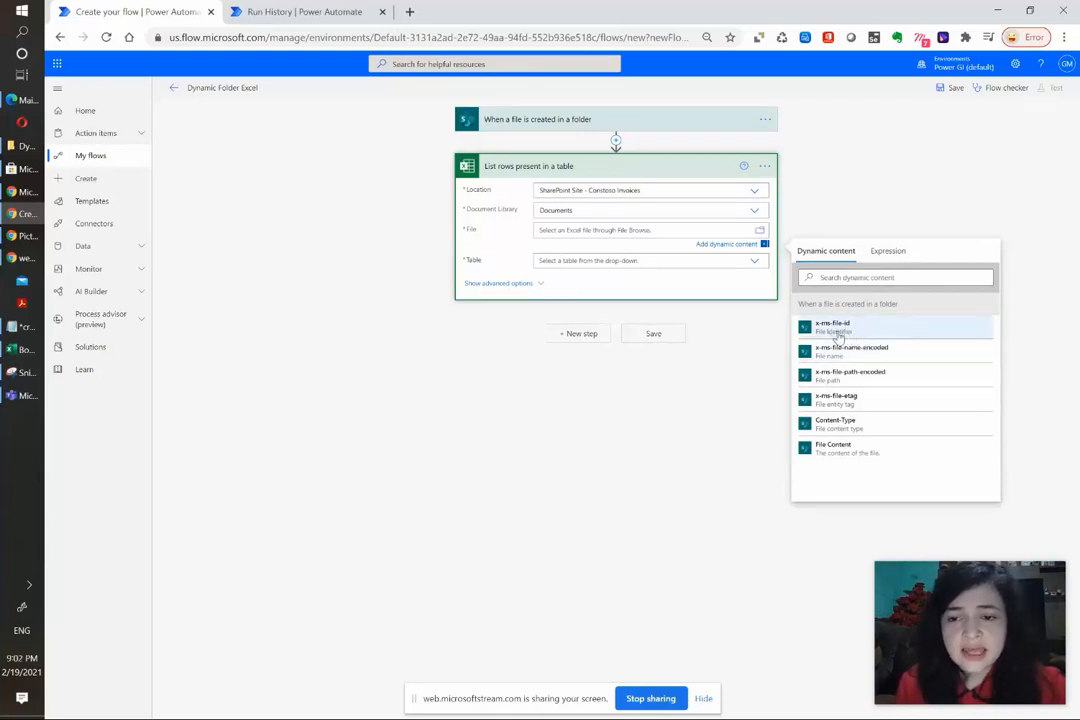
{"action": "mouse_move", "coordinate": [836, 330]}
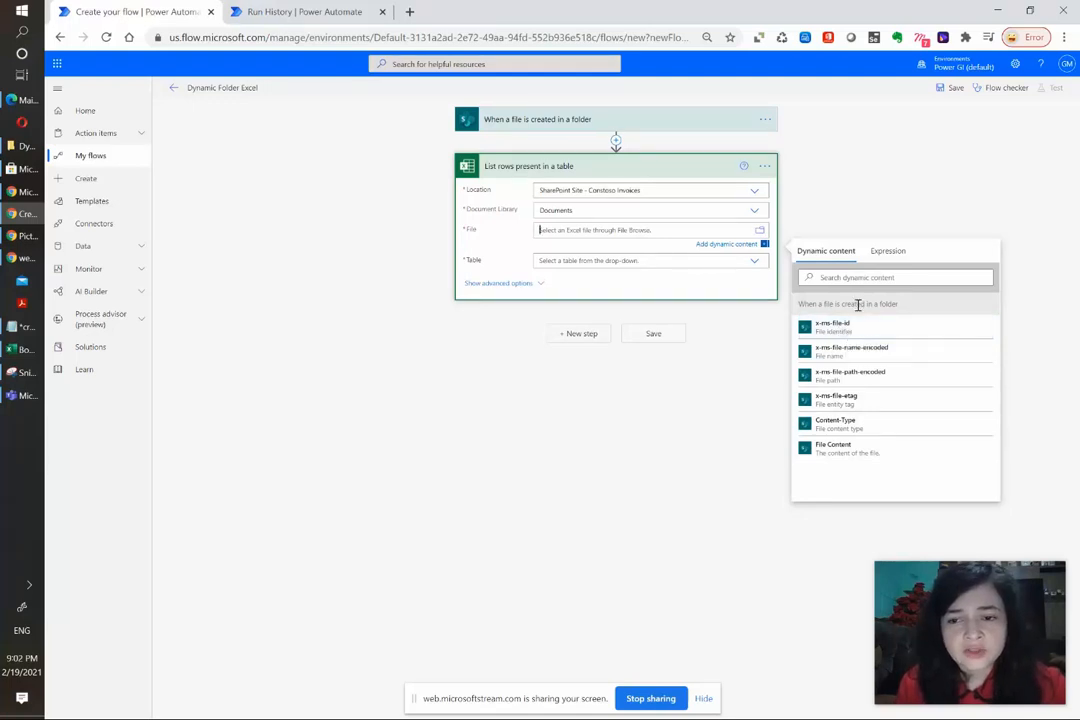
{"action": "mouse_move", "coordinate": [864, 340]}
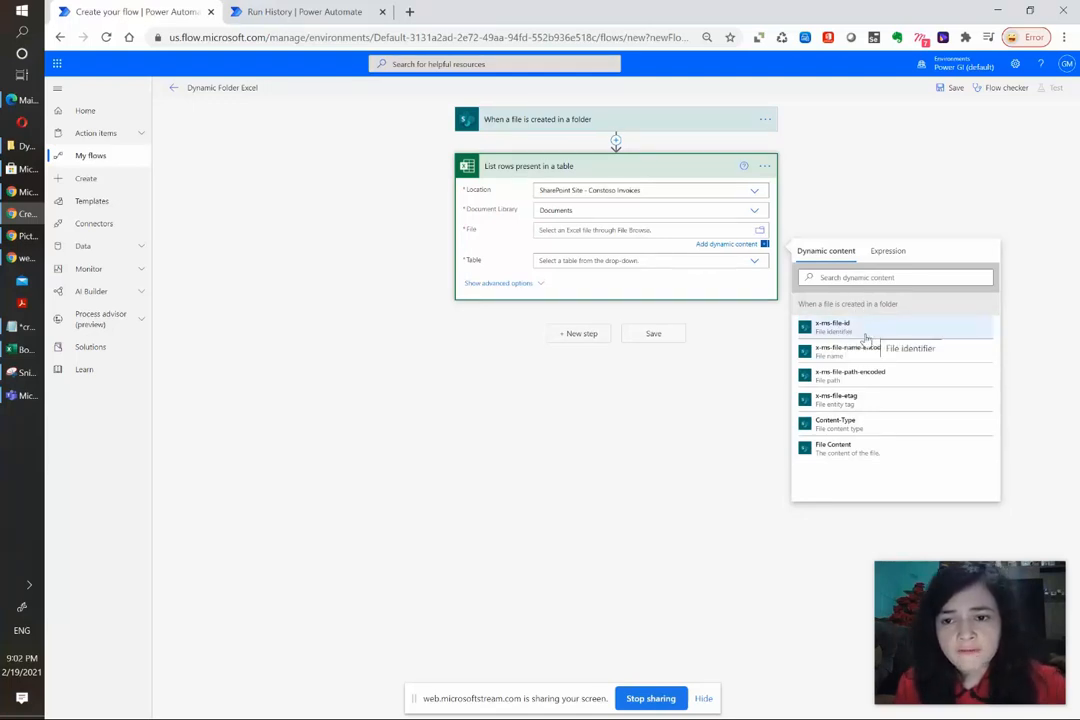
{"action": "left_click", "coordinate": [832, 326]}
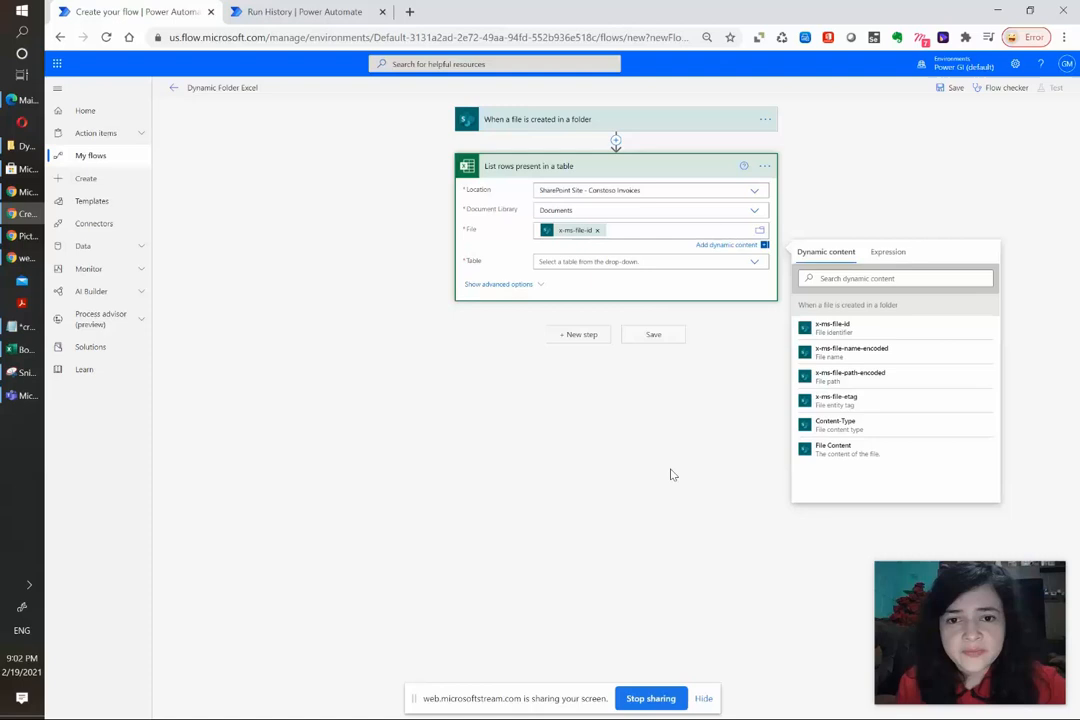
{"action": "left_click", "coordinate": [752, 252]}
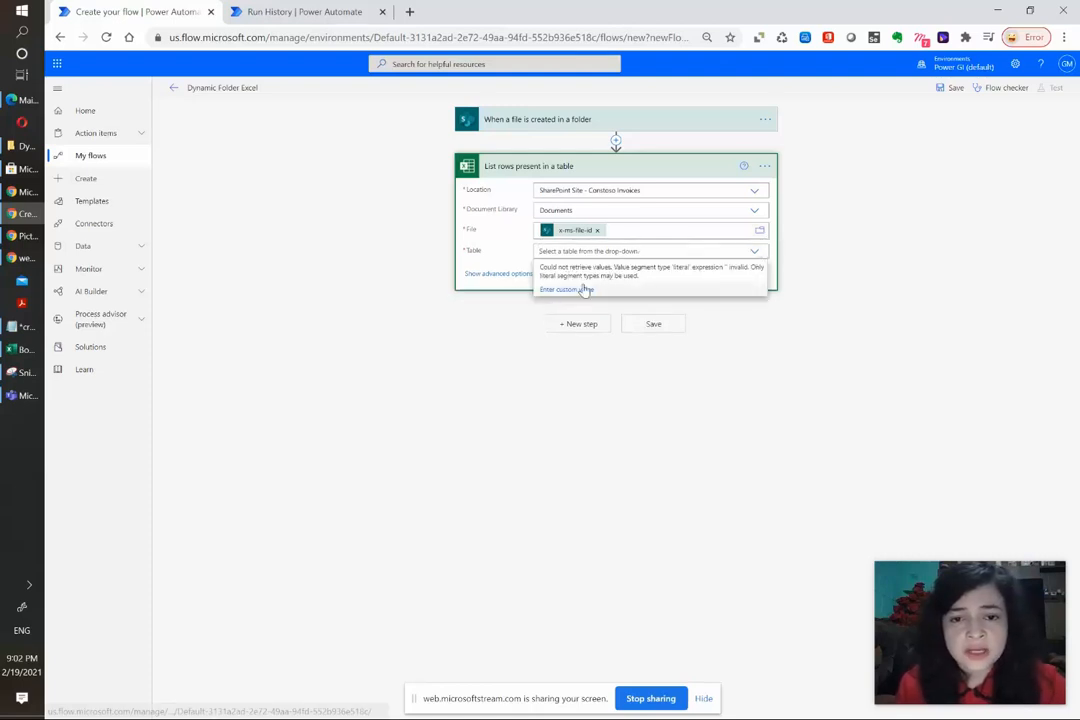
{"action": "mouse_move", "coordinate": [658, 284]}
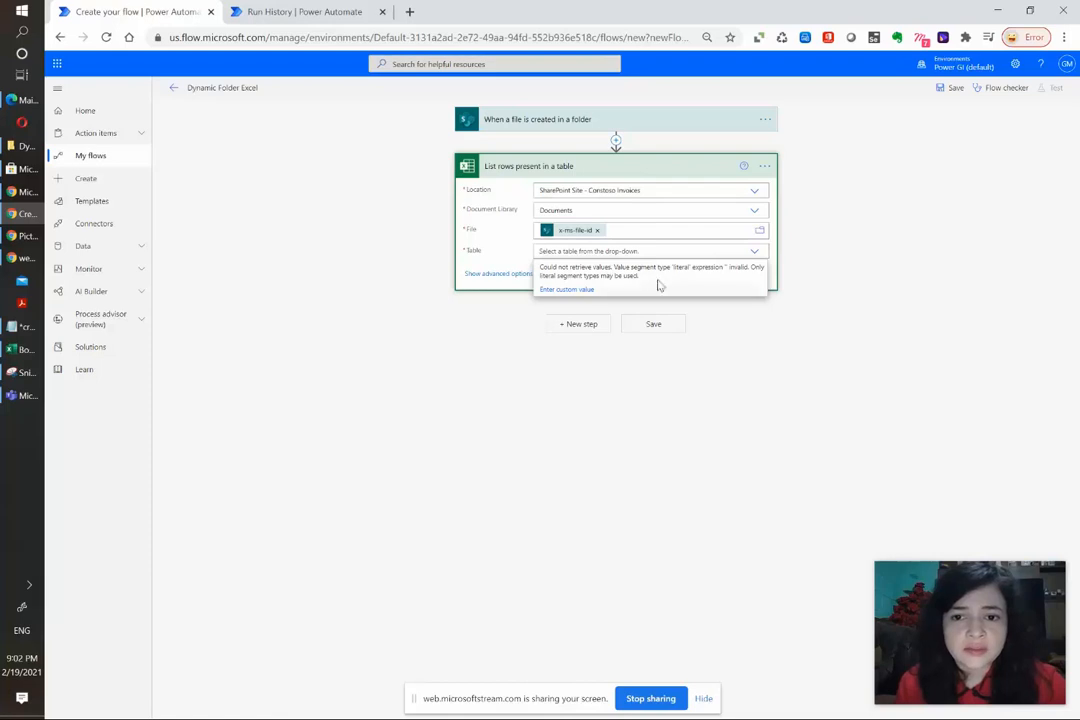
{"action": "mouse_move", "coordinate": [576, 240]}
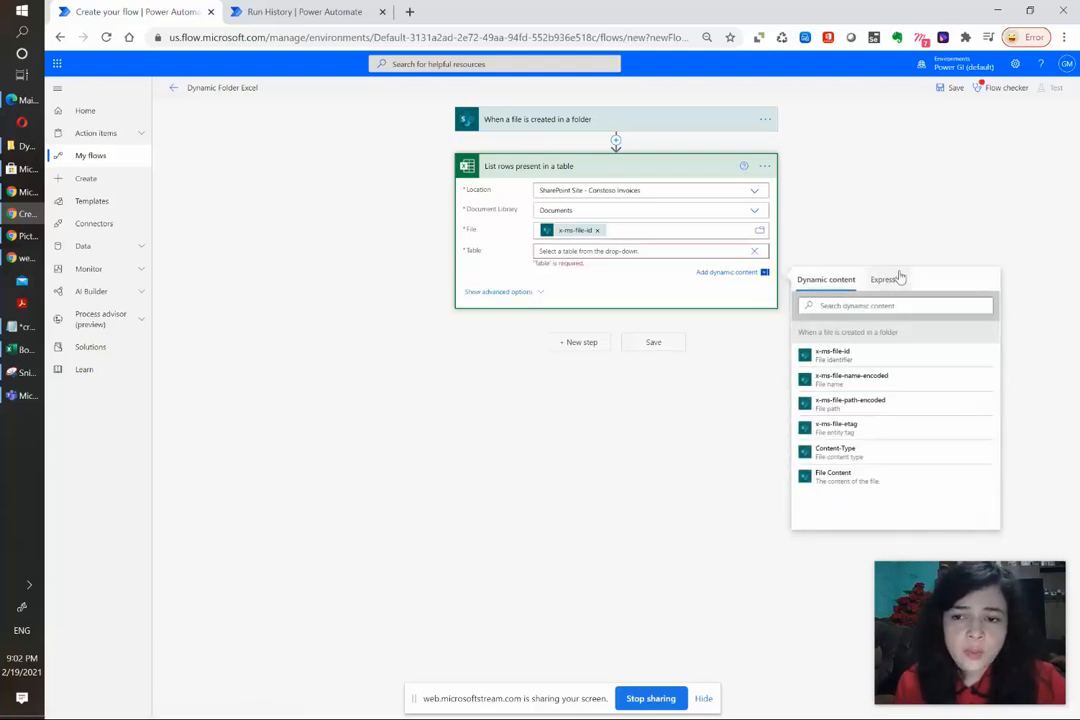
{"action": "left_click", "coordinate": [888, 280]}
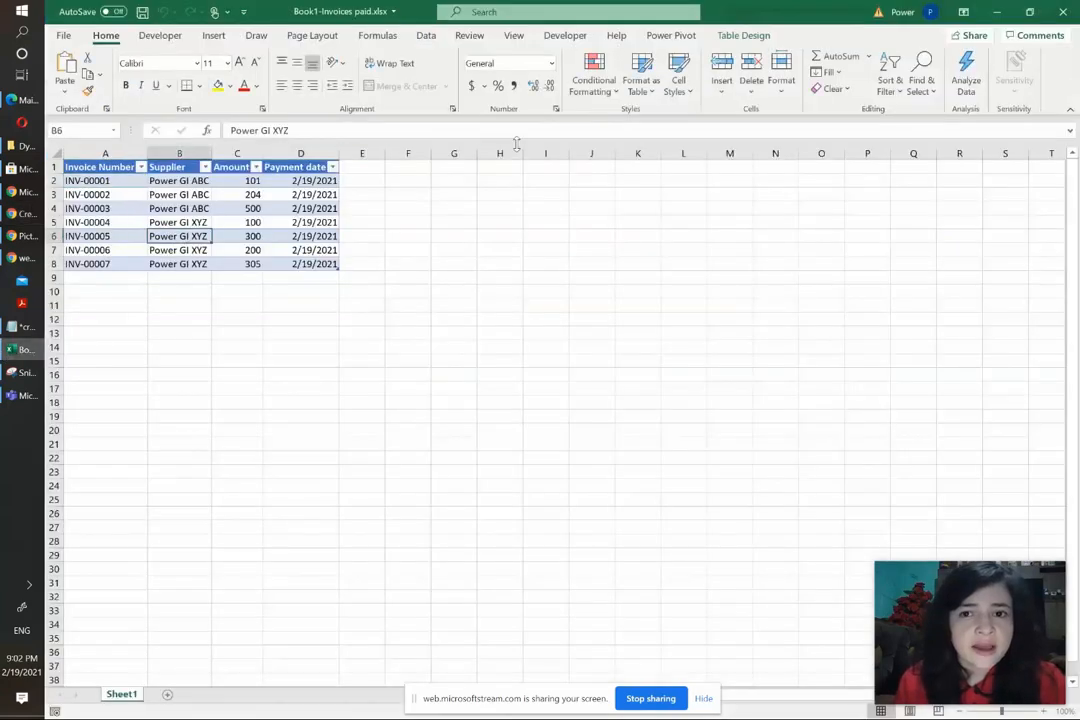
In Table Design, set the invoice table's name to Table_Details and verify it.
{"action": "left_click", "coordinate": [744, 36]}
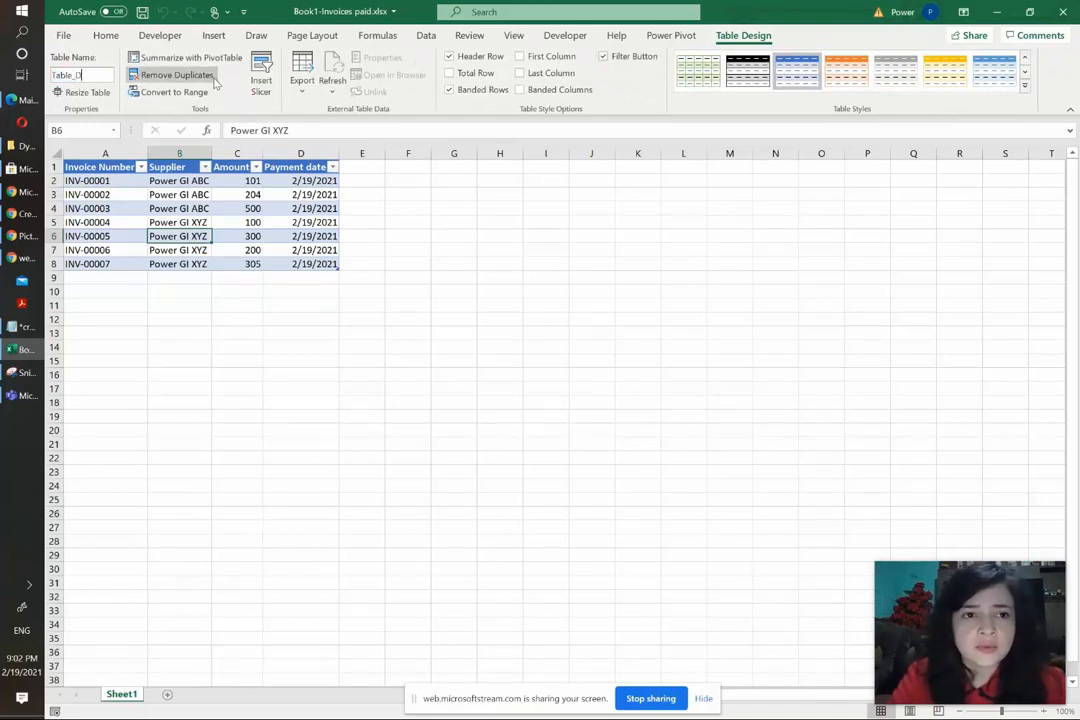
{"action": "left_click", "coordinate": [236, 194]}
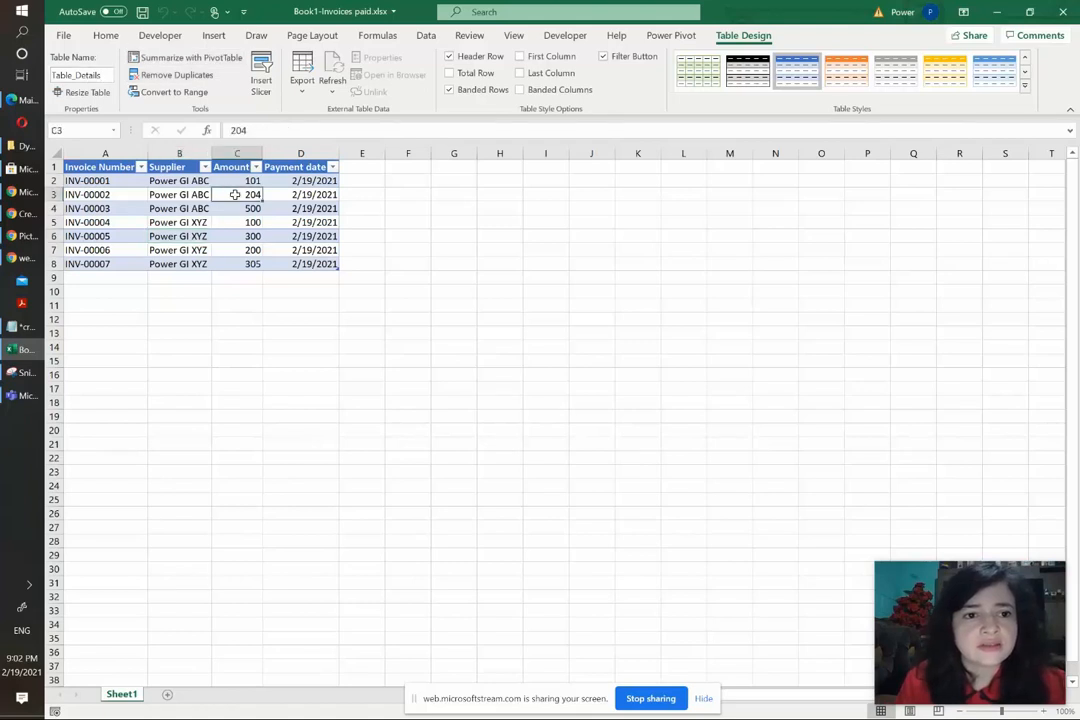
{"action": "left_click", "coordinate": [78, 74]}
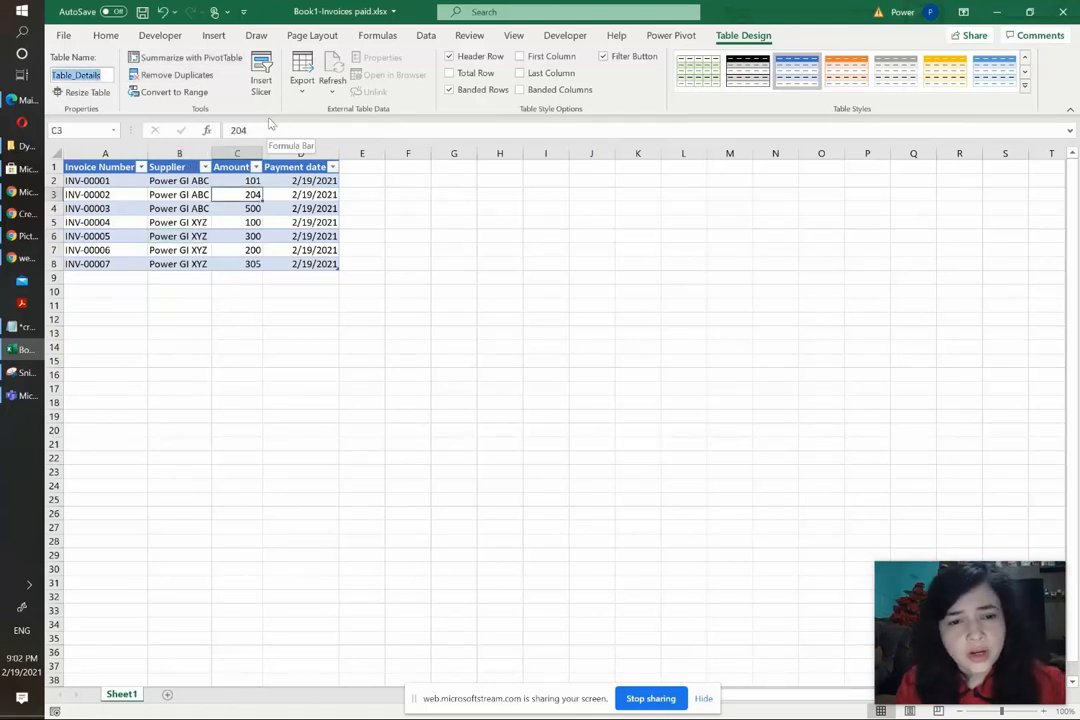
{"action": "left_click", "coordinate": [300, 194]}
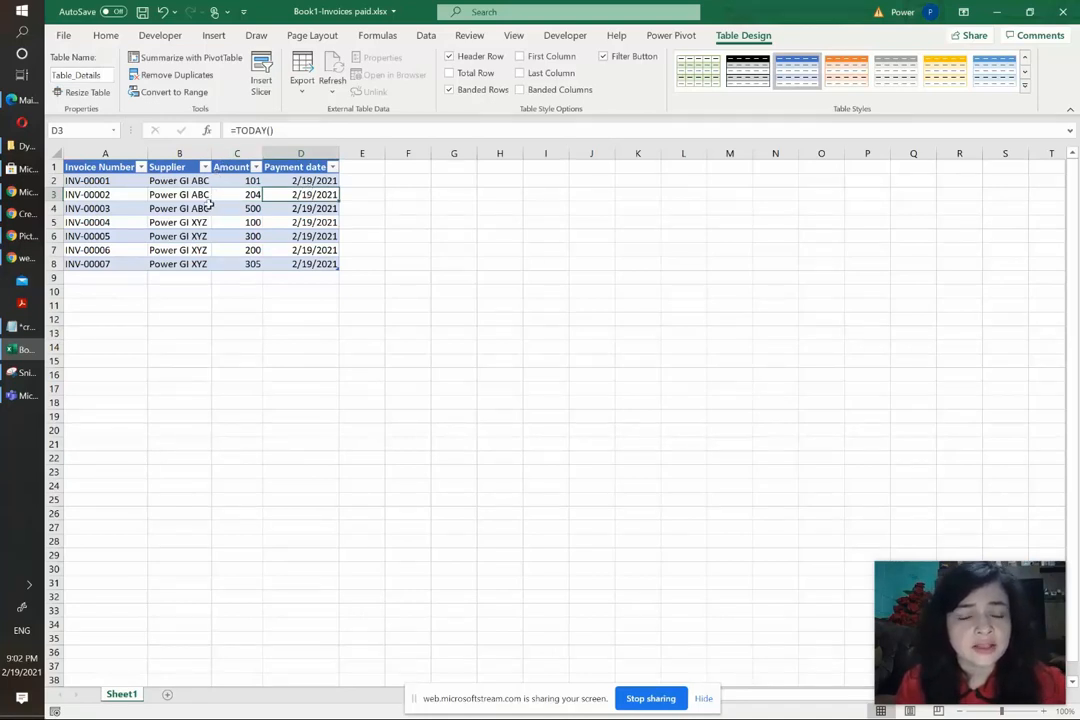
{"action": "left_click", "coordinate": [180, 194]}
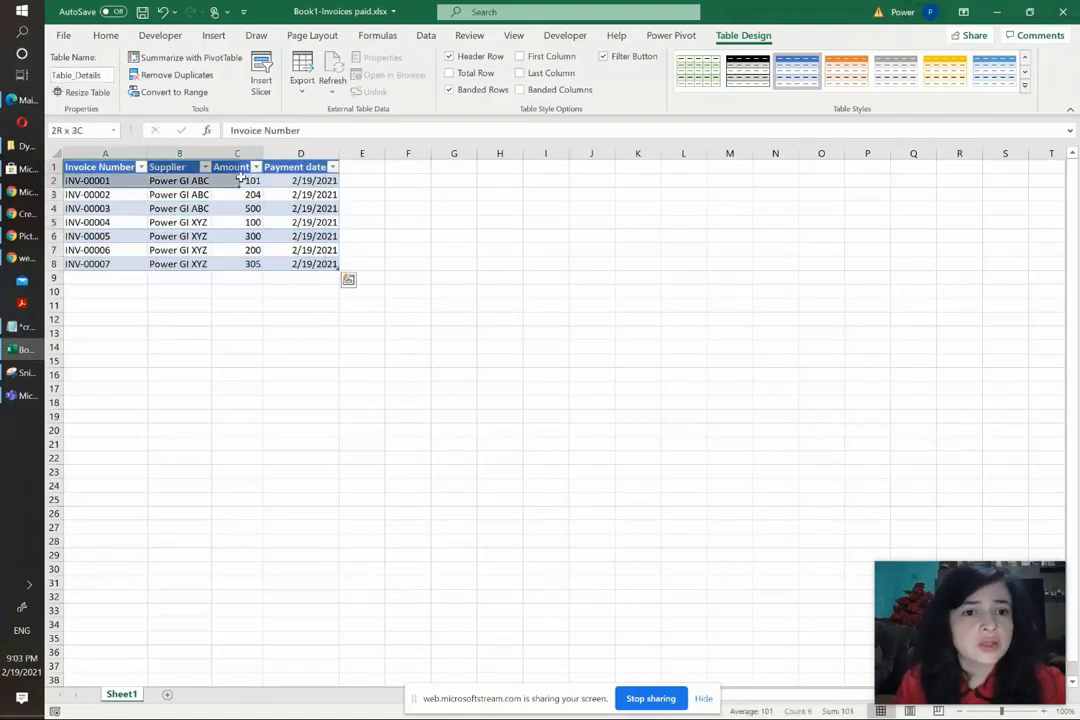
{"action": "left_click", "coordinate": [104, 208]}
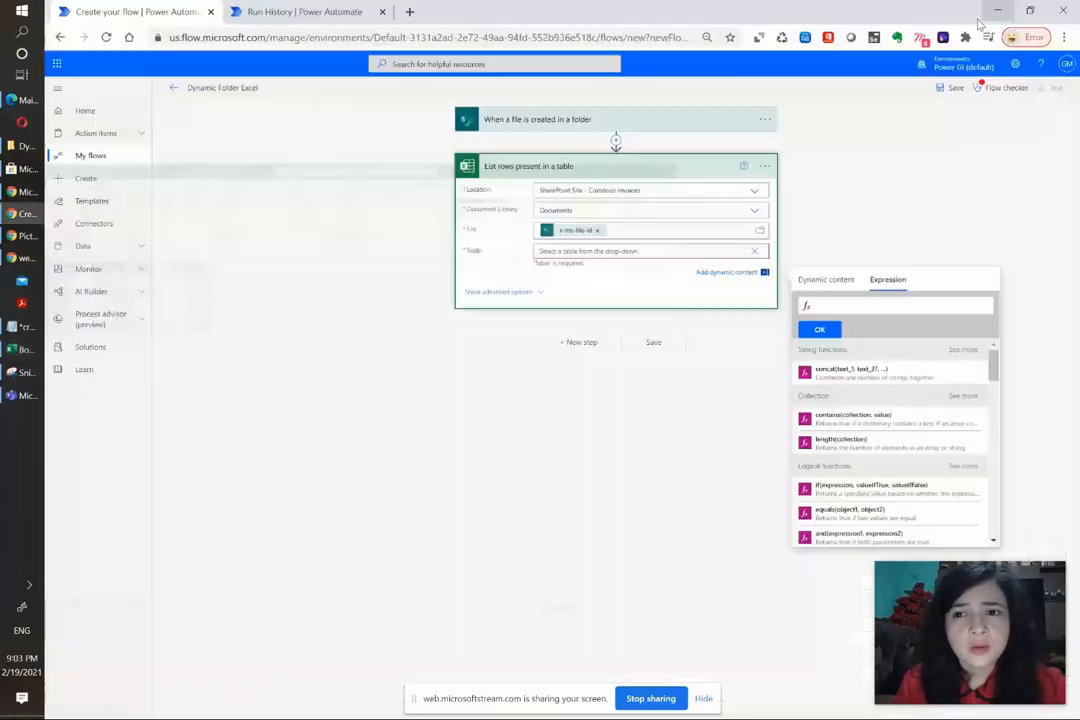
Set the Table field to concat('Table_Details') and save the flow.
{"action": "type", "text": "con"}
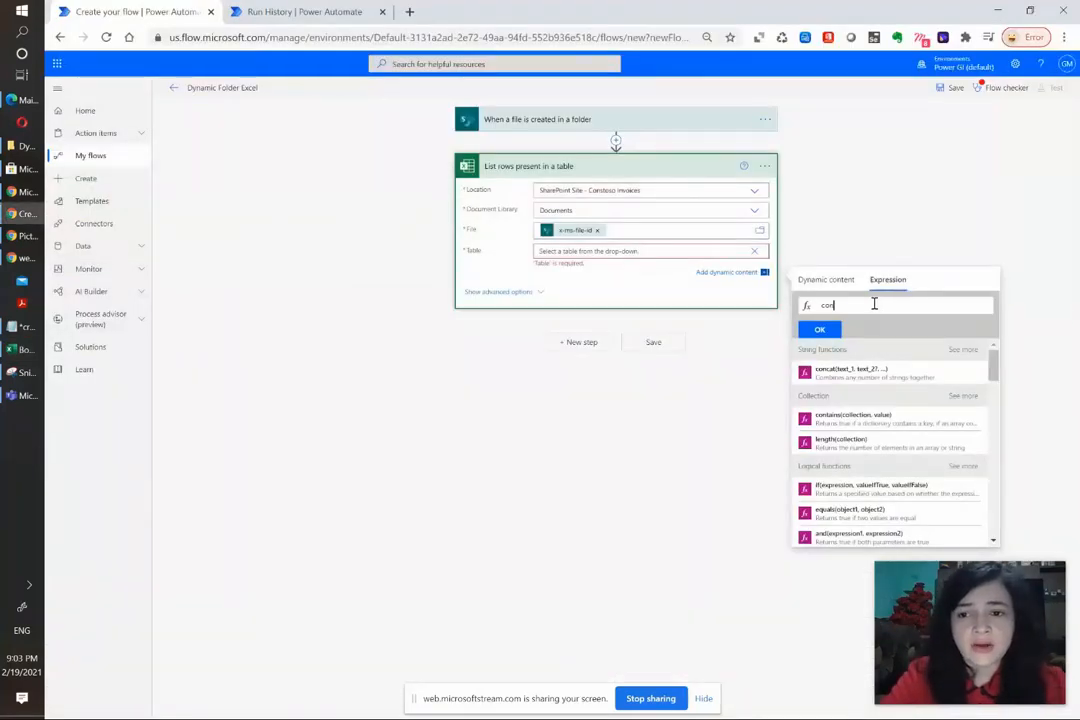
{"action": "left_click", "coordinate": [850, 374]}
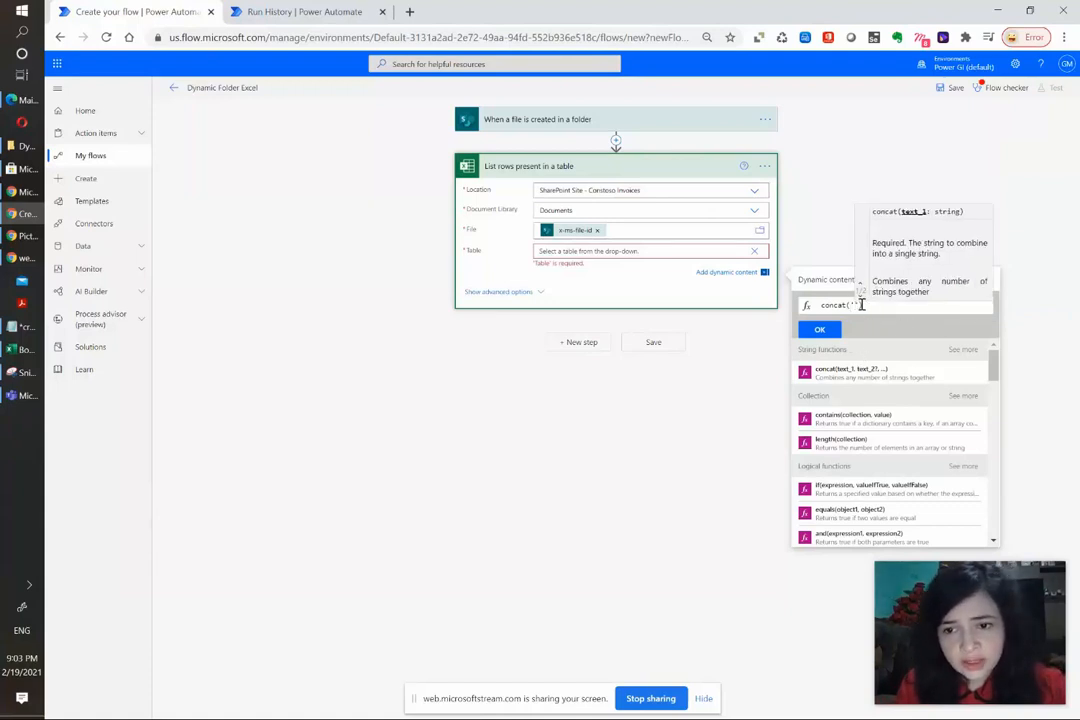
{"action": "type", "text": "Table_Details')"}
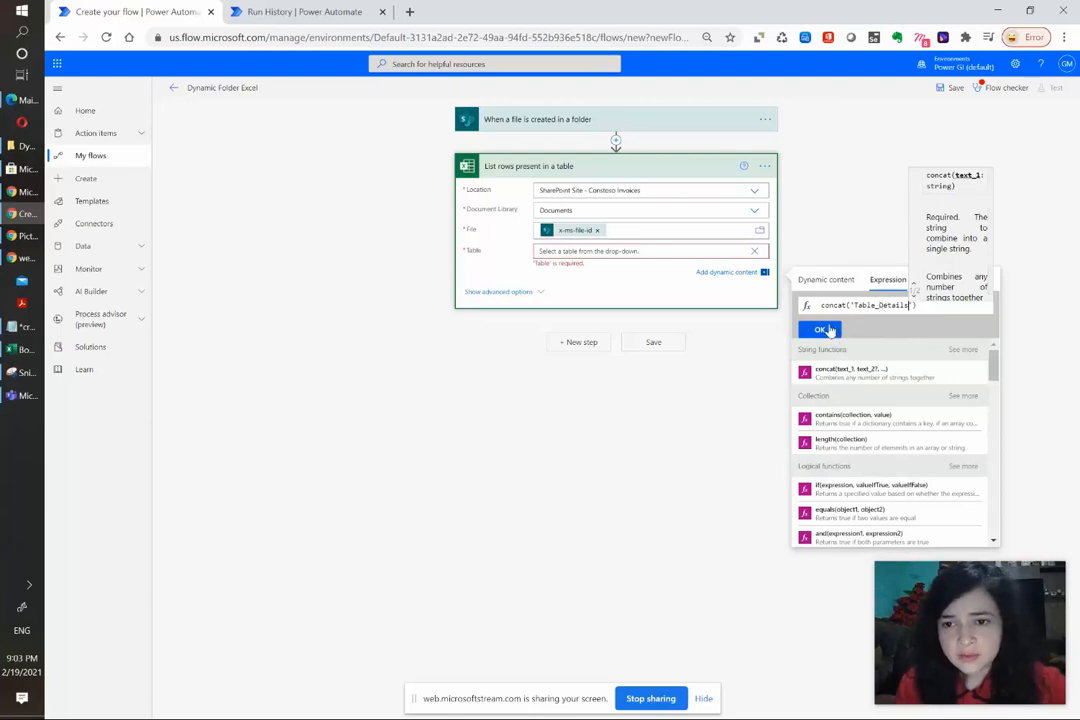
{"action": "left_click", "coordinate": [820, 330]}
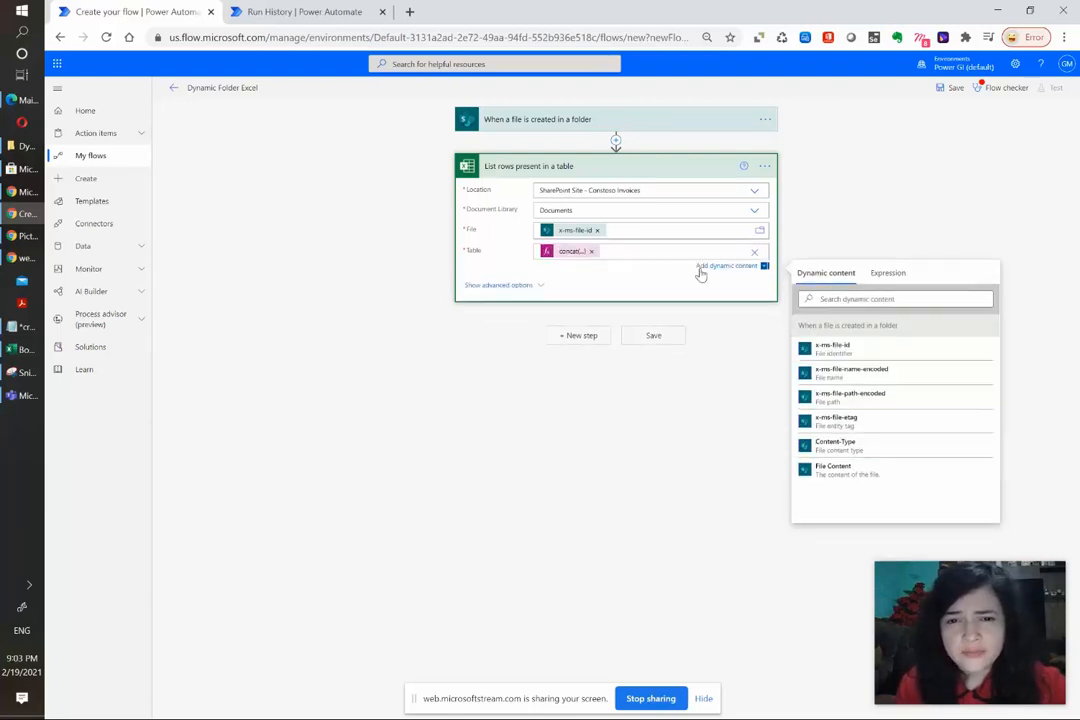
{"action": "left_click", "coordinate": [652, 336]}
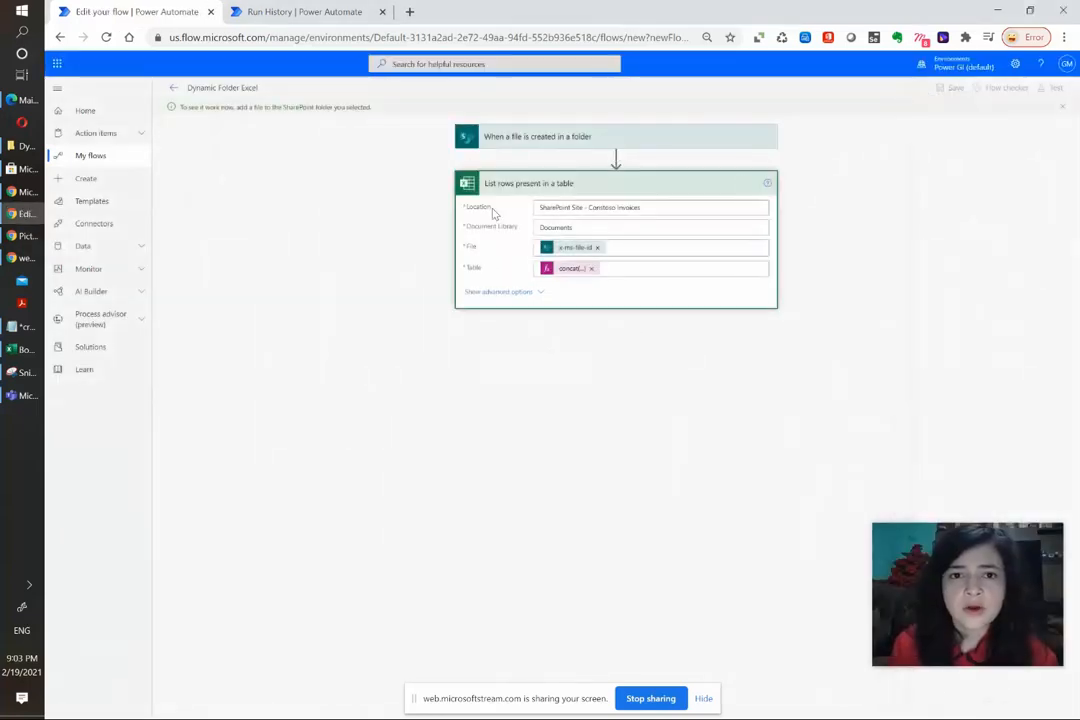
View the Excel Files folder in SharePoint, then return to the flow's run.
{"action": "left_click", "coordinate": [470, 12]}
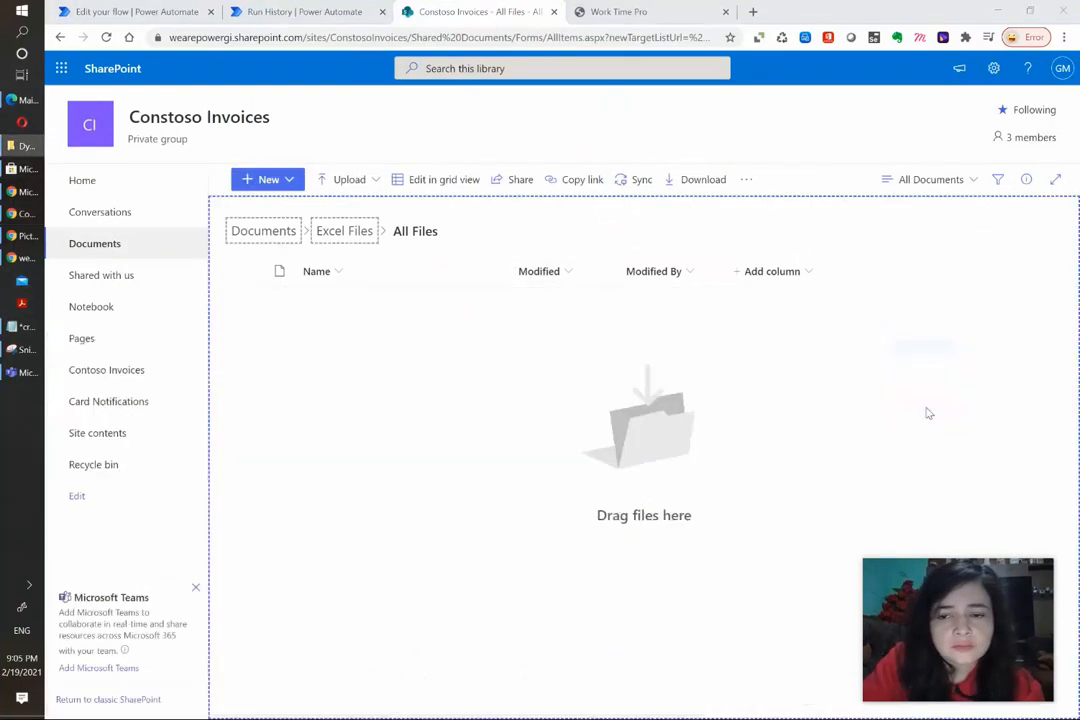
{"action": "mouse_move", "coordinate": [912, 406]}
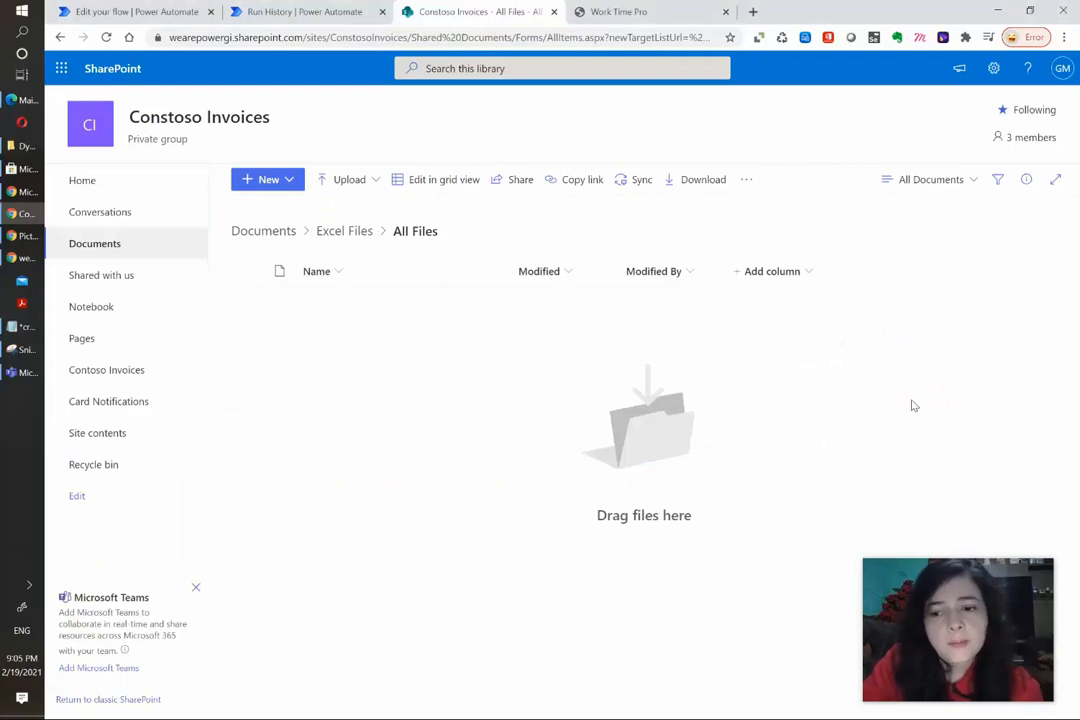
{"action": "left_click", "coordinate": [300, 12]}
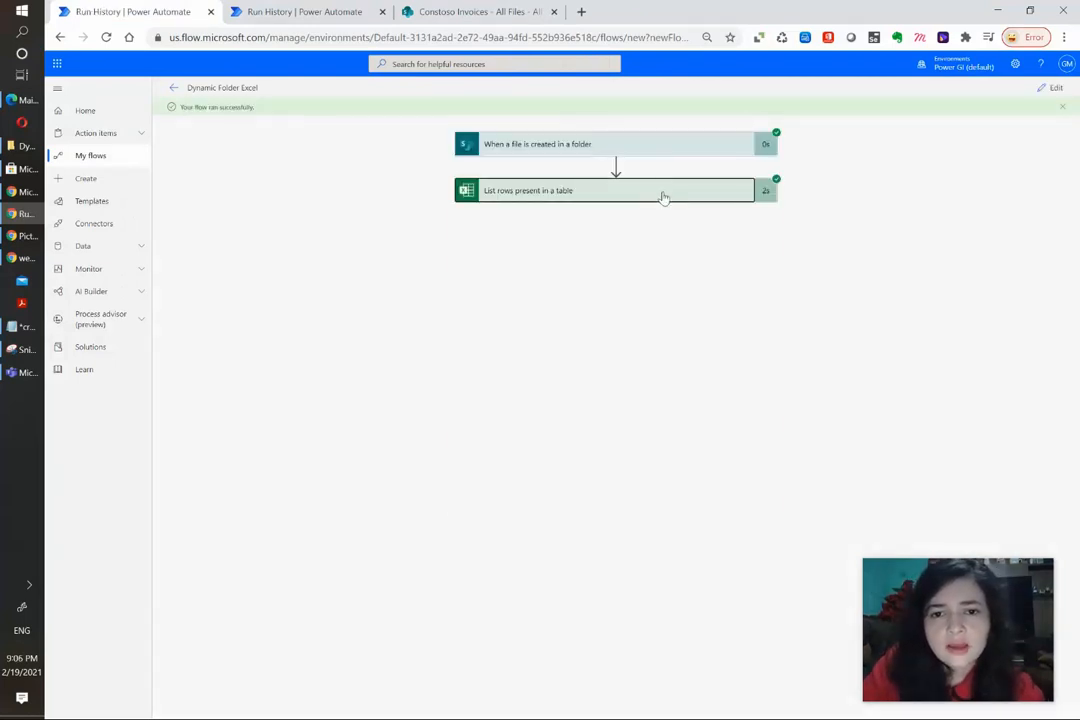
Expand 'List rows present in a table' in the run and review the invoice rows in its outputs.
{"action": "left_click", "coordinate": [616, 190]}
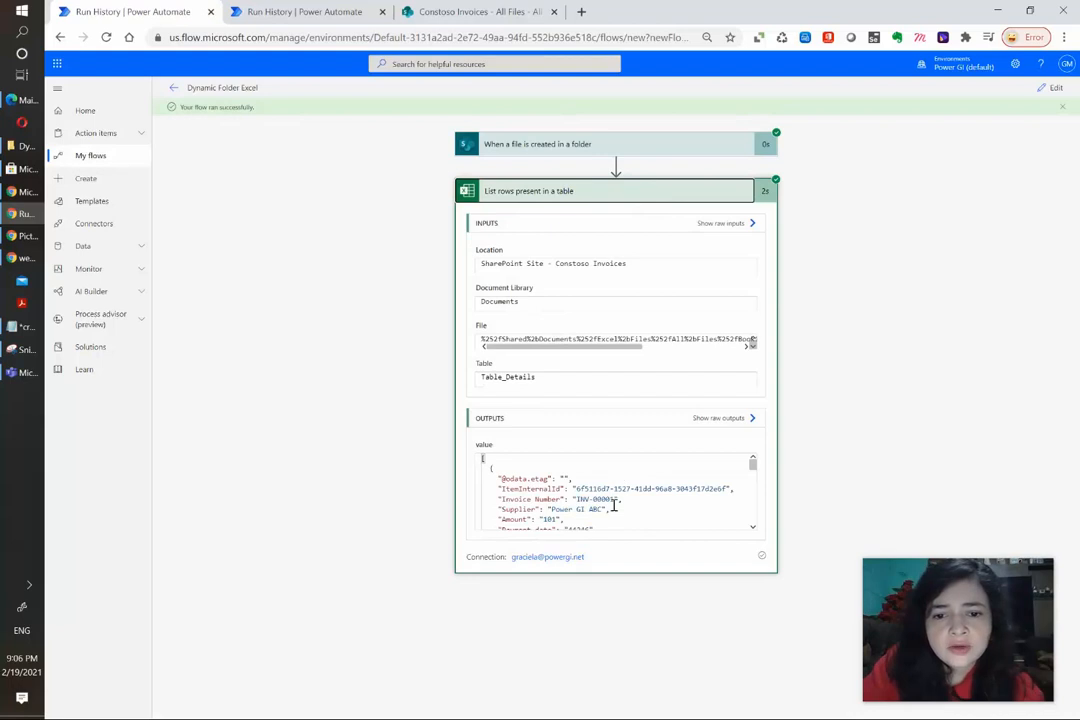
{"action": "scroll", "scroll_direction": "down", "scroll_amount": 3}
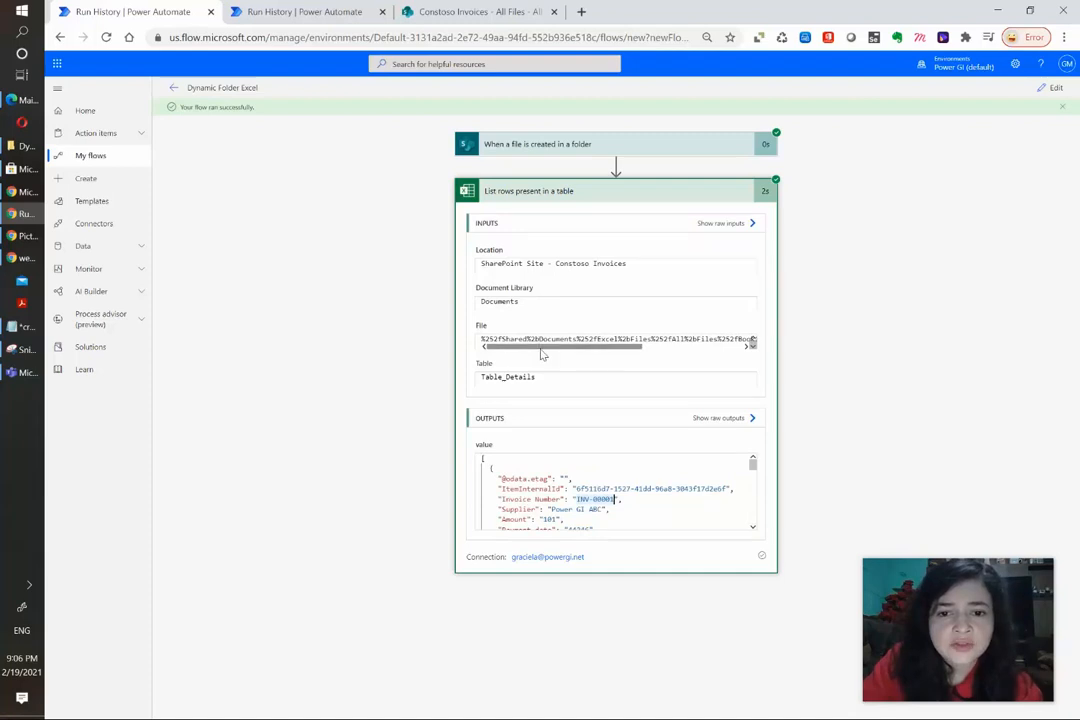
{"action": "scroll", "scroll_direction": "down", "scroll_amount": 3}
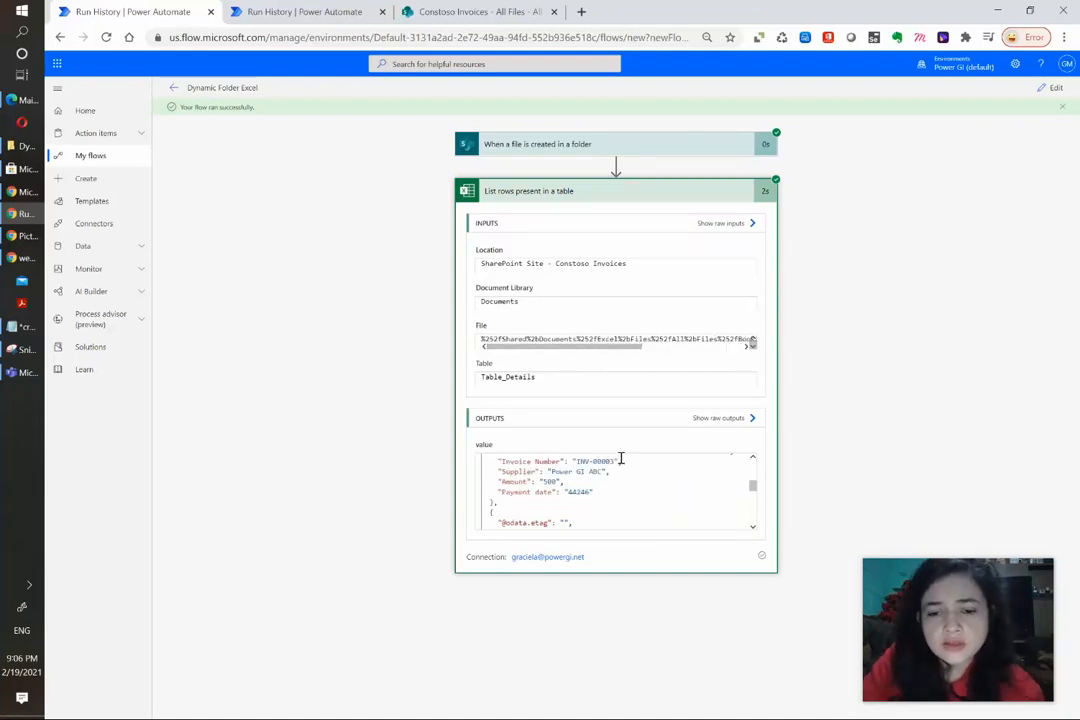
{"action": "mouse_move", "coordinate": [584, 486]}
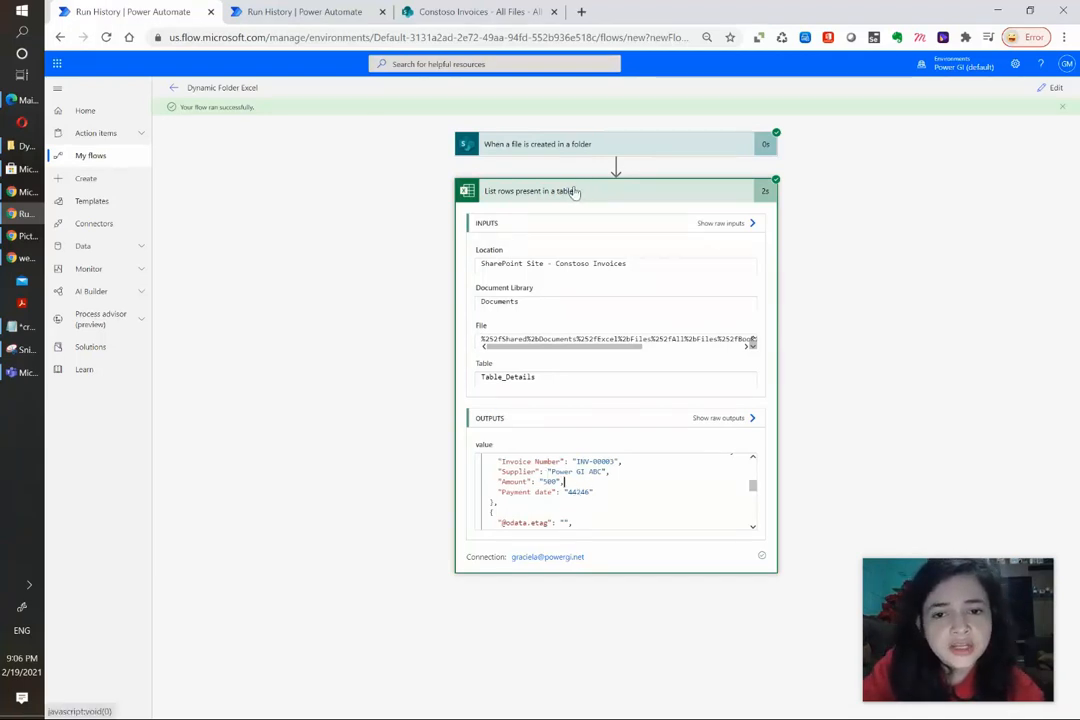
{"action": "mouse_move", "coordinate": [912, 266]}
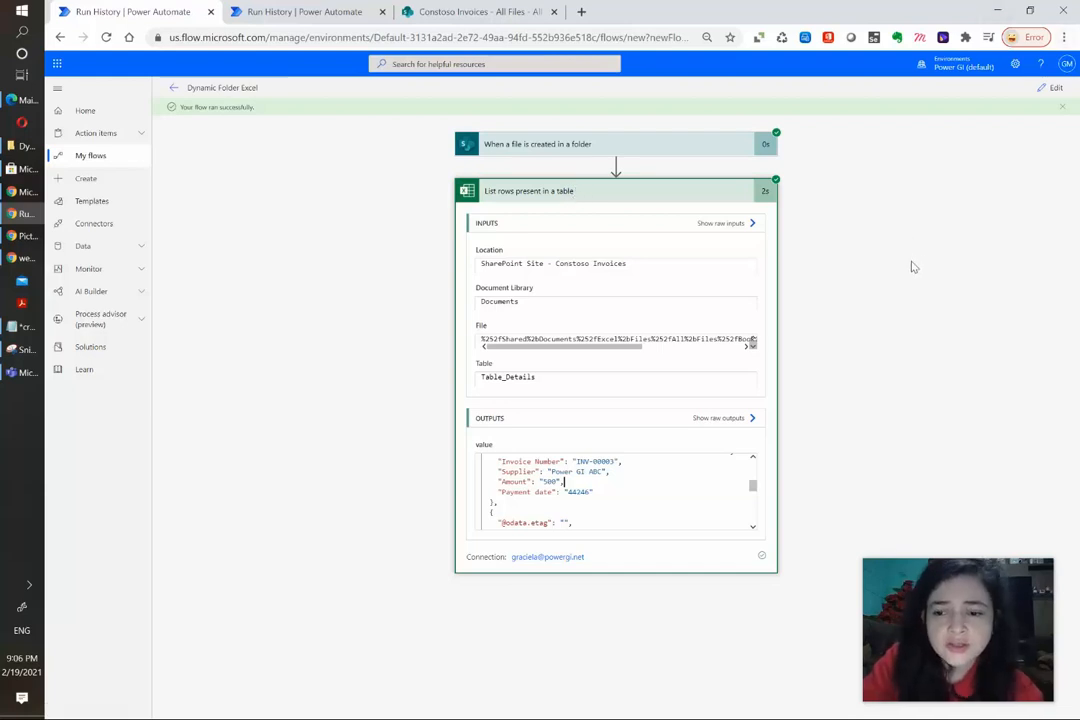
{"action": "left_click", "coordinate": [1056, 88]}
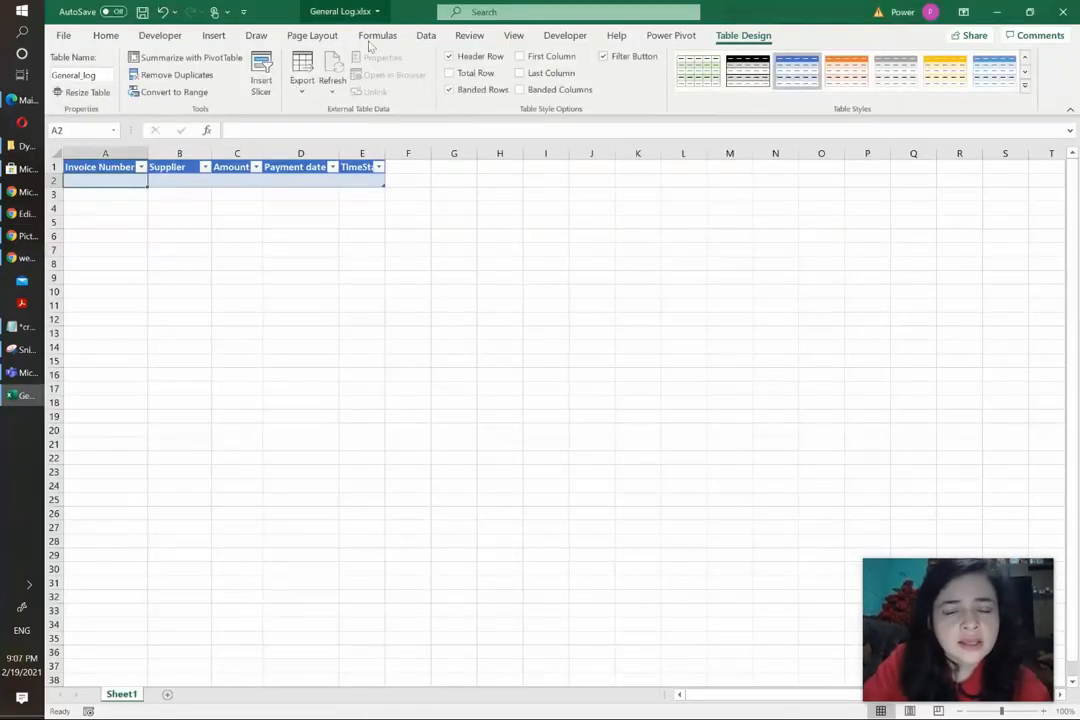
{"action": "mouse_move", "coordinate": [208, 358]}
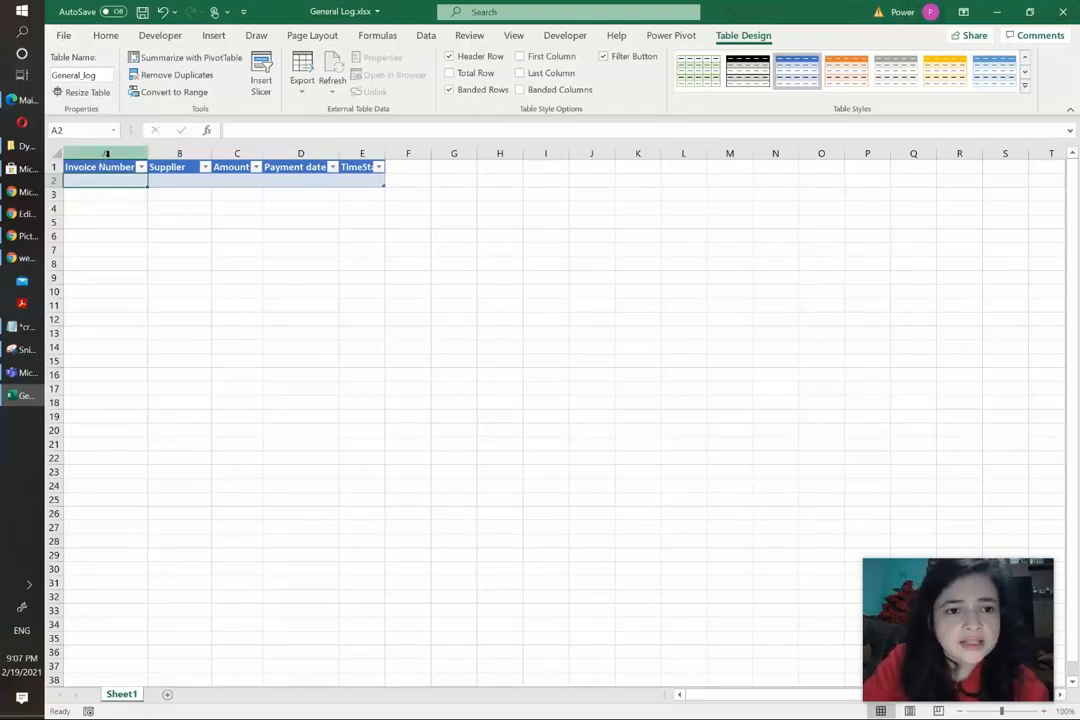
Autofit column E in General Log.xlsx so the TimeStamp header shows fully.
{"action": "left_click", "coordinate": [300, 180]}
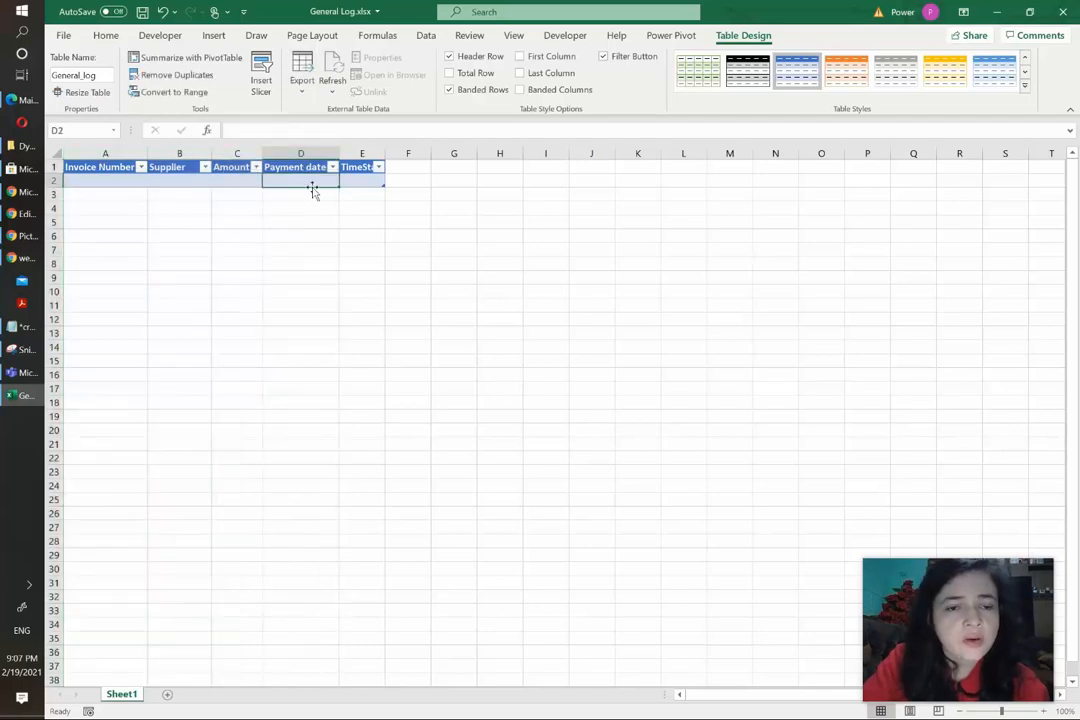
{"action": "left_click", "coordinate": [384, 180]}
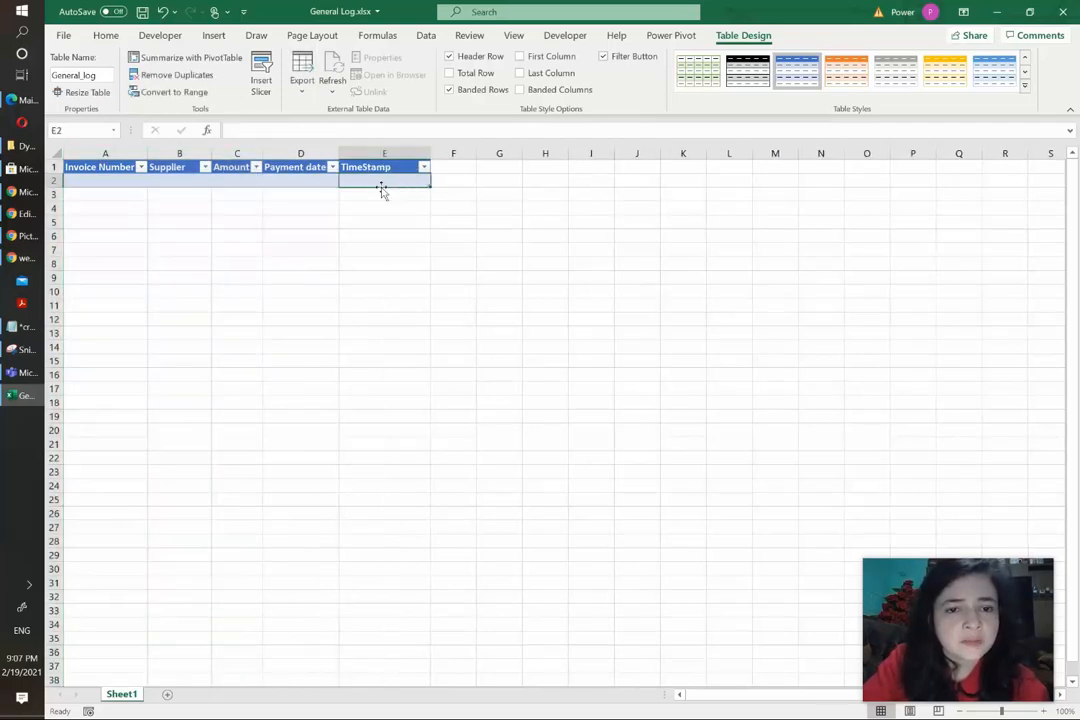
{"action": "left_click", "coordinate": [300, 180]}
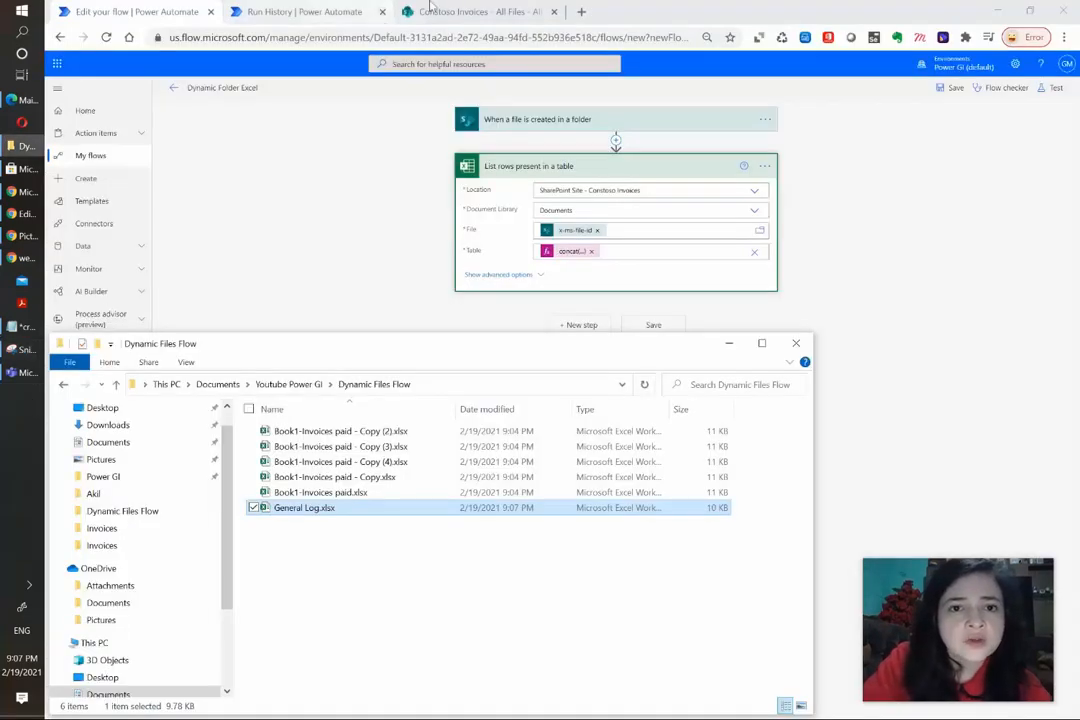
Check the SharePoint Excel Files library for the uploaded invoices workbook.
{"action": "left_click", "coordinate": [478, 12]}
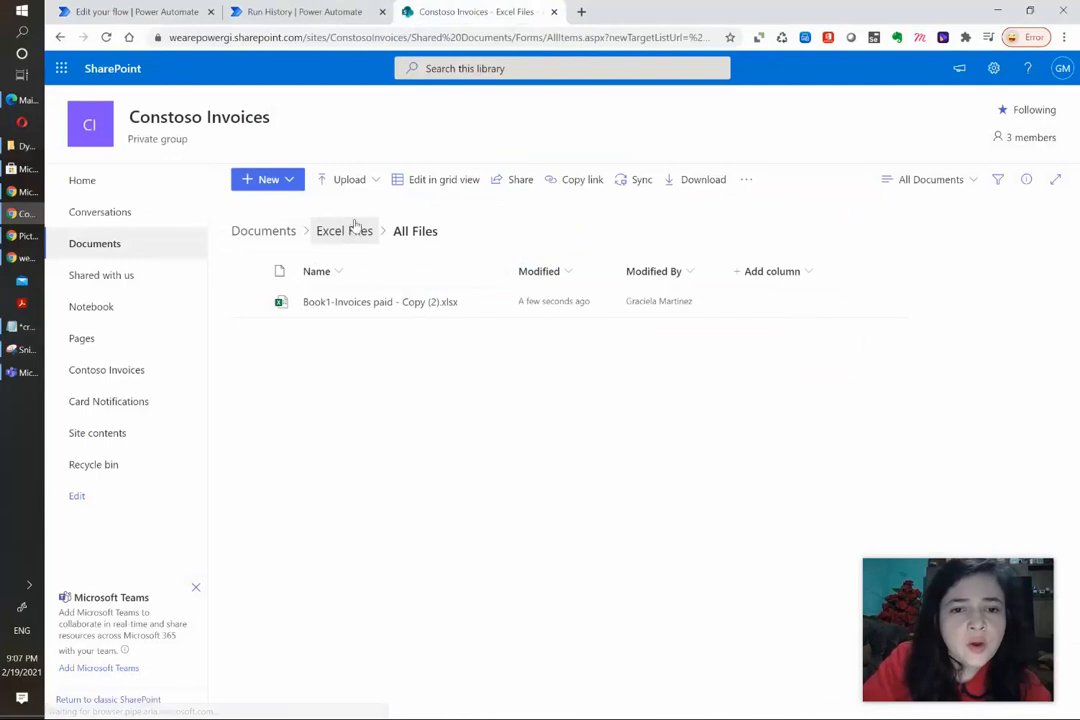
{"action": "left_click", "coordinate": [344, 232]}
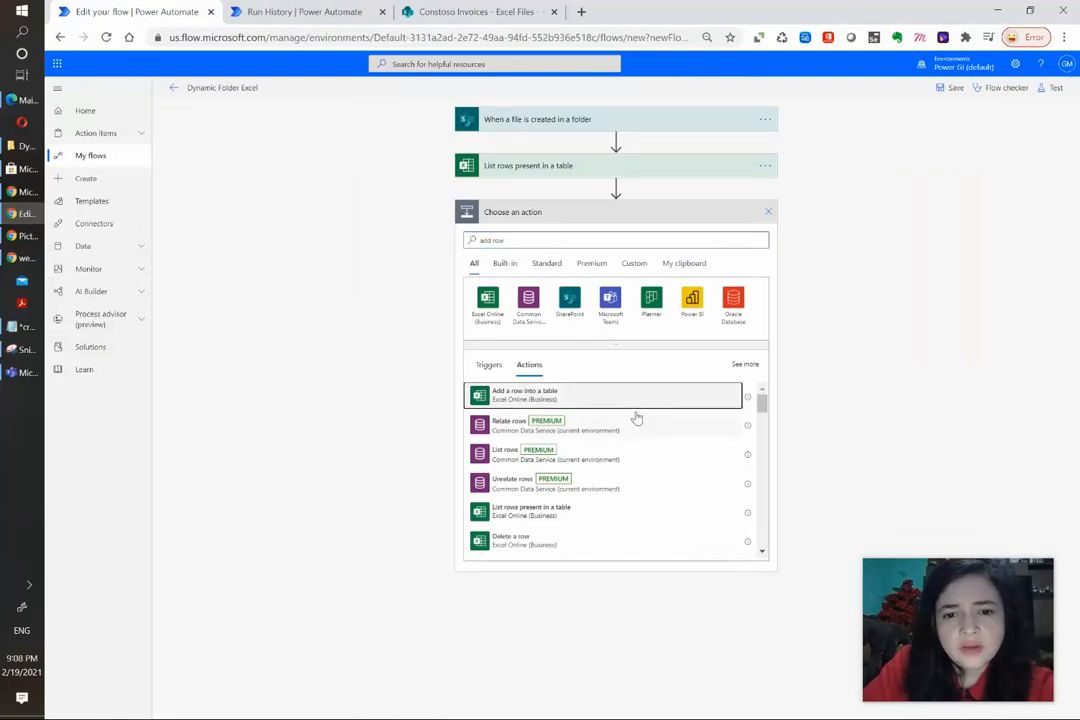
Set the add-row step's Location to the Contoso Invoices site with the Documents library.
{"action": "left_click", "coordinate": [604, 394]}
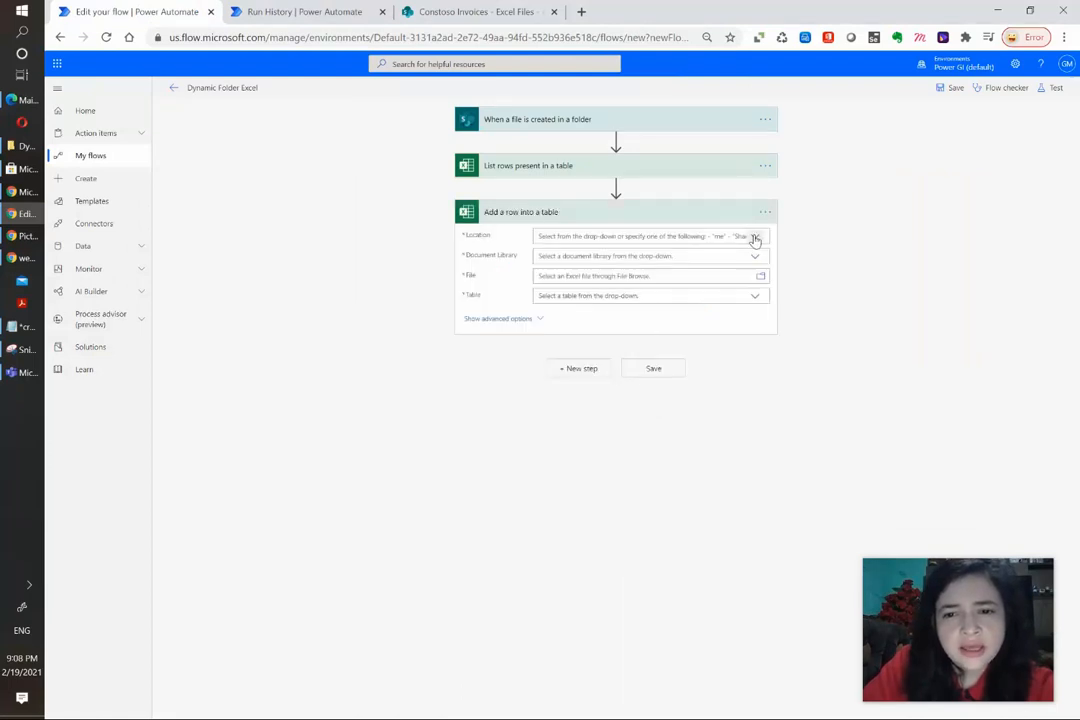
{"action": "left_click", "coordinate": [756, 238]}
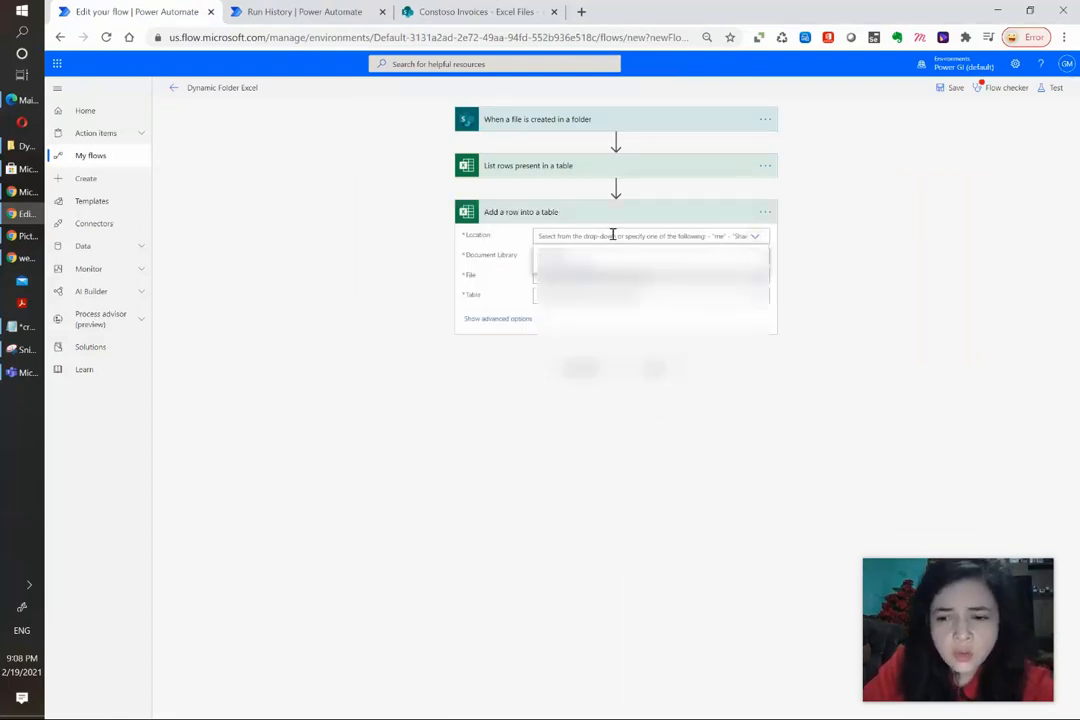
{"action": "left_click", "coordinate": [650, 236]}
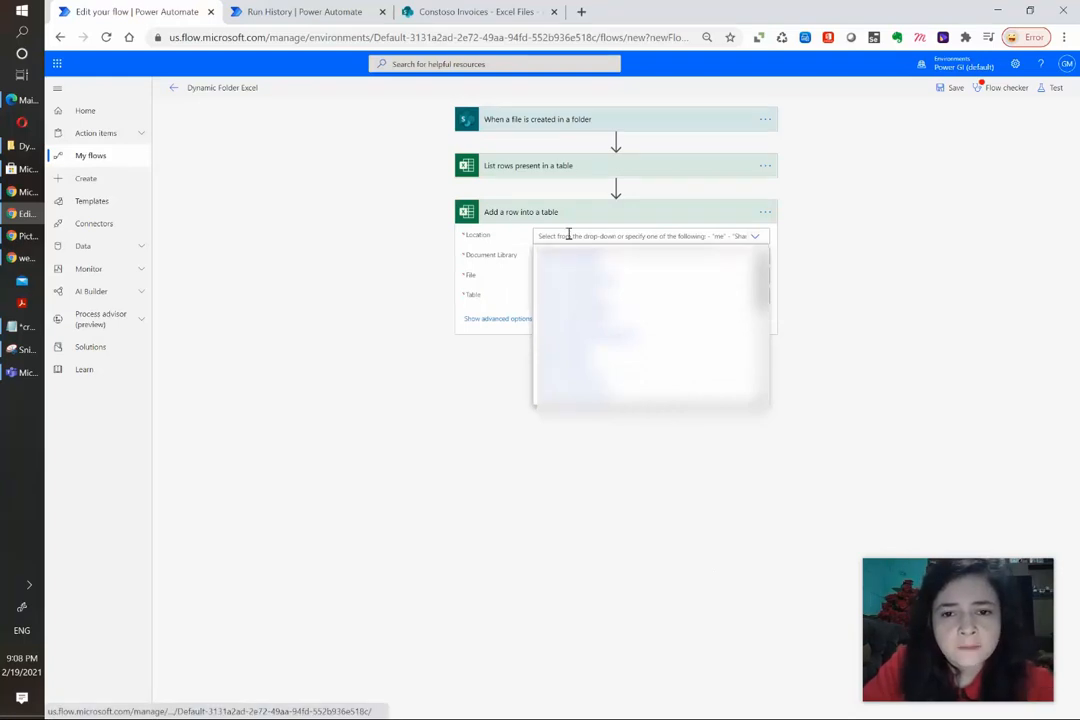
{"action": "left_click", "coordinate": [650, 236]}
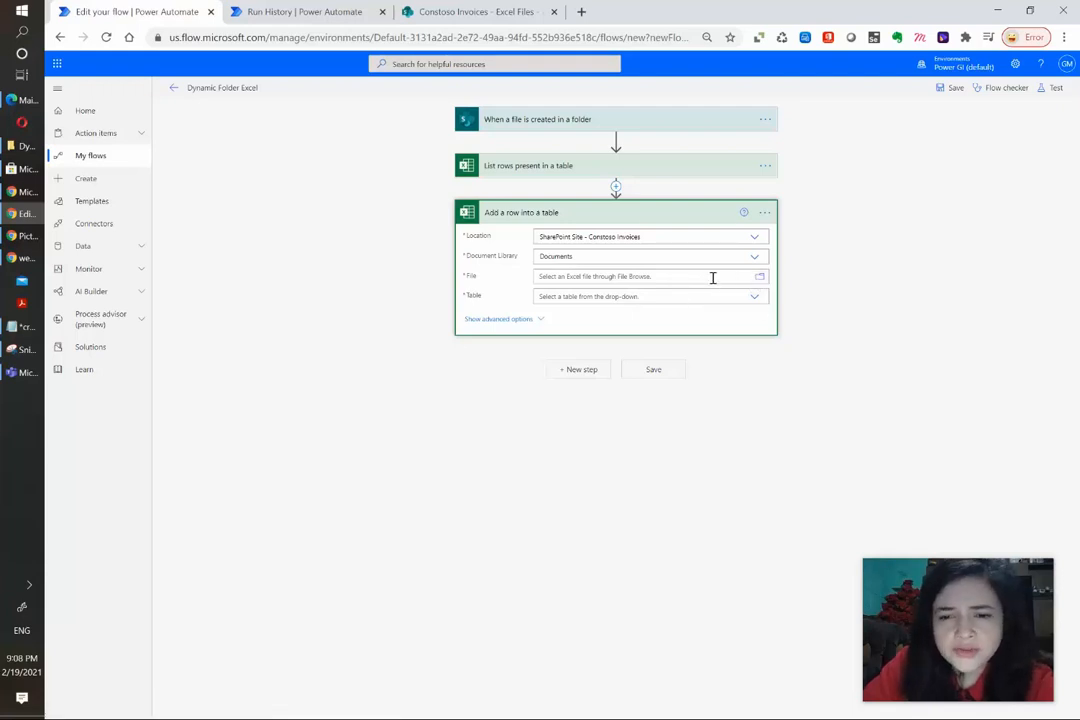
Browse to /Excel Files/General Log.xlsx and pick its General_log table.
{"action": "left_click", "coordinate": [758, 276]}
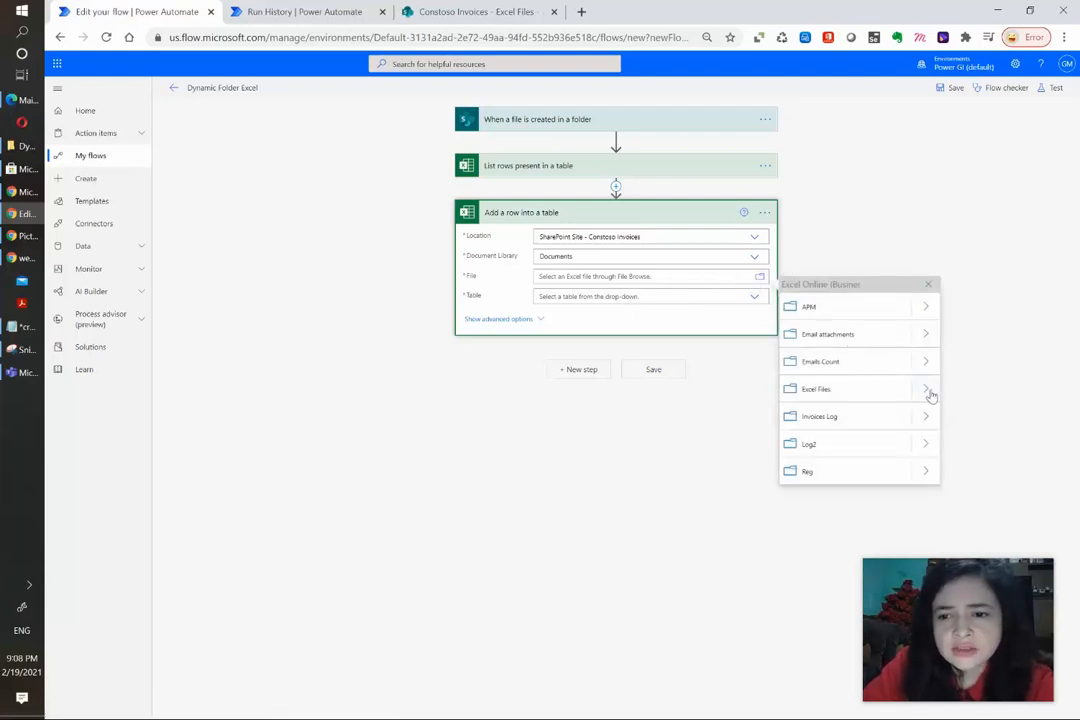
{"action": "left_click", "coordinate": [924, 388]}
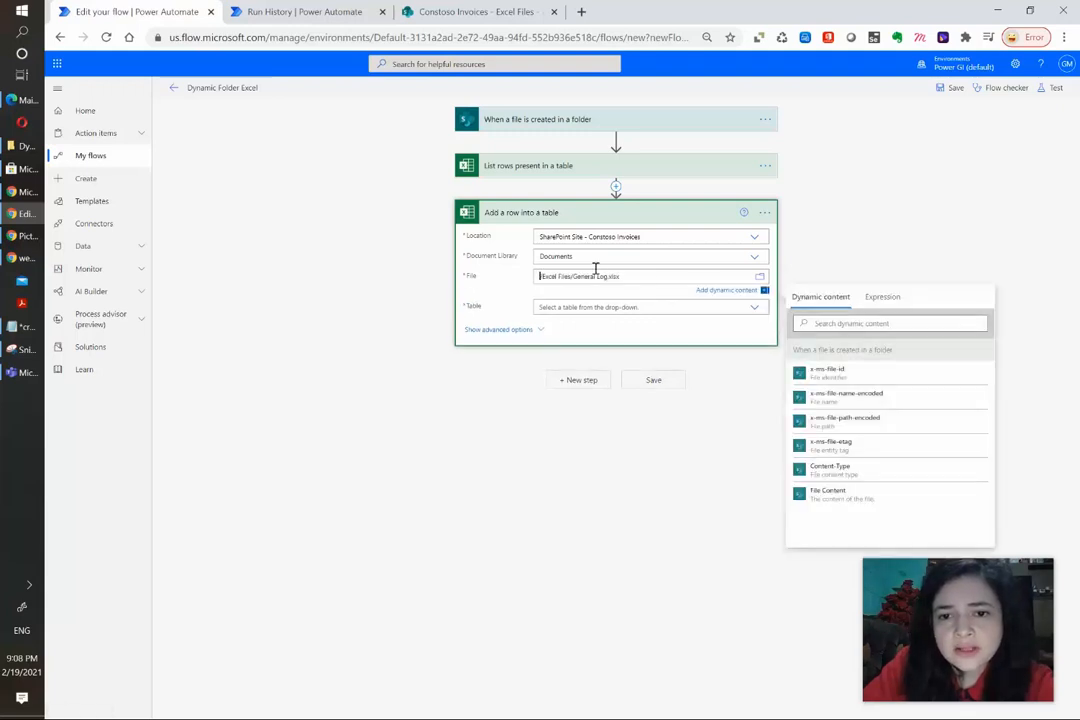
{"action": "left_click", "coordinate": [650, 308]}
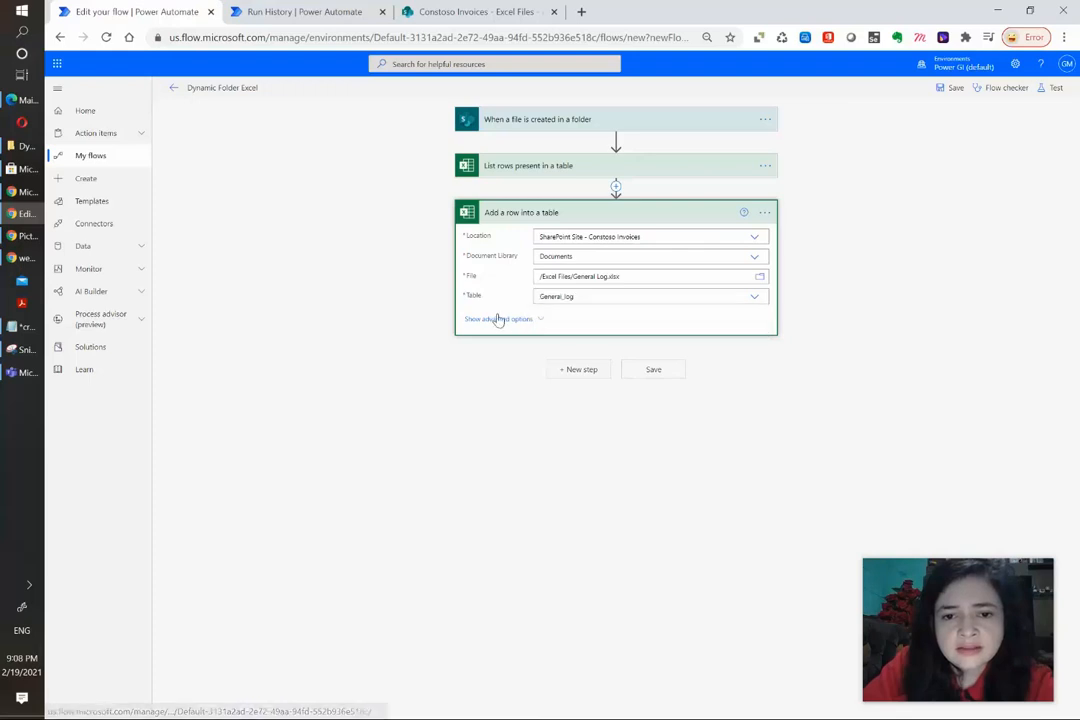
{"action": "mouse_move", "coordinate": [496, 244]}
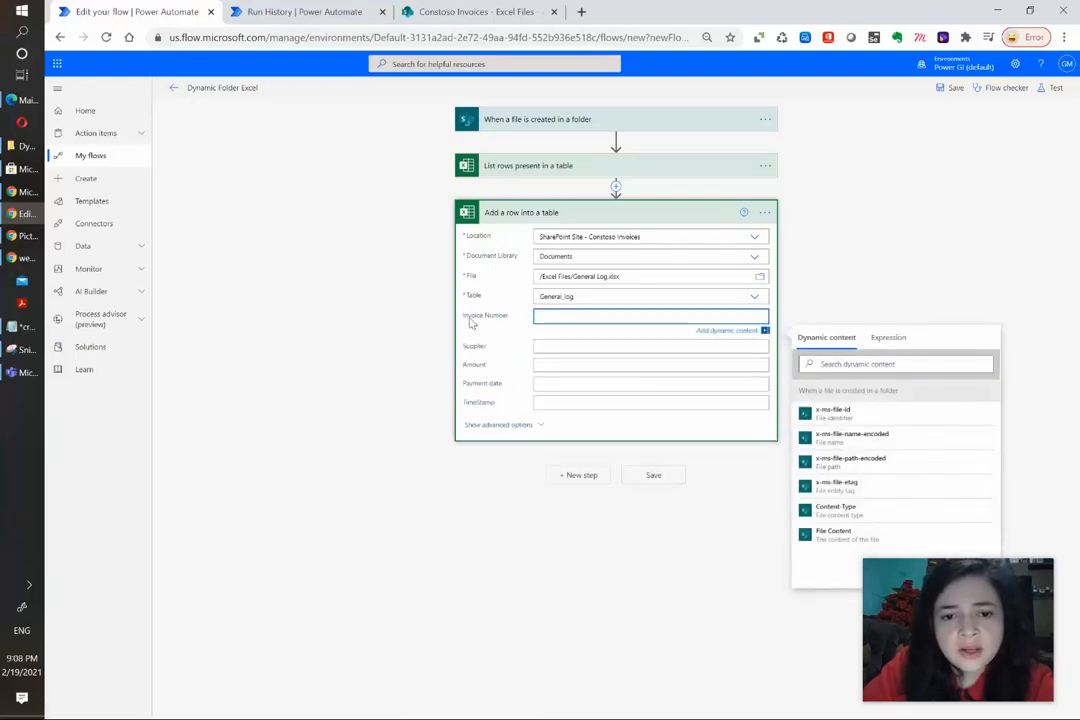
{"action": "mouse_move", "coordinate": [738, 432]}
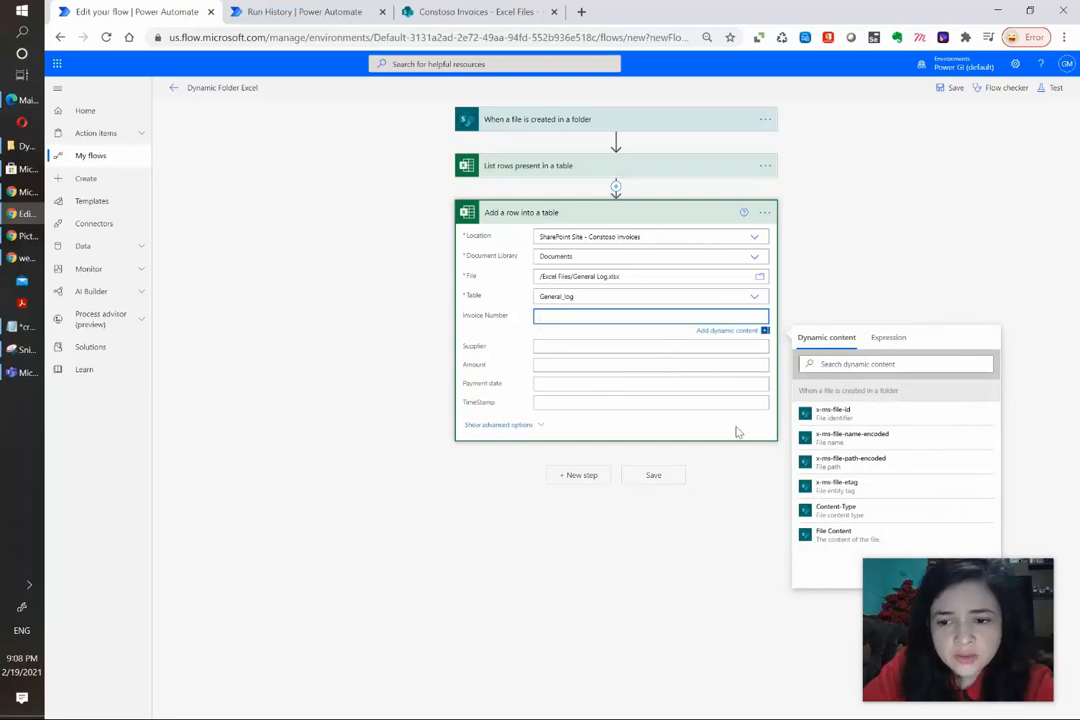
Load the log table's columns, then expand and collapse the List rows step to review it.
{"action": "left_click", "coordinate": [650, 334]}
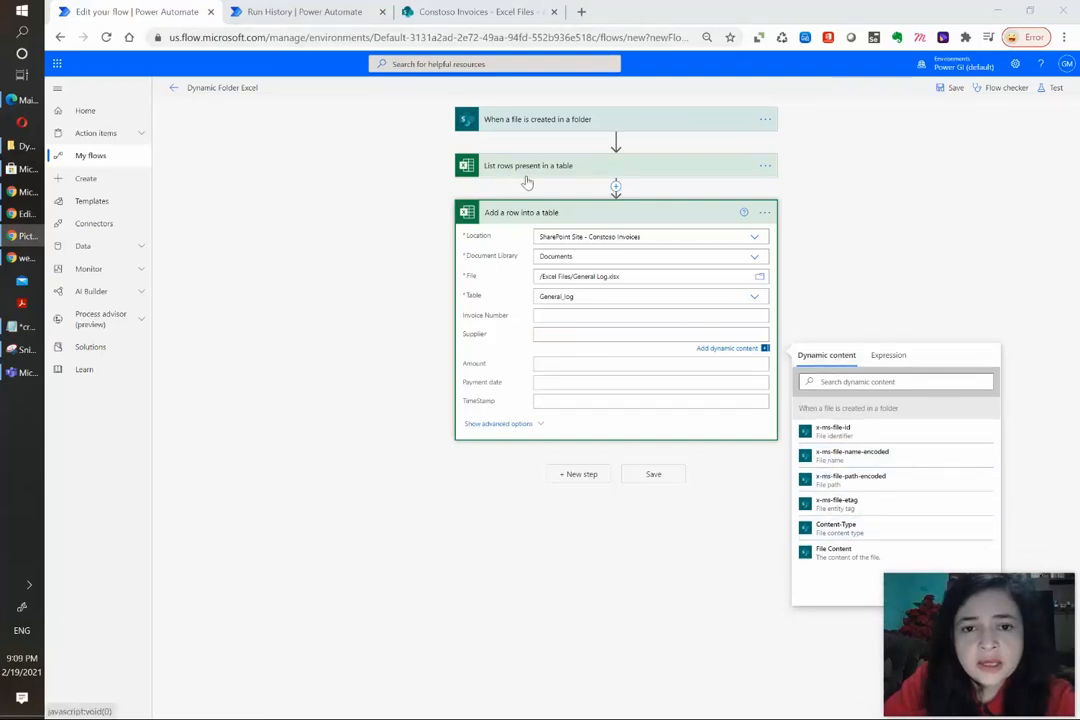
{"action": "mouse_move", "coordinate": [570, 184]}
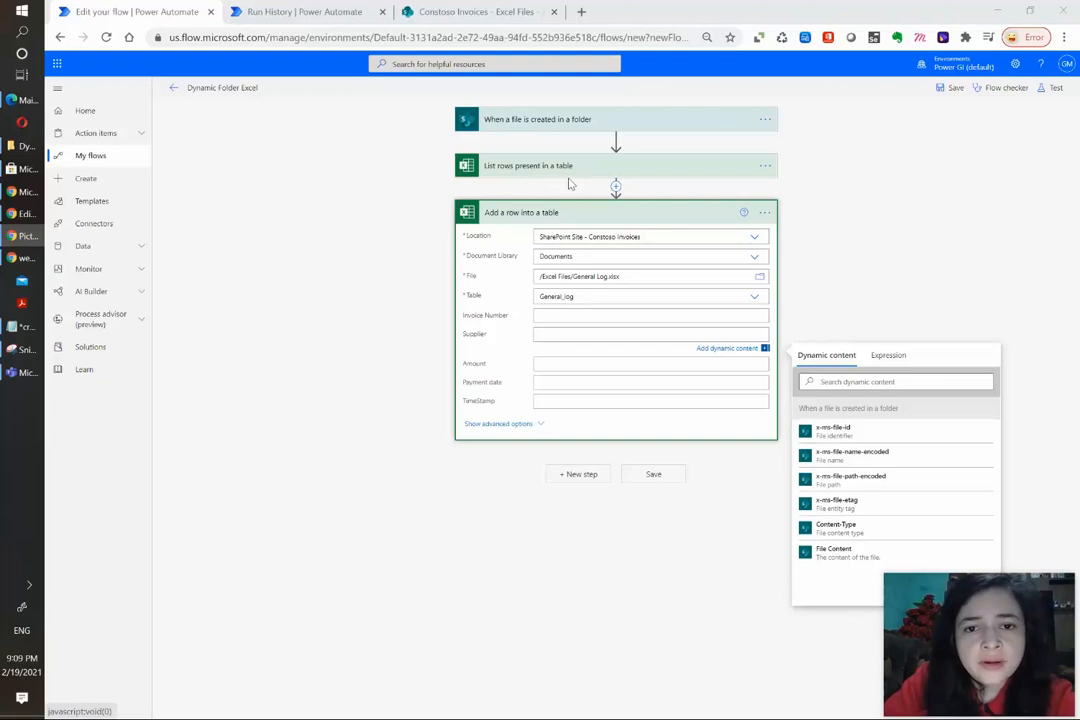
{"action": "mouse_move", "coordinate": [600, 170]}
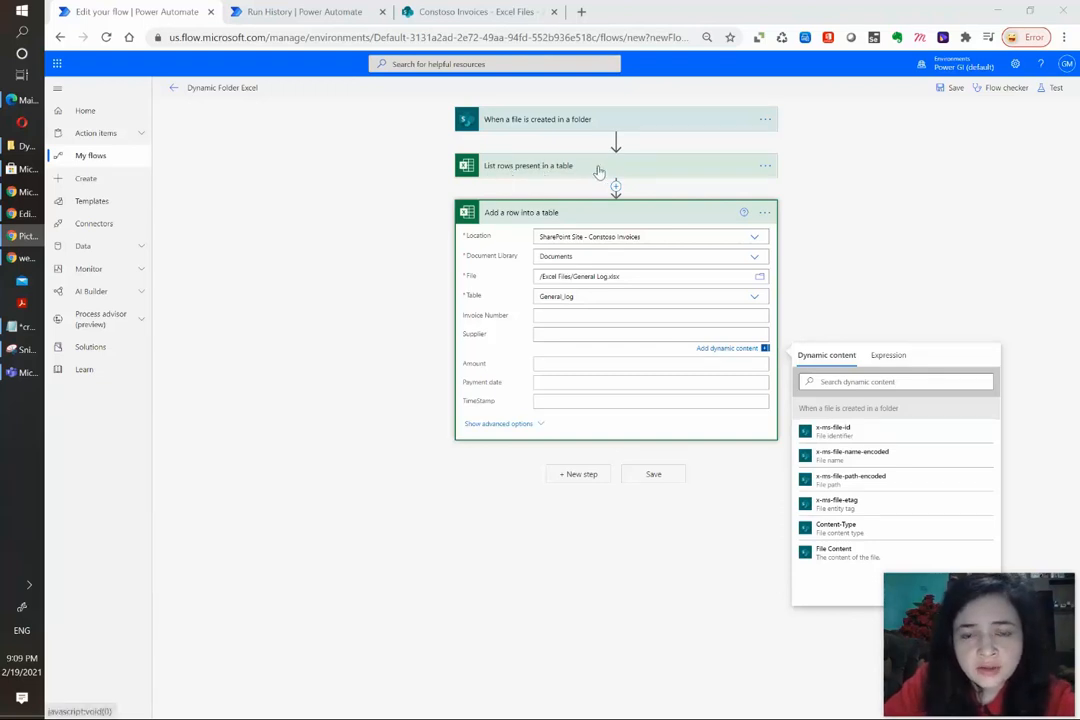
{"action": "left_click", "coordinate": [598, 166]}
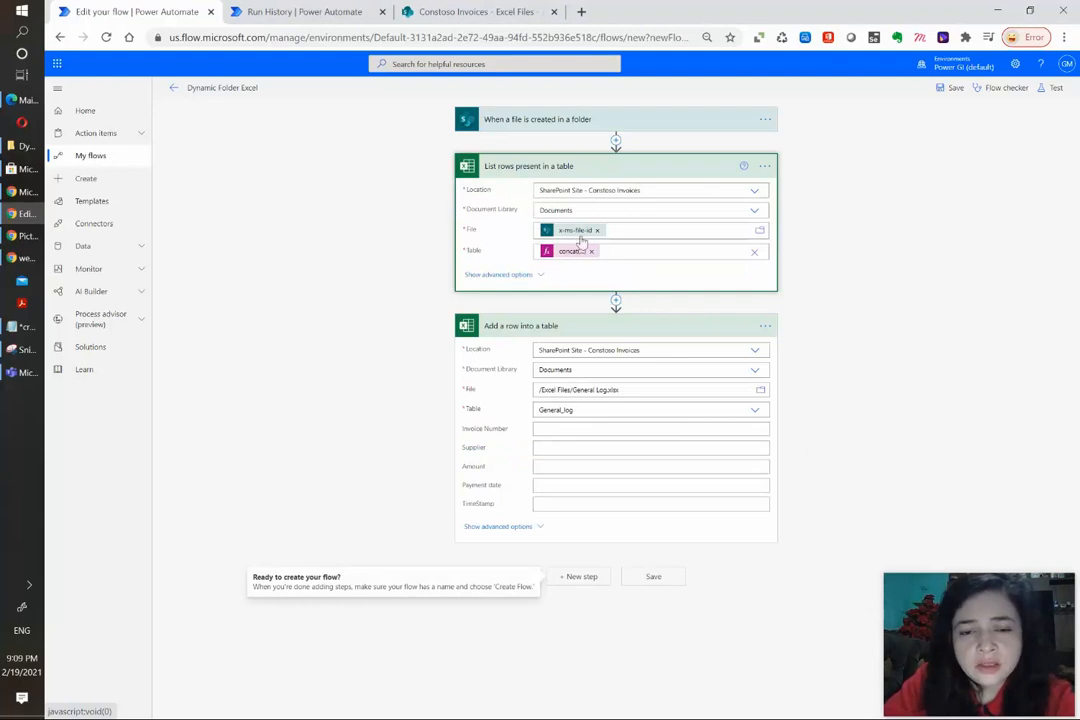
{"action": "mouse_move", "coordinate": [616, 280]}
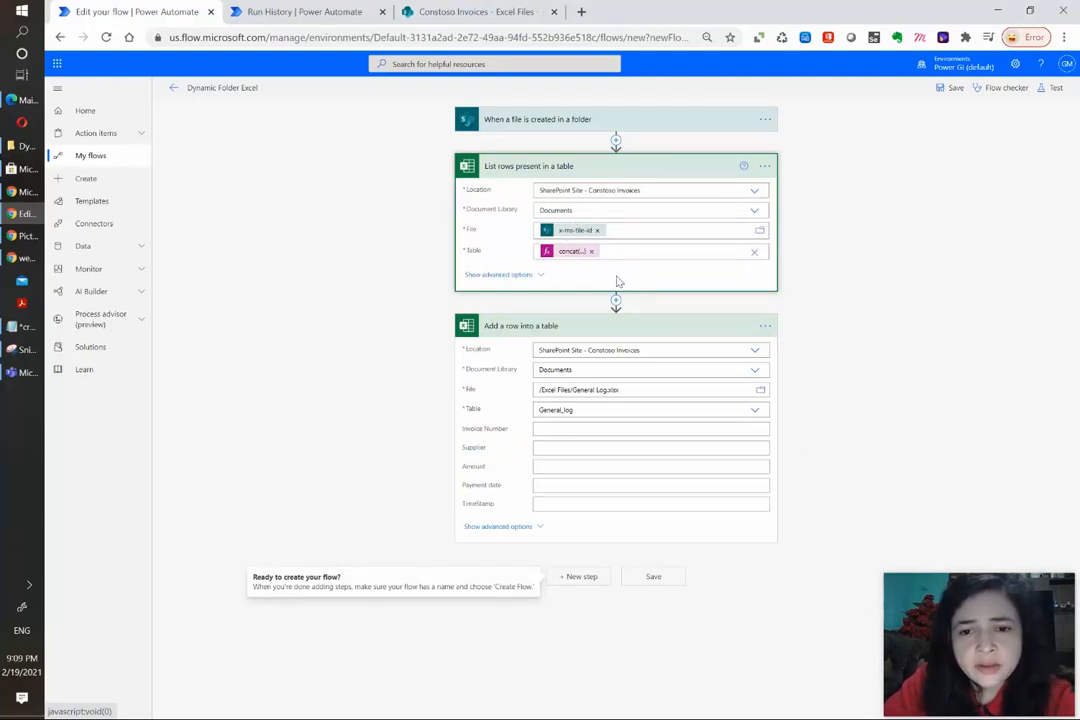
{"action": "mouse_move", "coordinate": [580, 302]}
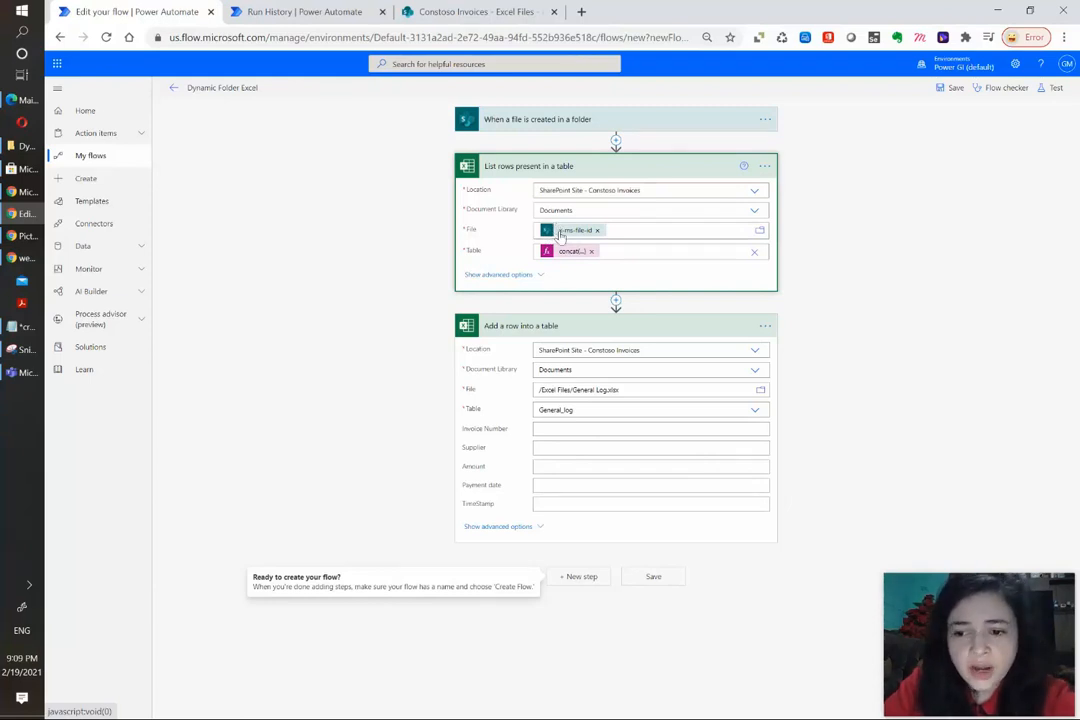
{"action": "left_click", "coordinate": [576, 166]}
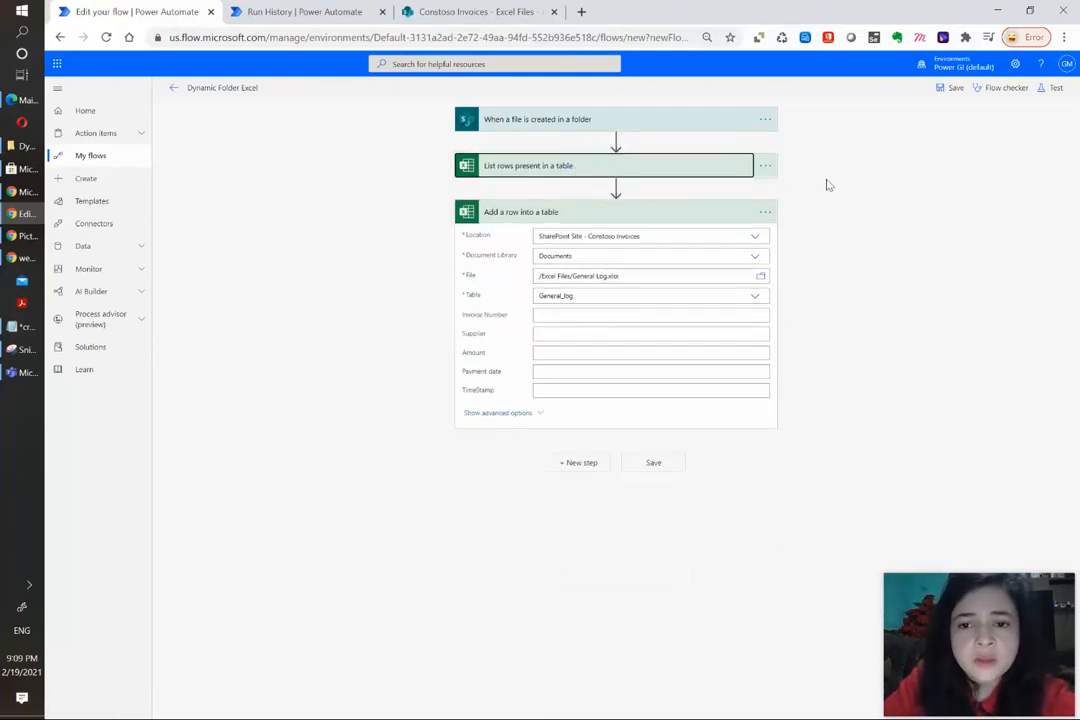
Insert a new action between the List rows and Add a row steps.
{"action": "left_click", "coordinate": [616, 184]}
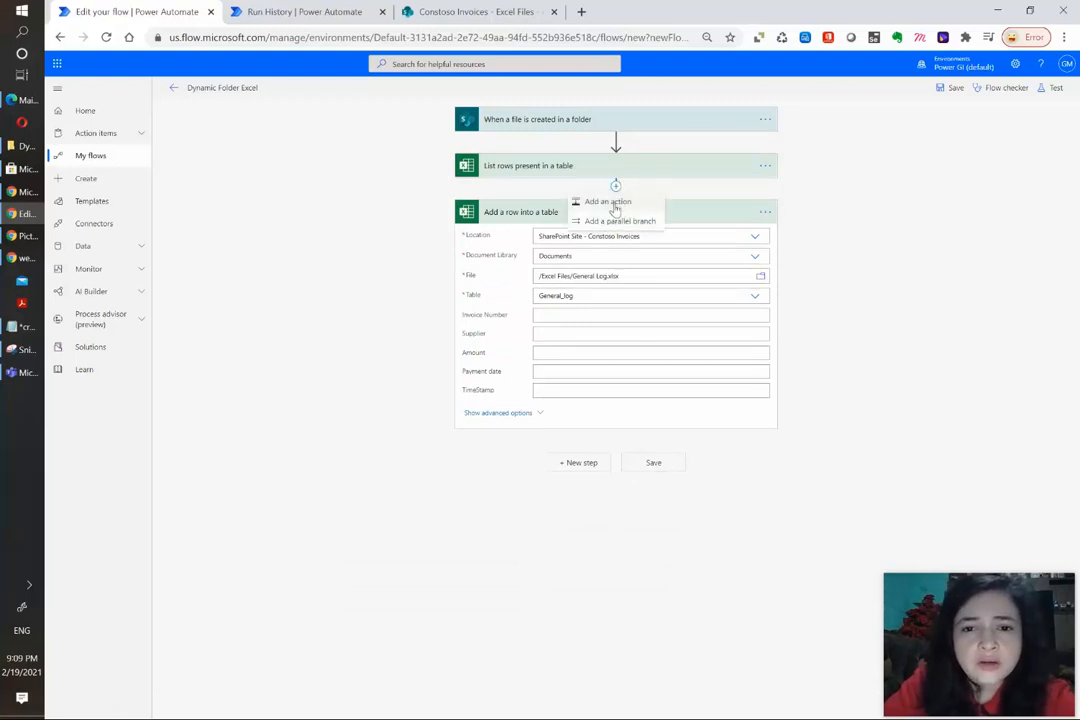
{"action": "left_click", "coordinate": [470, 12]}
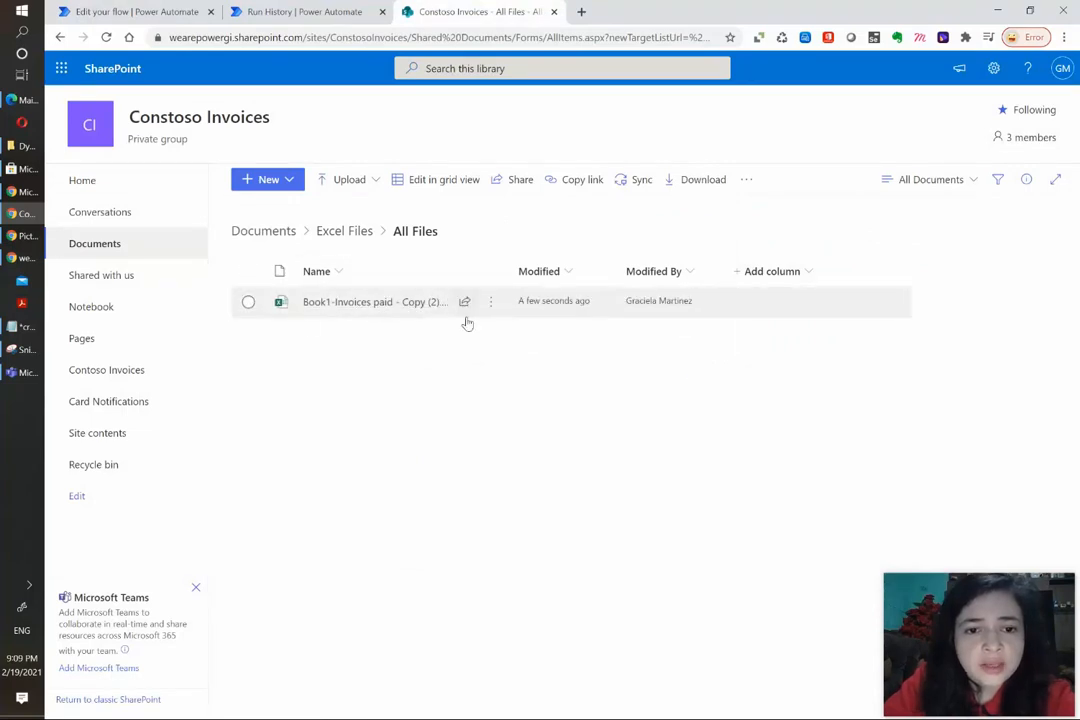
{"action": "left_click", "coordinate": [136, 12]}
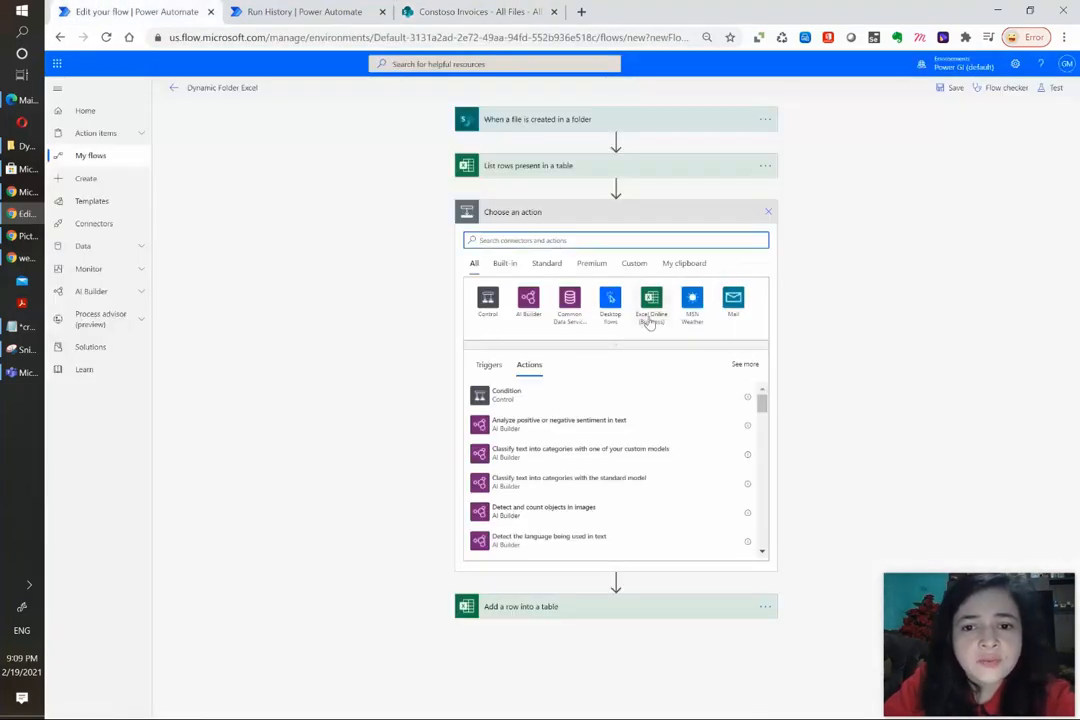
Add an Excel Online (Business) List rows present in a table action.
{"action": "left_click", "coordinate": [652, 296]}
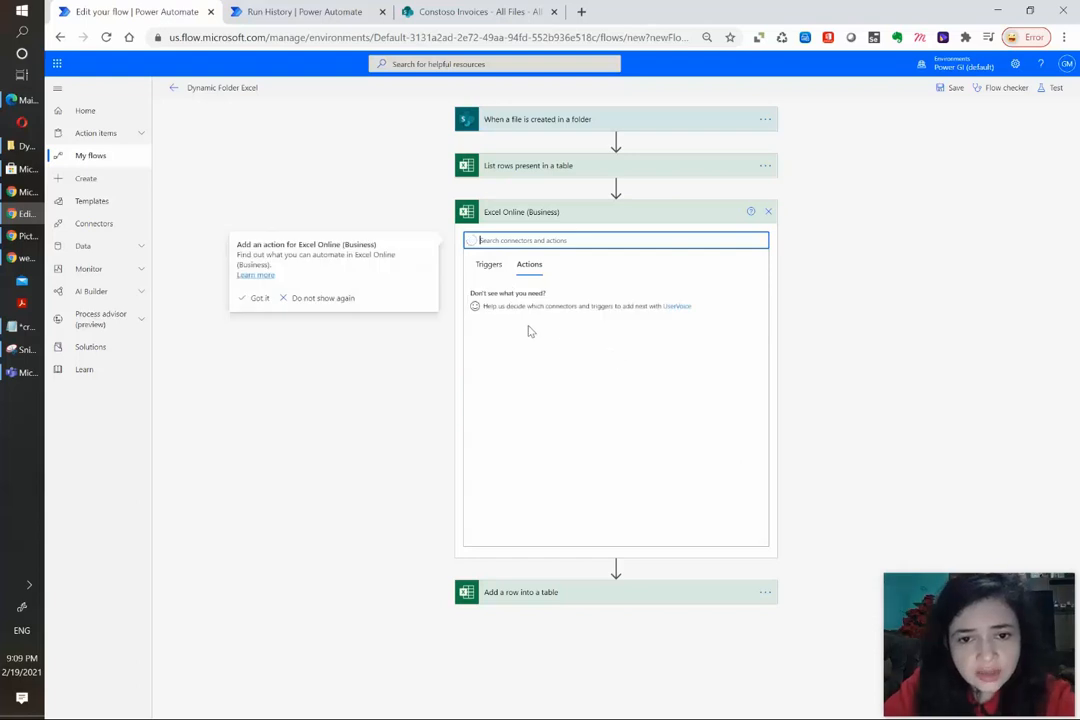
{"action": "left_click", "coordinate": [528, 264]}
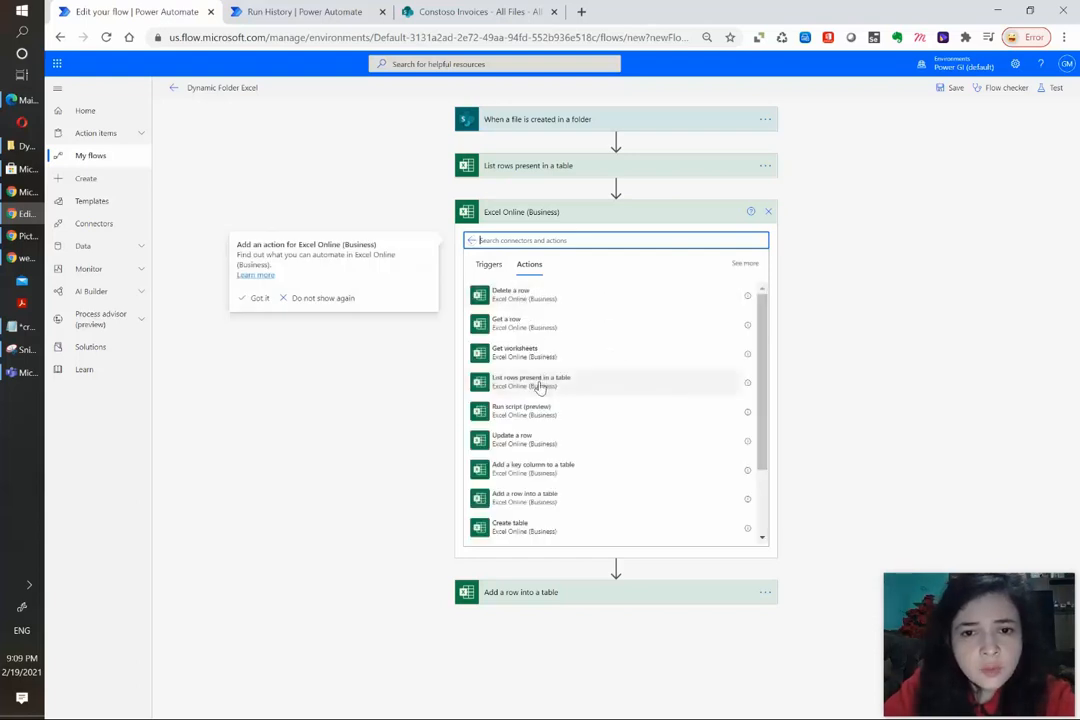
{"action": "mouse_move", "coordinate": [522, 168]}
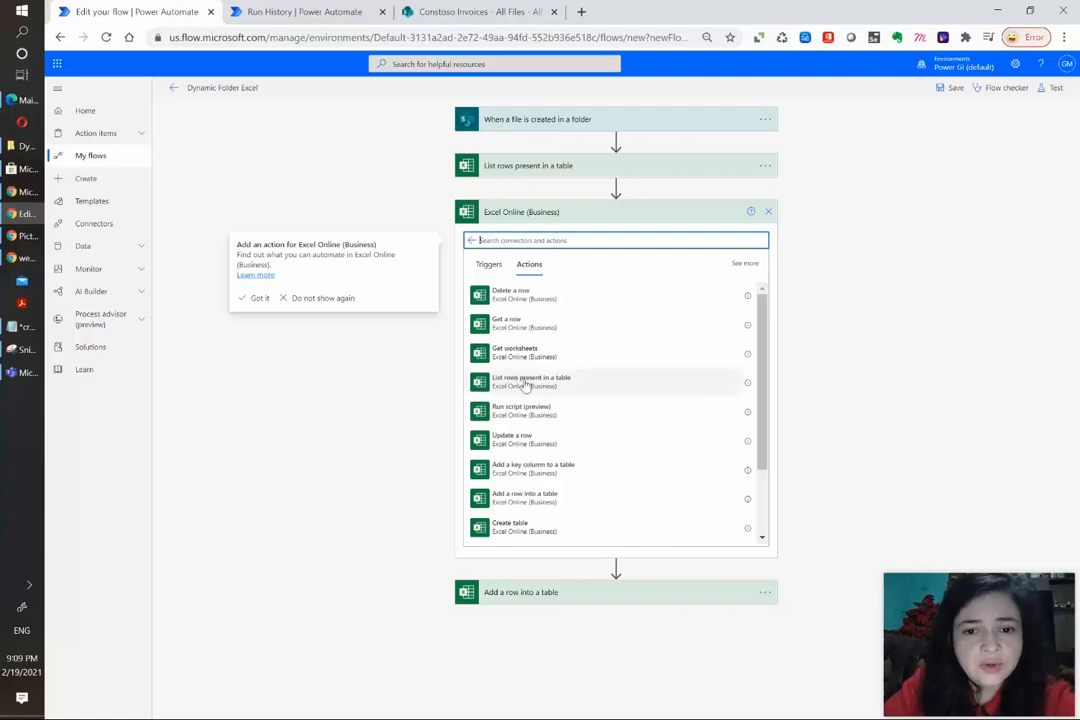
{"action": "left_click", "coordinate": [532, 380]}
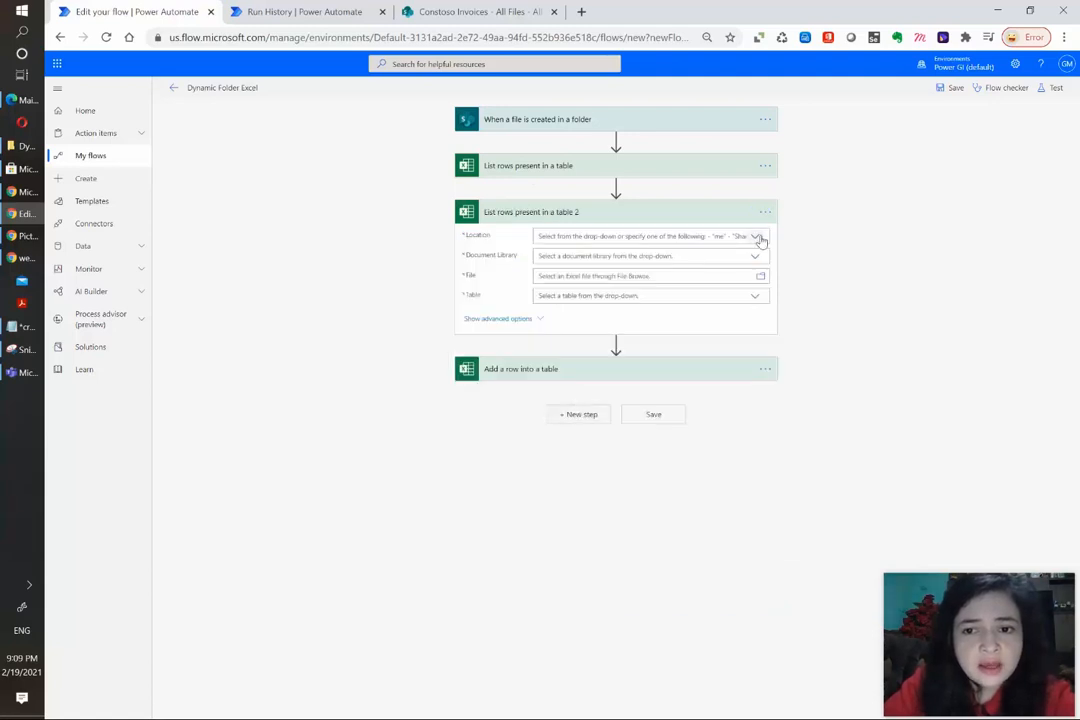
Point it at the Book1-Invoices paid copy's Table_Details on the Contoso Invoices site.
{"action": "left_click", "coordinate": [758, 236]}
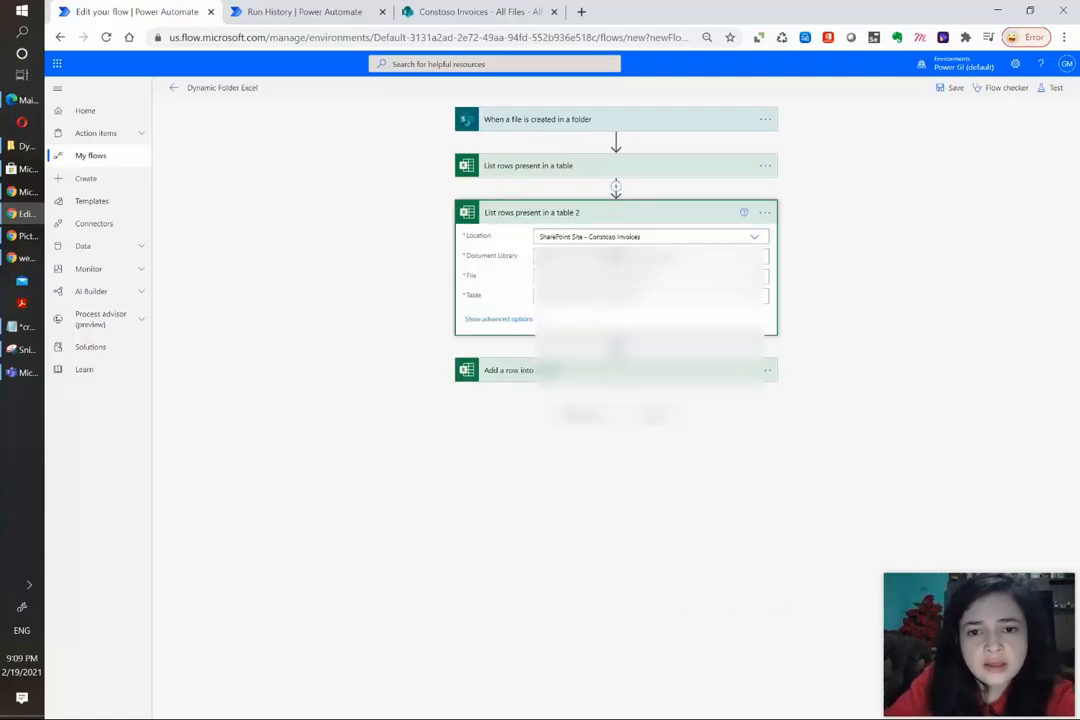
{"action": "left_click", "coordinate": [650, 256]}
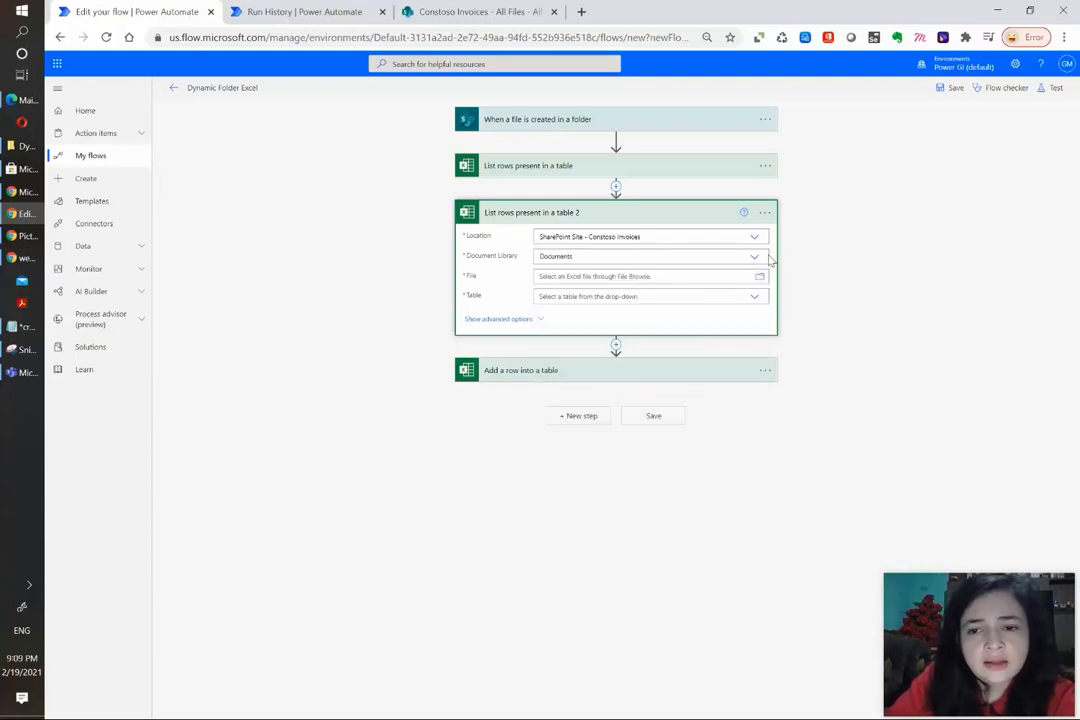
{"action": "left_click", "coordinate": [760, 276]}
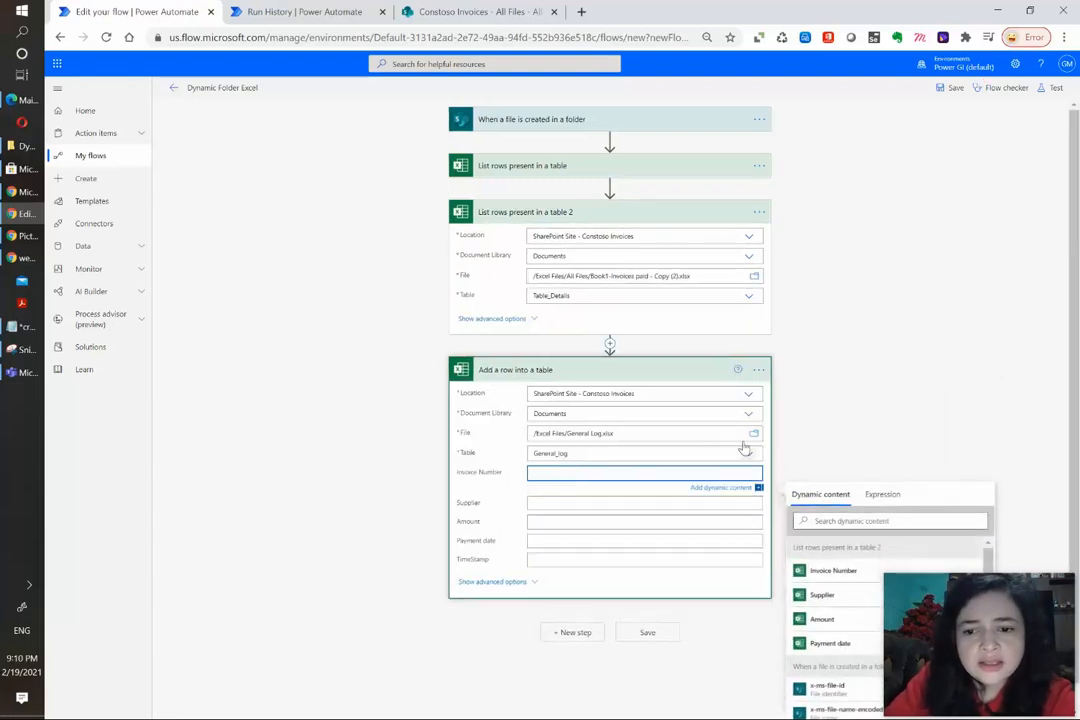
Map Invoice Number, Supplier and Amount into the new row, then start inserting a step before the loop.
{"action": "scroll", "scroll_direction": "down", "scroll_amount": 3}
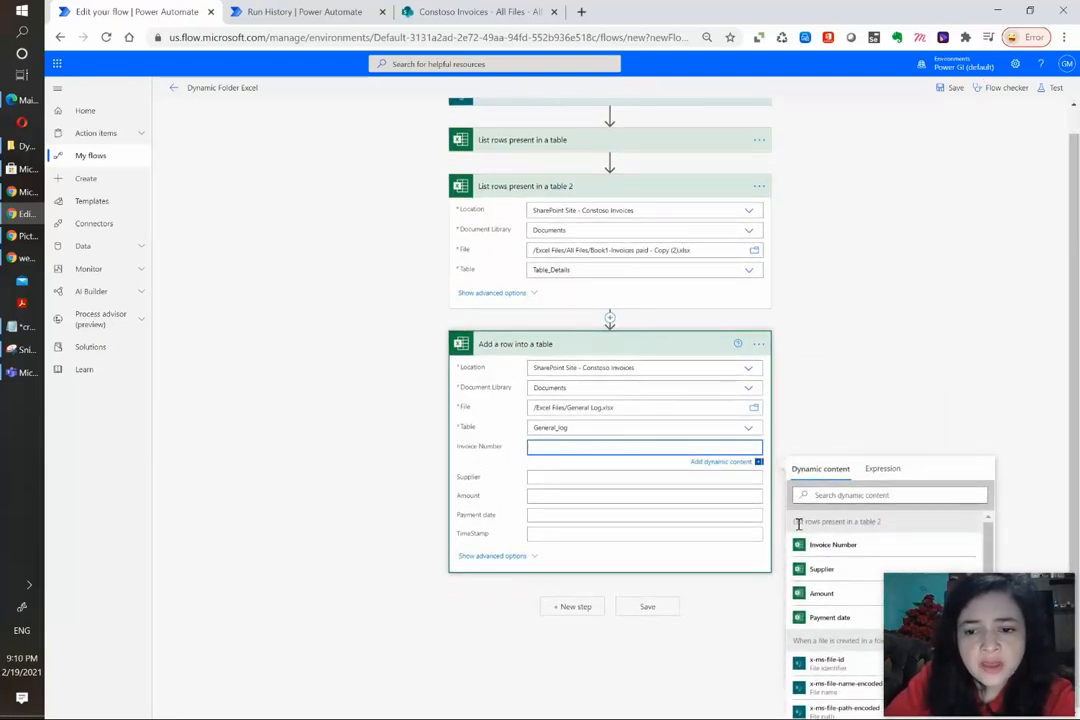
{"action": "left_click", "coordinate": [840, 520]}
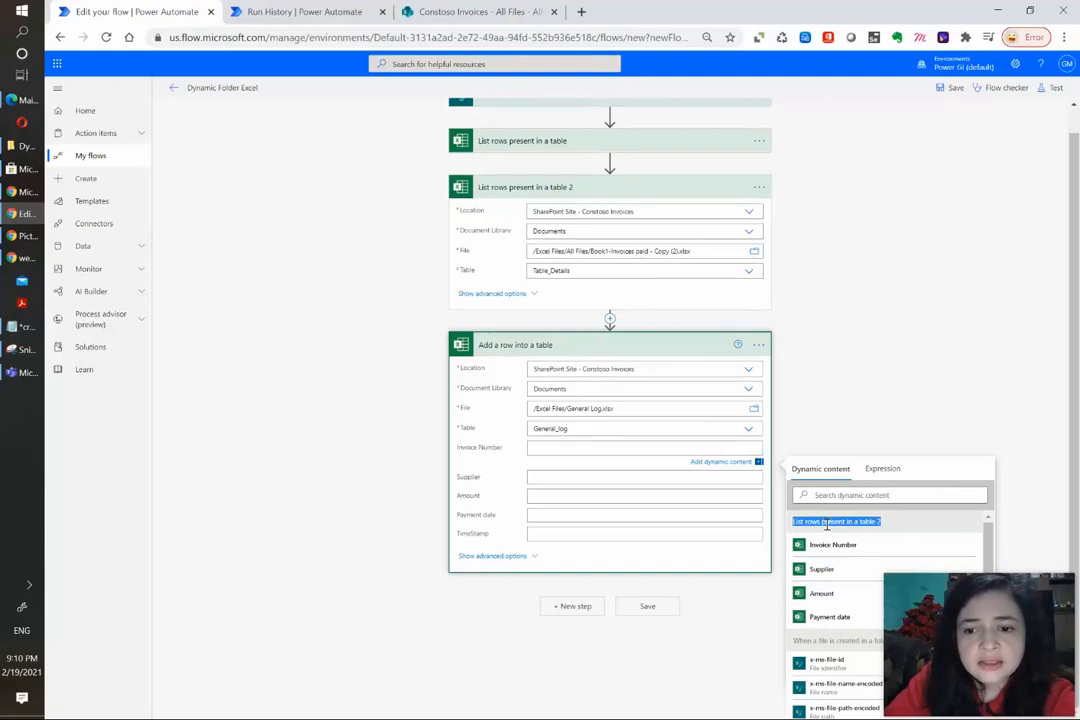
{"action": "mouse_move", "coordinate": [872, 540]}
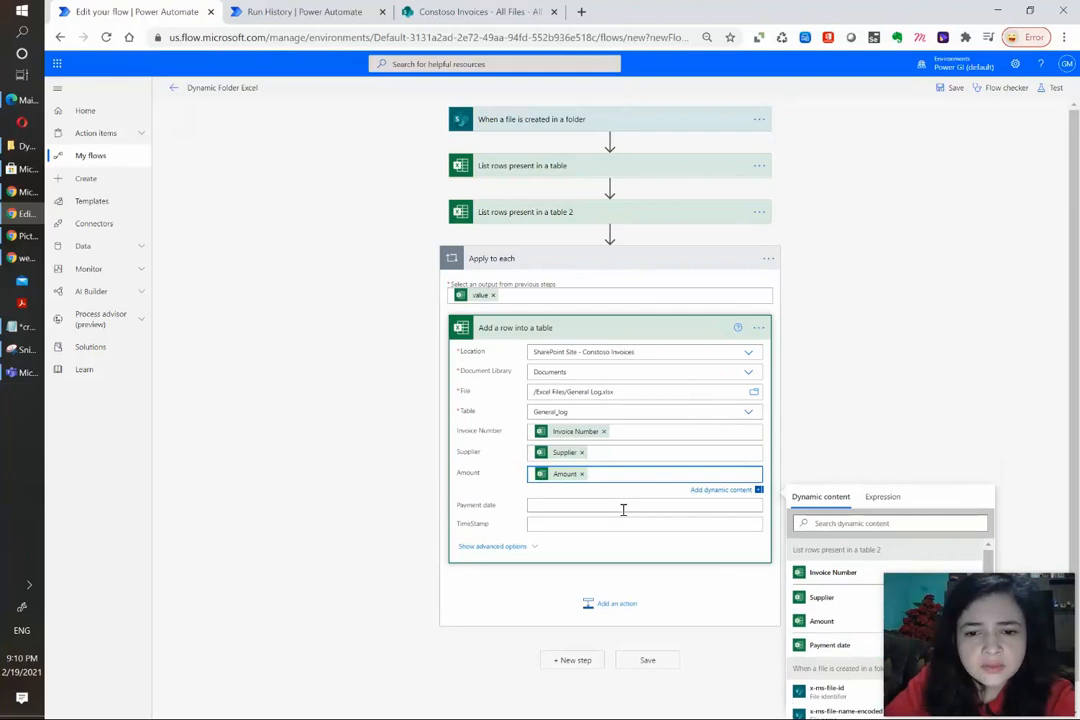
{"action": "left_click", "coordinate": [828, 644]}
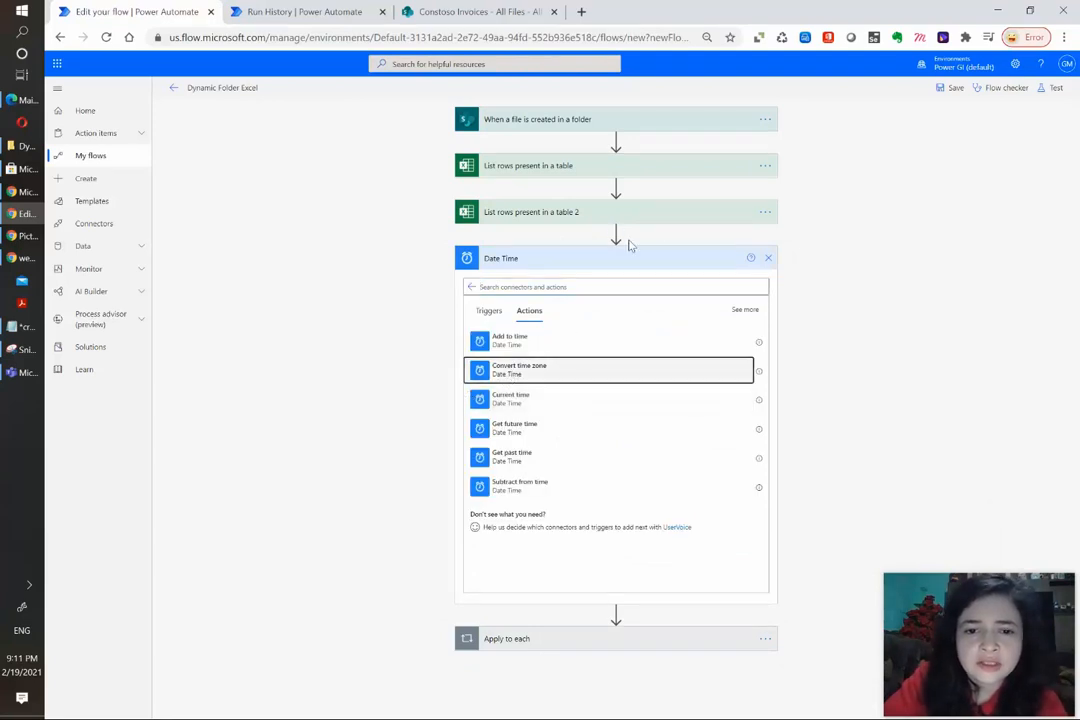
Add Convert time zone from UTC to UTC-06:00 and map Payment date and Converted time into the row.
{"action": "left_click", "coordinate": [610, 368]}
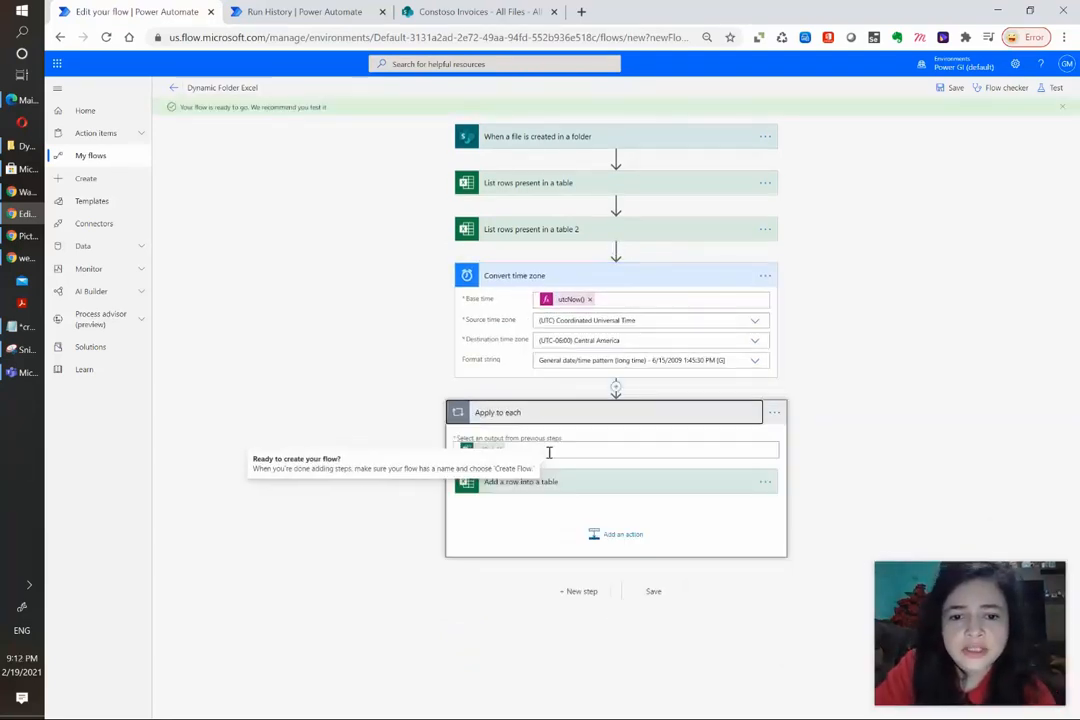
{"action": "left_click", "coordinate": [616, 476]}
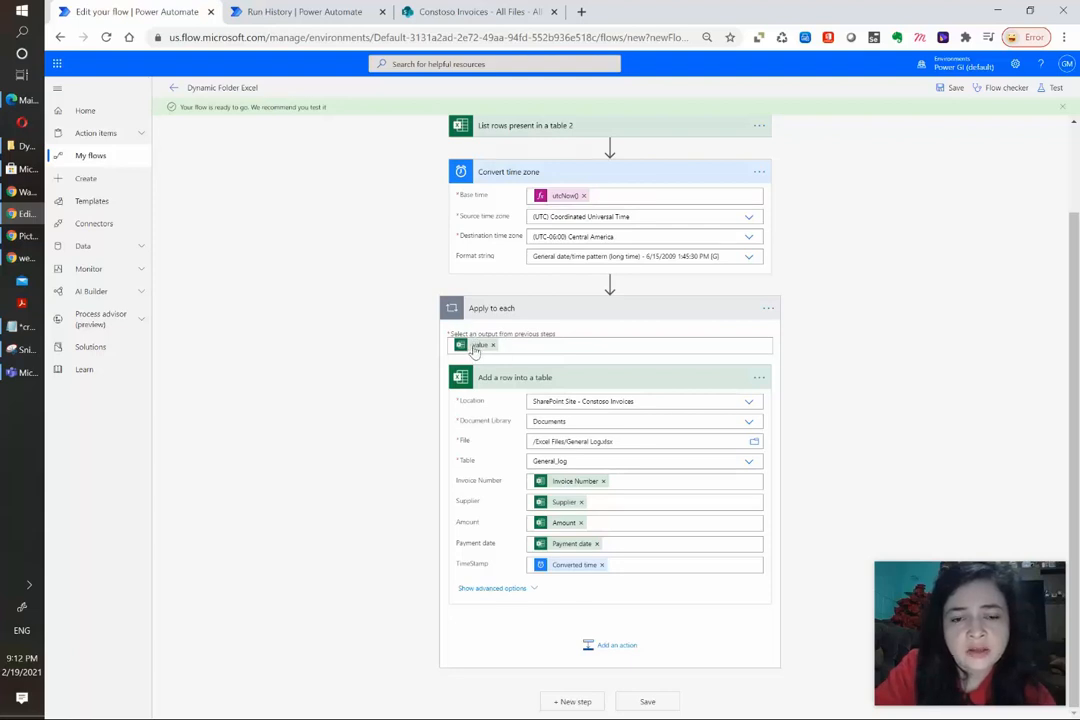
{"action": "mouse_move", "coordinate": [784, 350]}
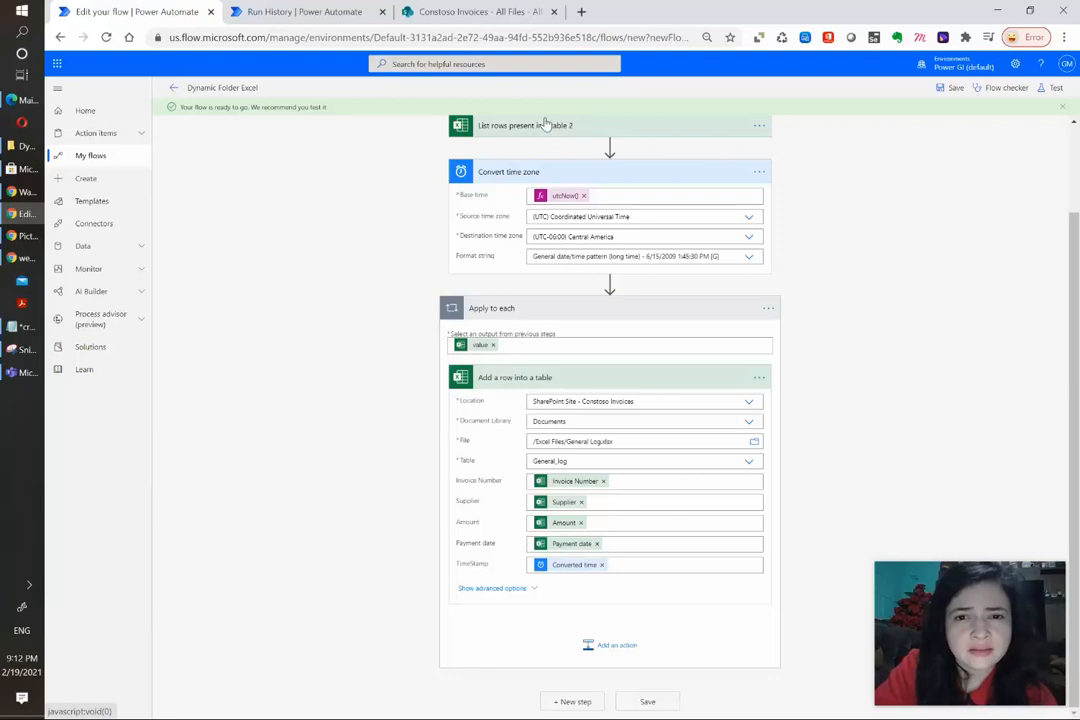
{"action": "left_click", "coordinate": [732, 360]}
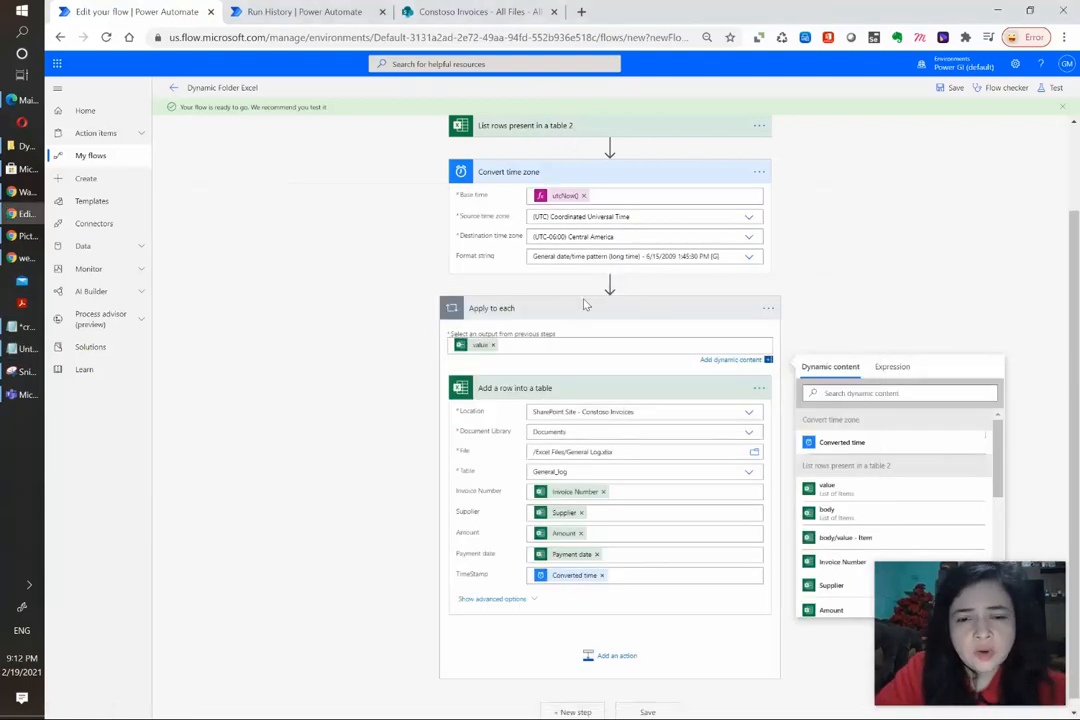
Reset the Apply to each input to the listed rows' value and bring up the second listing step's menu.
{"action": "left_click", "coordinate": [610, 344]}
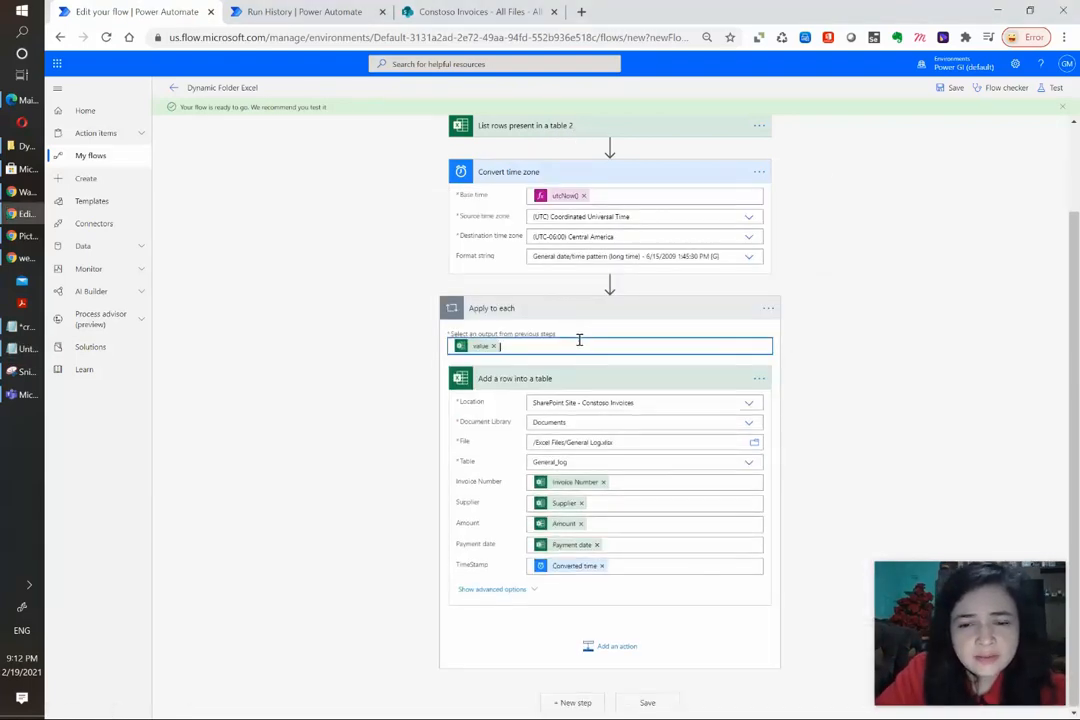
{"action": "left_click", "coordinate": [620, 344]}
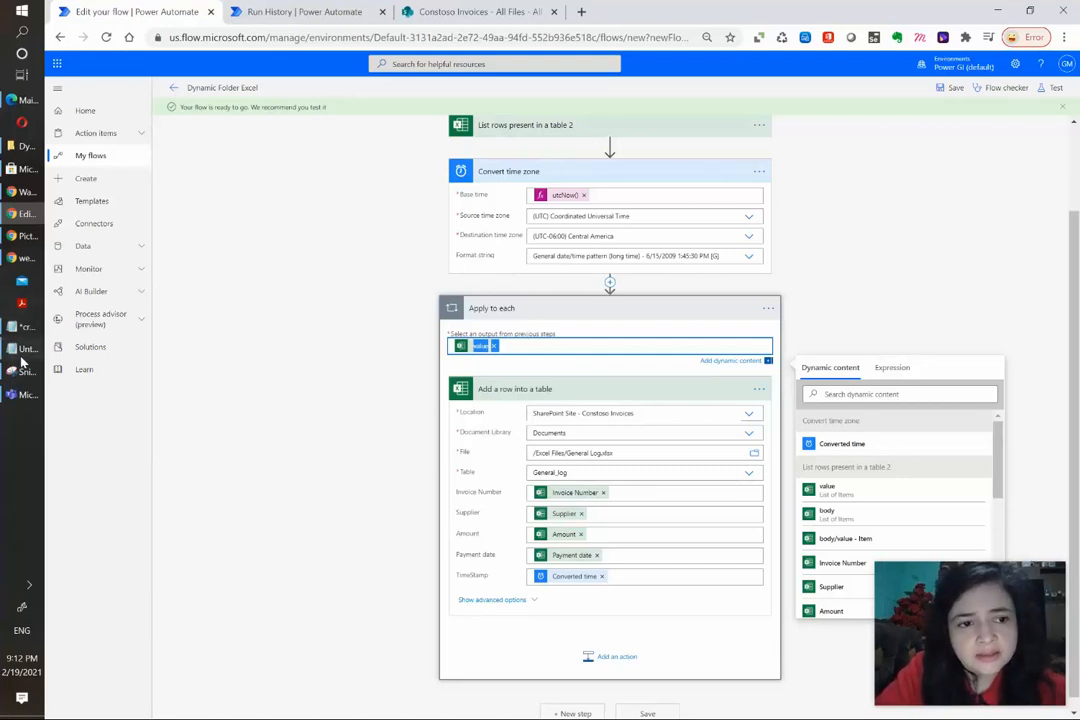
{"action": "left_click", "coordinate": [22, 348]}
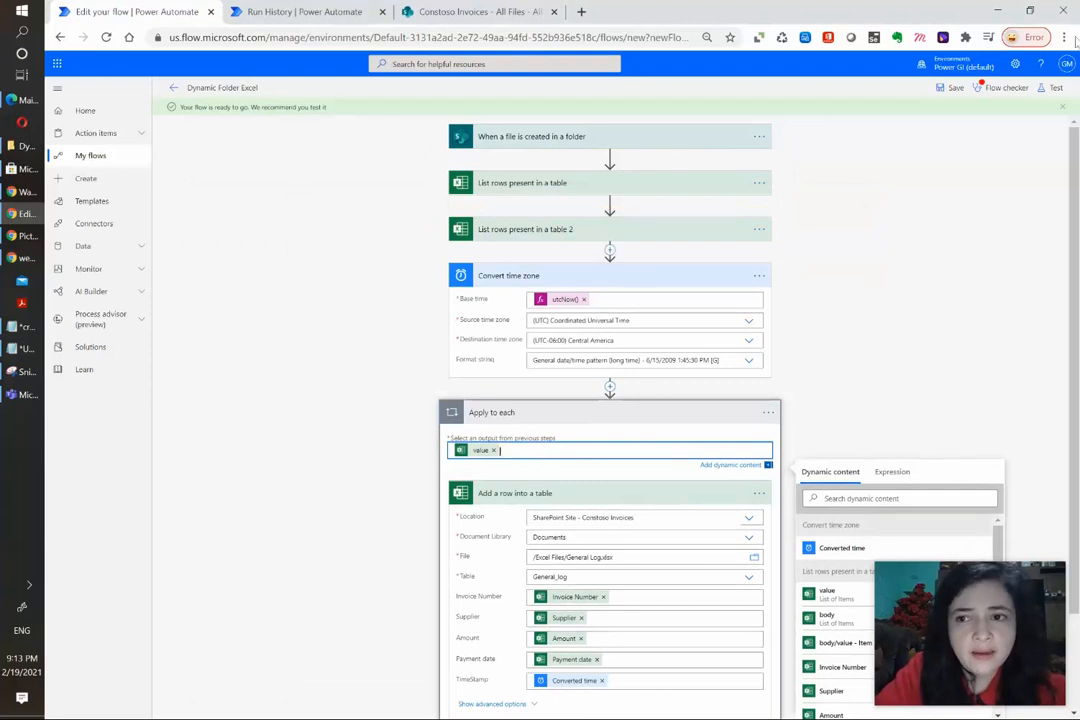
{"action": "left_click", "coordinate": [758, 212]}
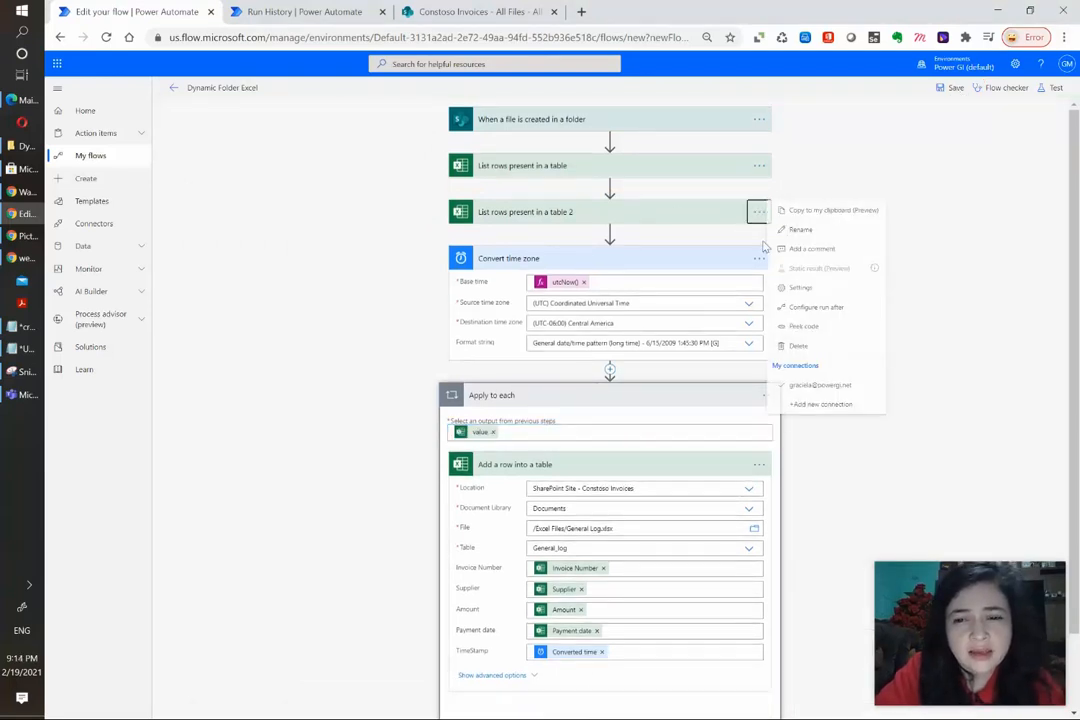
Delete the duplicate List rows present in a table 2 step and switch to the Constoso Invoices library.
{"action": "left_click", "coordinate": [798, 344]}
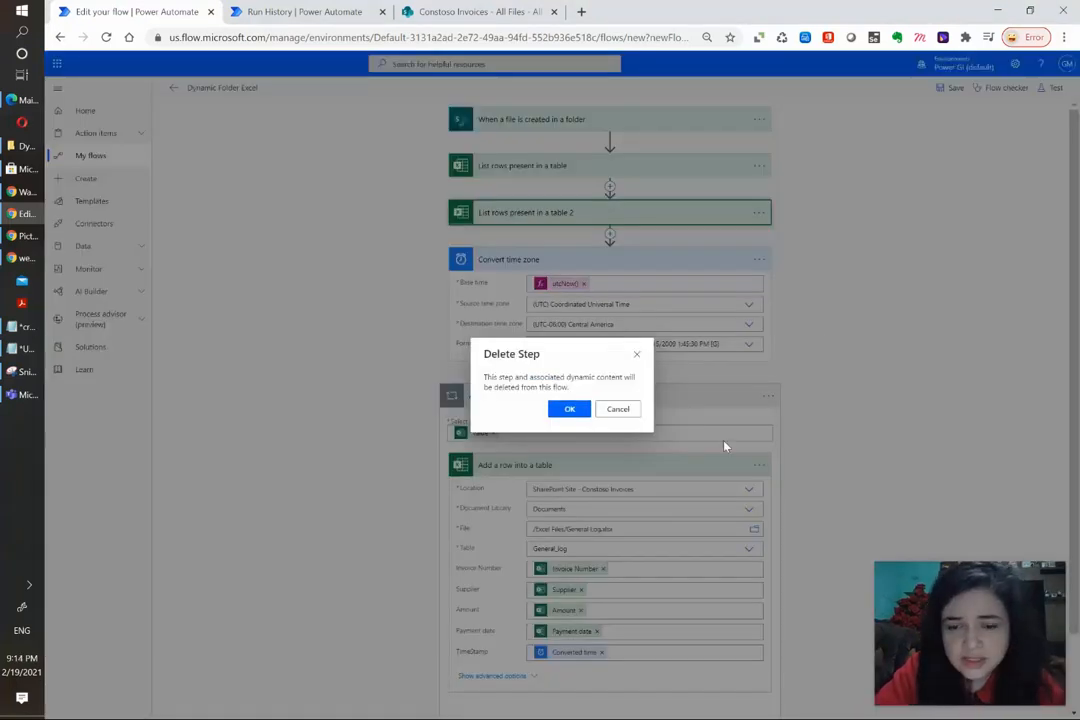
{"action": "left_click", "coordinate": [568, 408]}
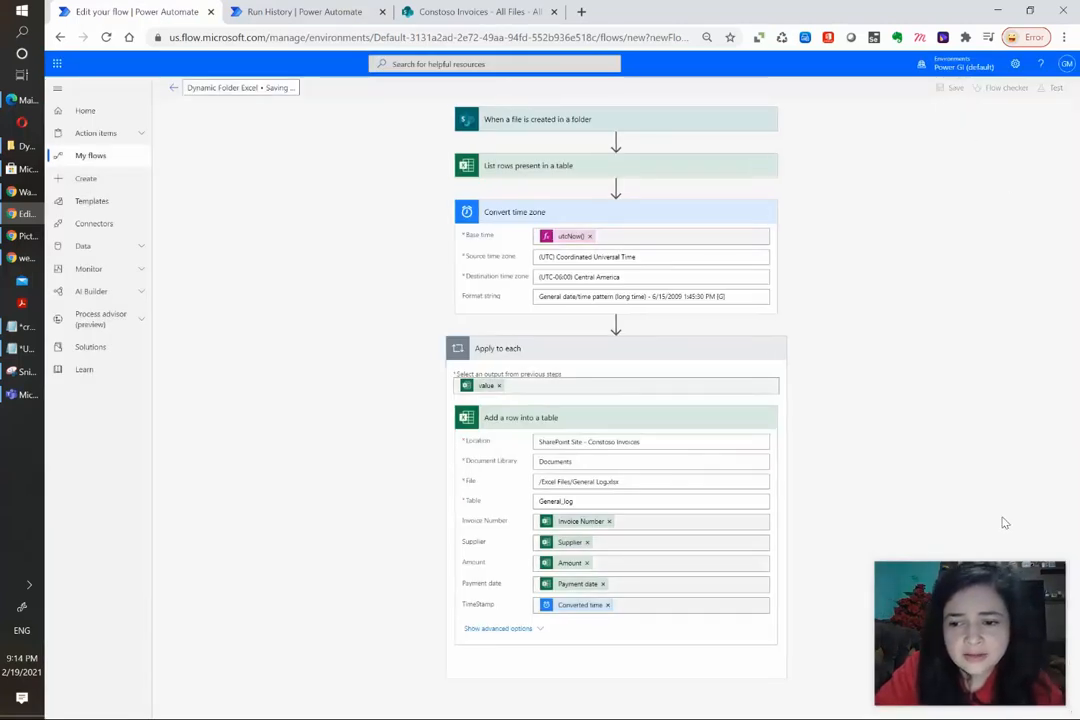
{"action": "left_click", "coordinate": [478, 12]}
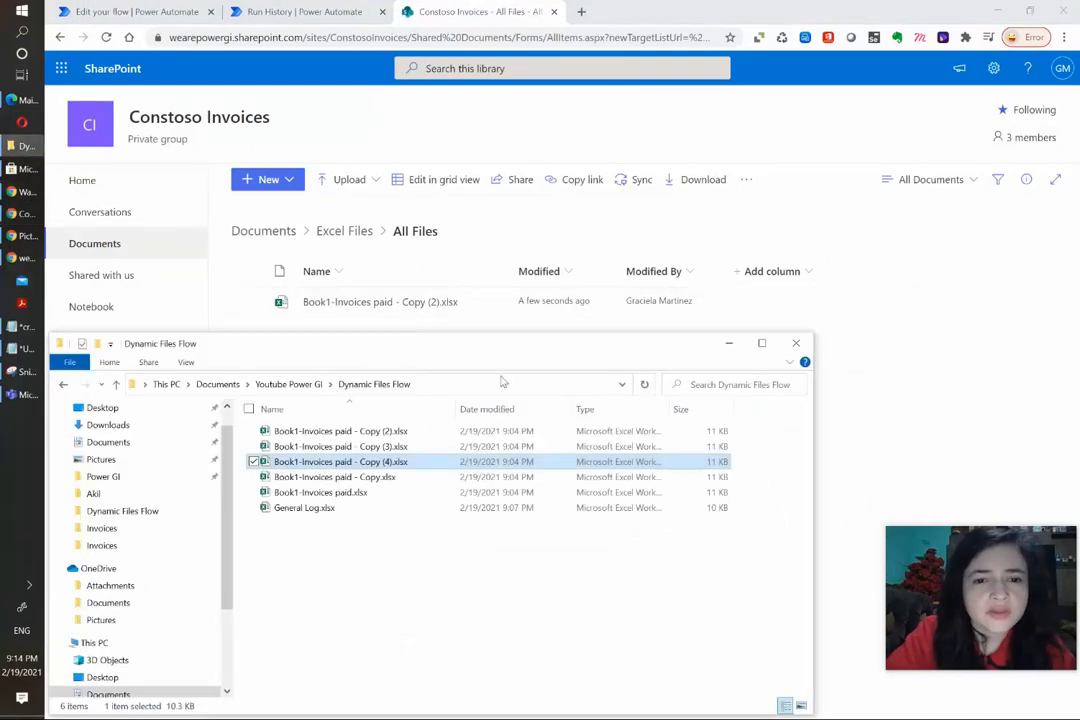
Drag the invoice workbook copies into the Excel Files folder and switch to General Log.xlsx.
{"action": "left_click_drag", "start_coordinate": [340, 460], "coordinate": [900, 410]}
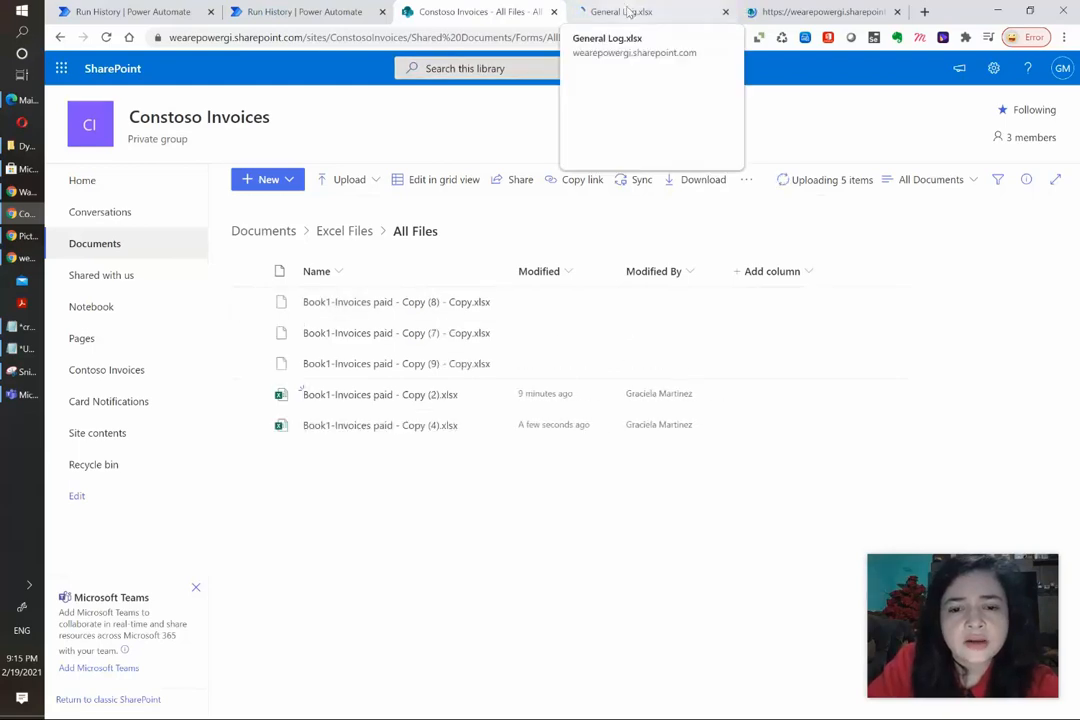
{"action": "left_click", "coordinate": [652, 12]}
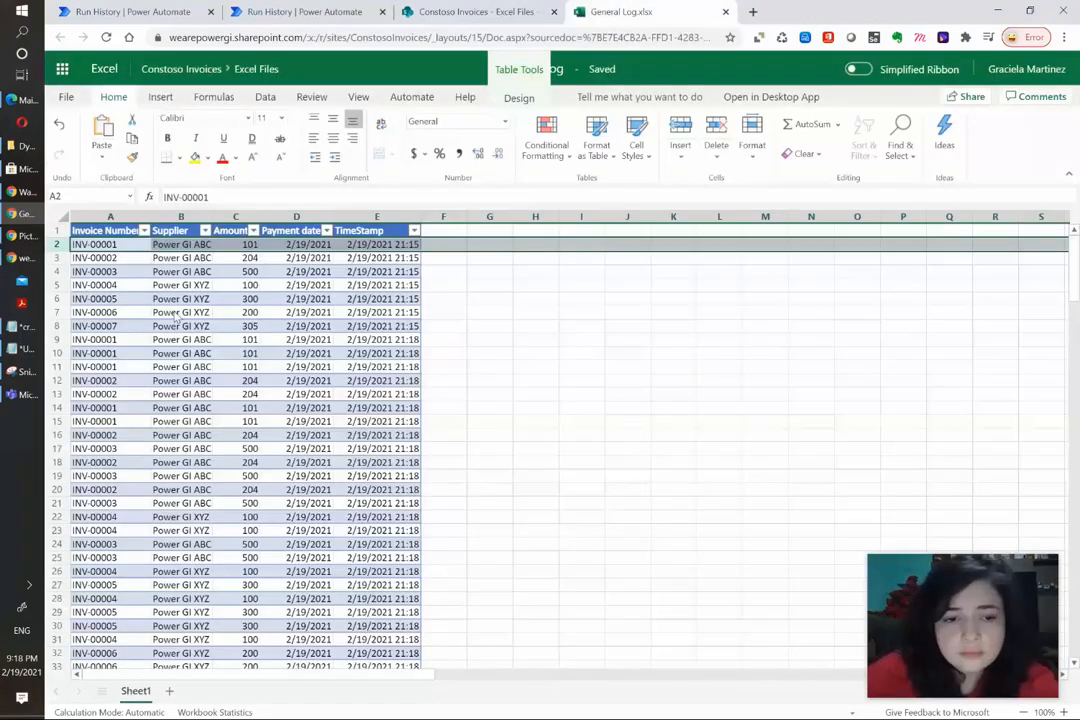
Check the run history for succeeded runs and review the appended rows in General Log.
{"action": "left_click", "coordinate": [296, 380]}
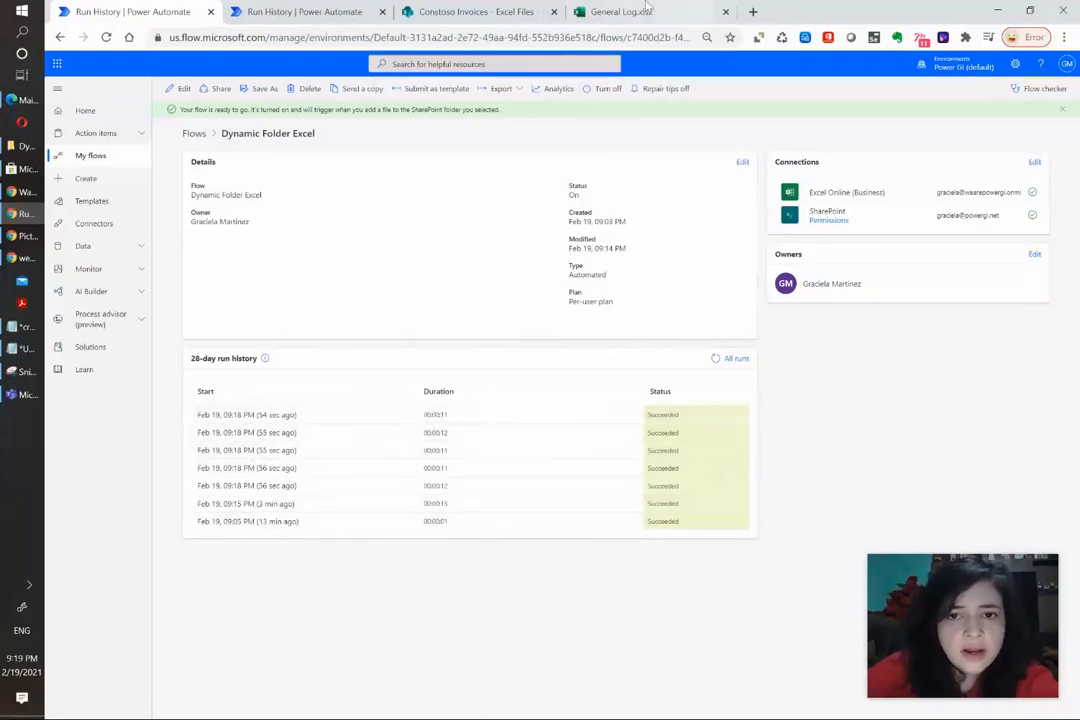
{"action": "left_click", "coordinate": [620, 12]}
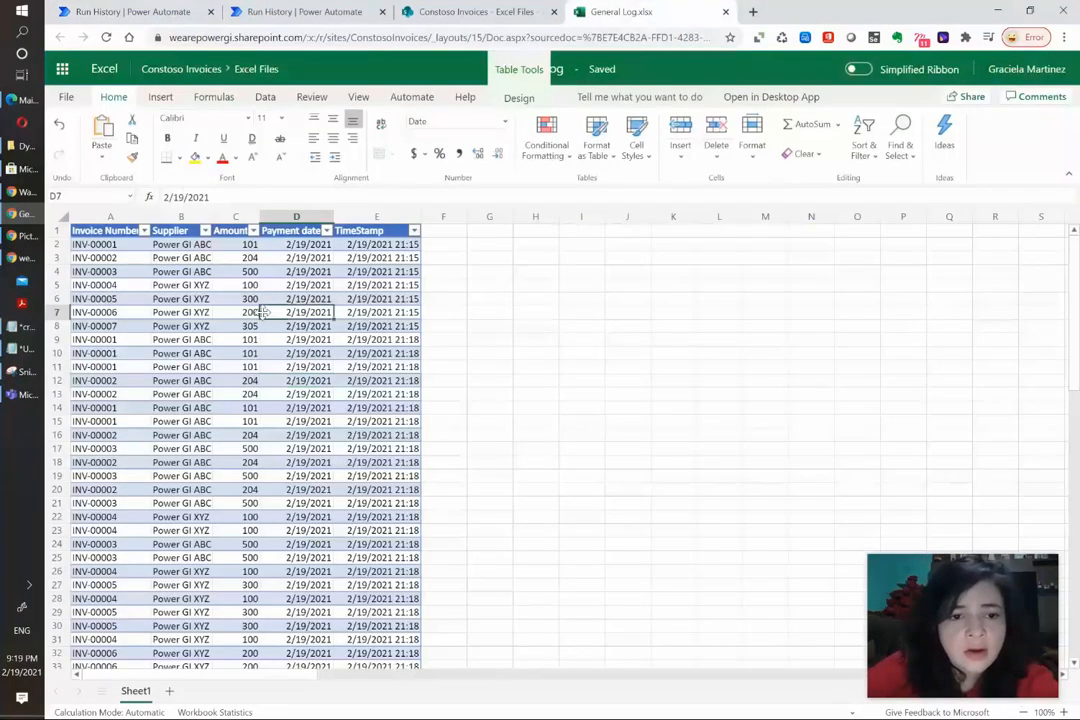
{"action": "scroll", "scroll_direction": "down", "scroll_amount": 3}
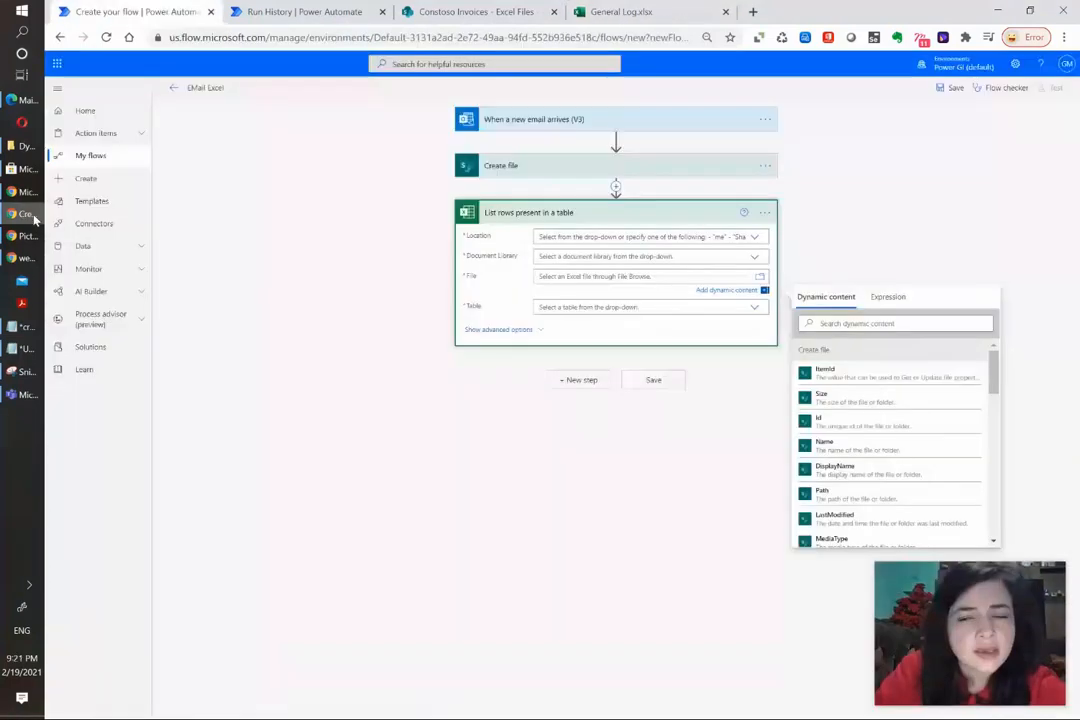
{"action": "mouse_move", "coordinate": [352, 430]}
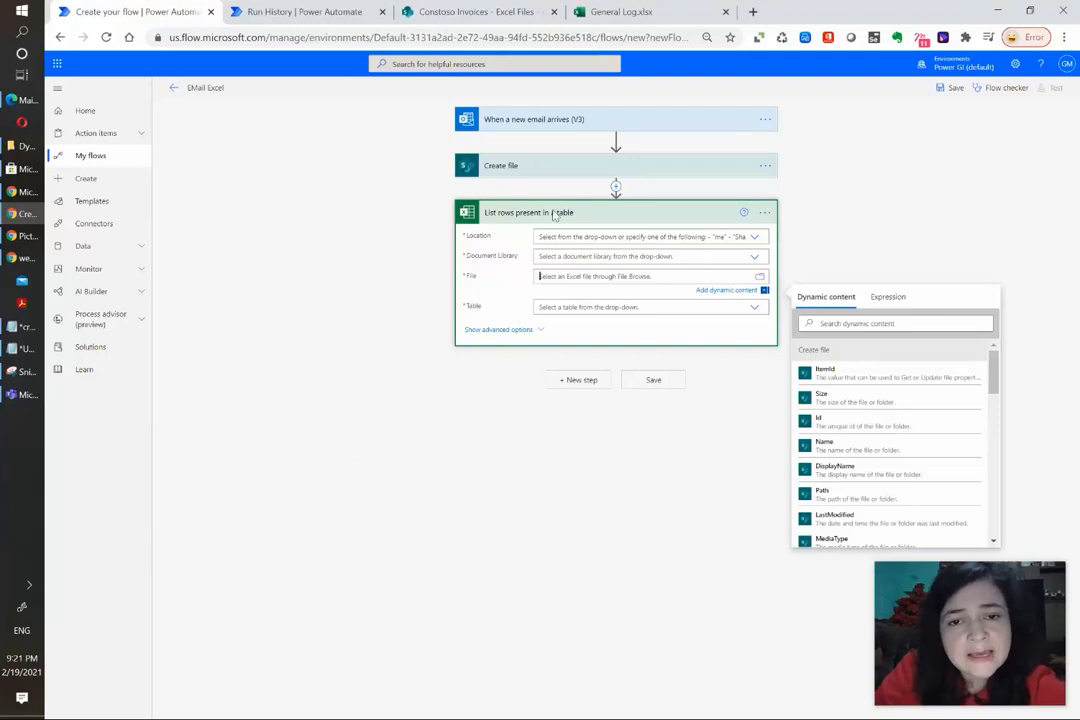
{"action": "mouse_move", "coordinate": [612, 124]}
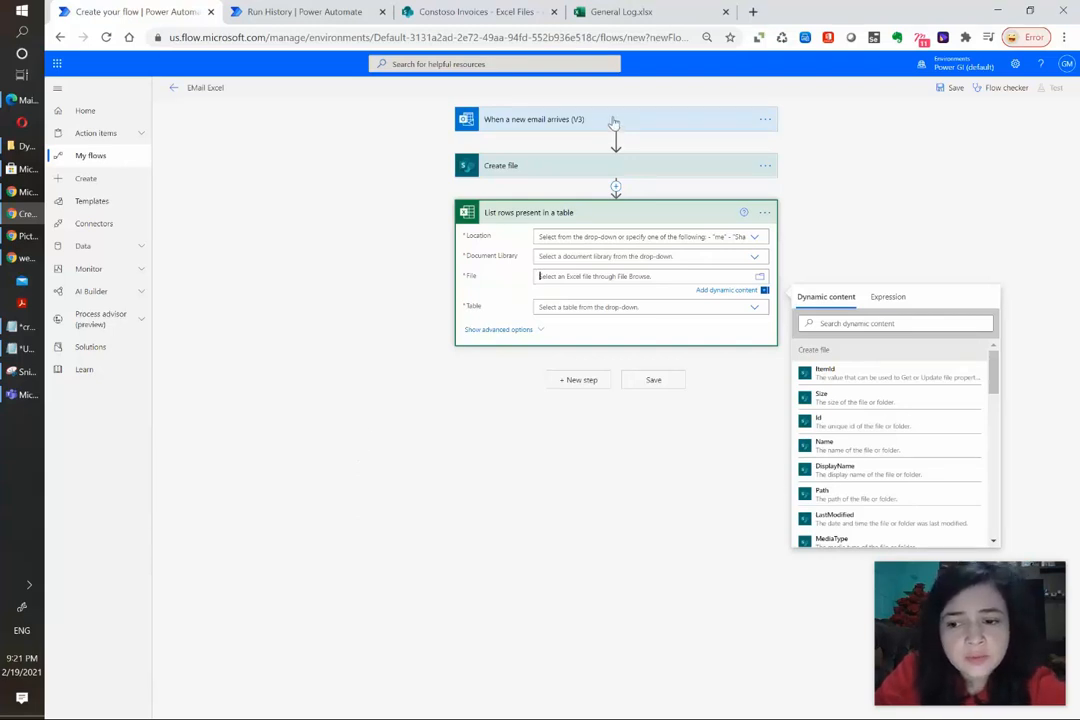
{"action": "mouse_move", "coordinate": [516, 172]}
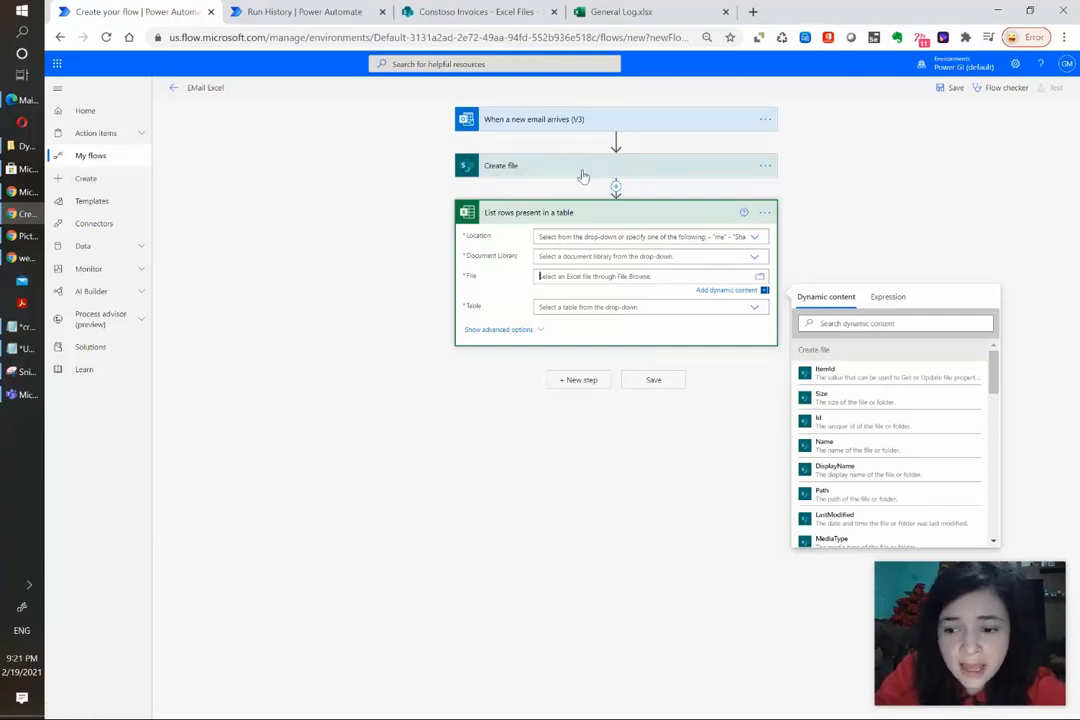
{"action": "mouse_move", "coordinate": [674, 344]}
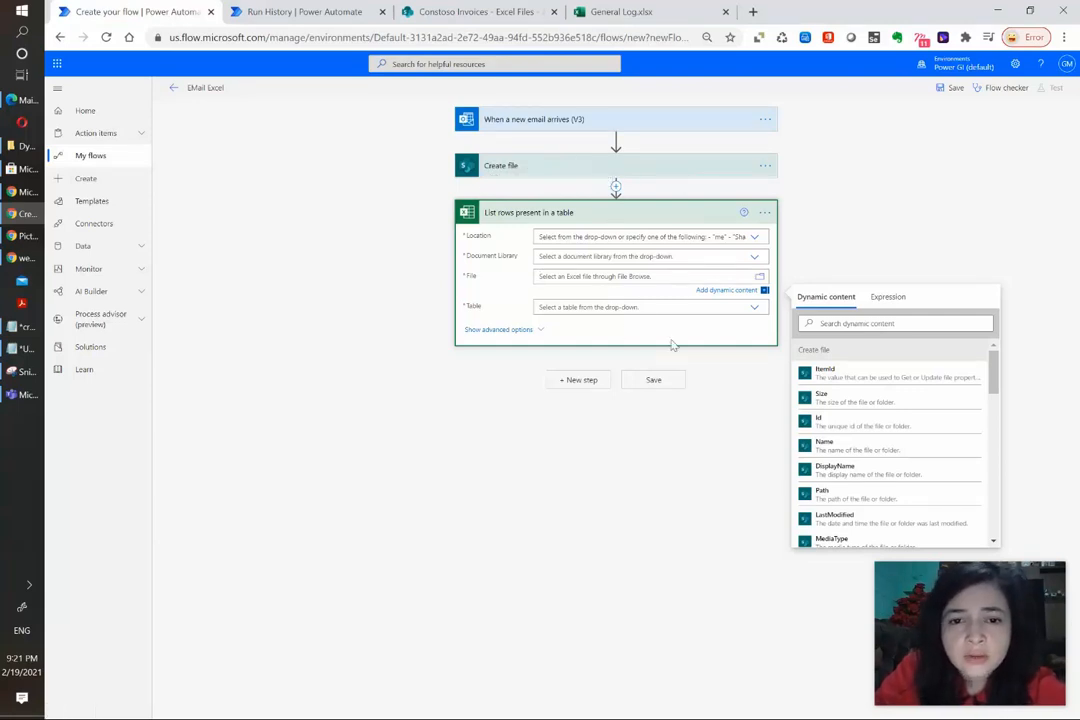
{"action": "mouse_move", "coordinate": [864, 428]}
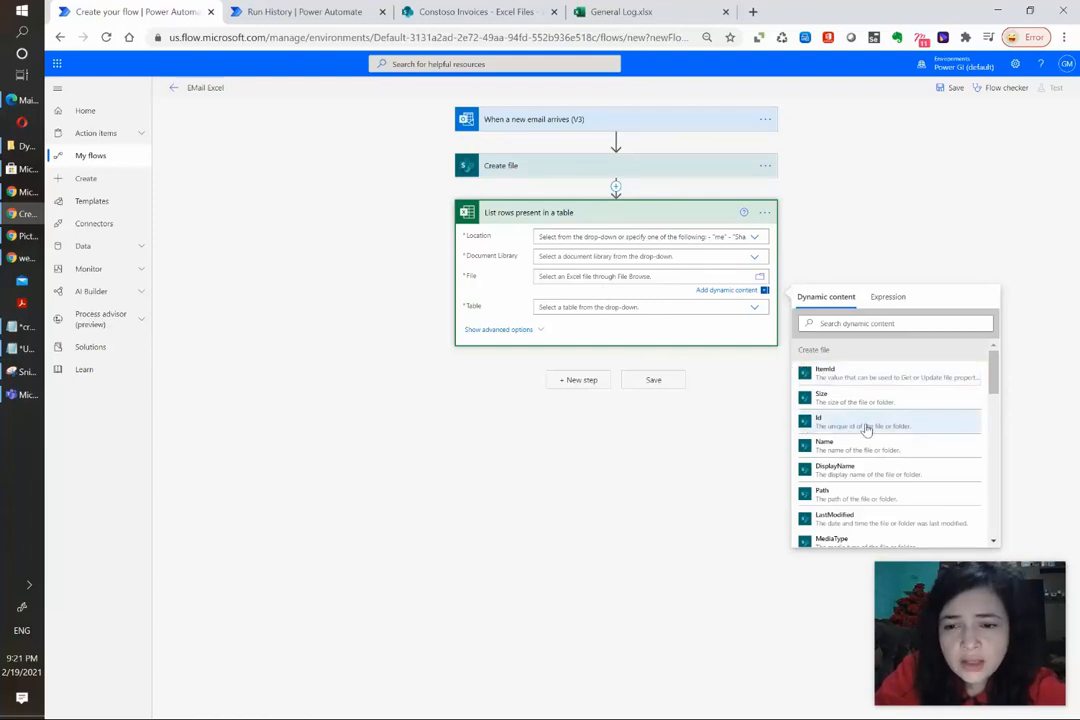
{"action": "mouse_move", "coordinate": [880, 436]}
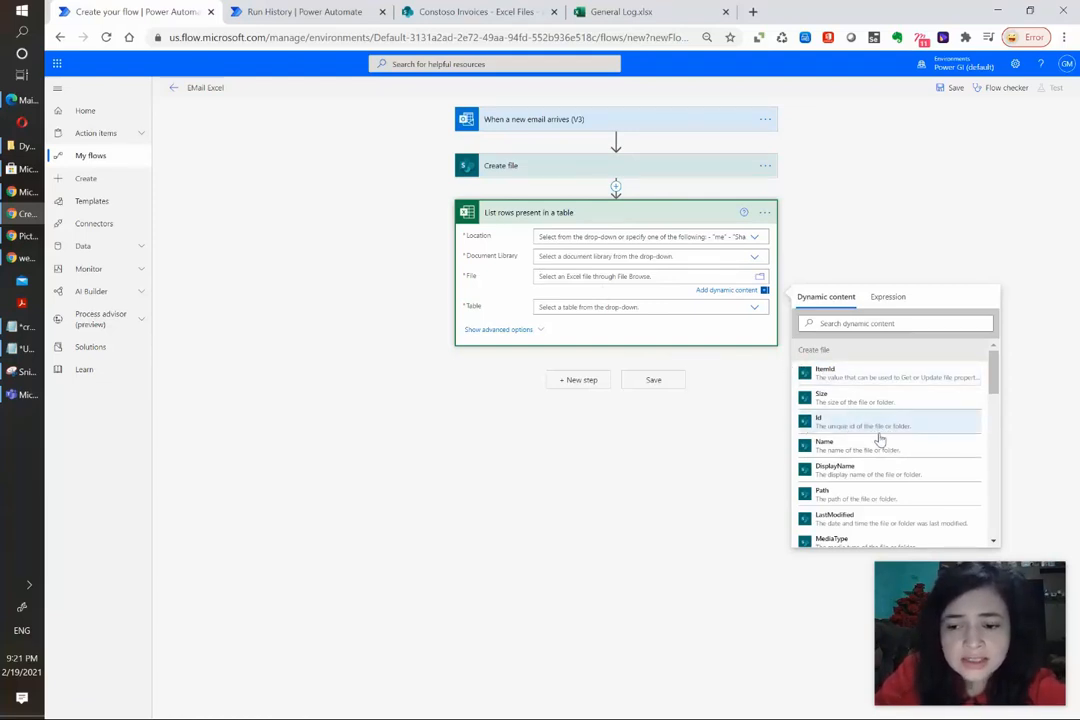
{"action": "mouse_move", "coordinate": [880, 420]}
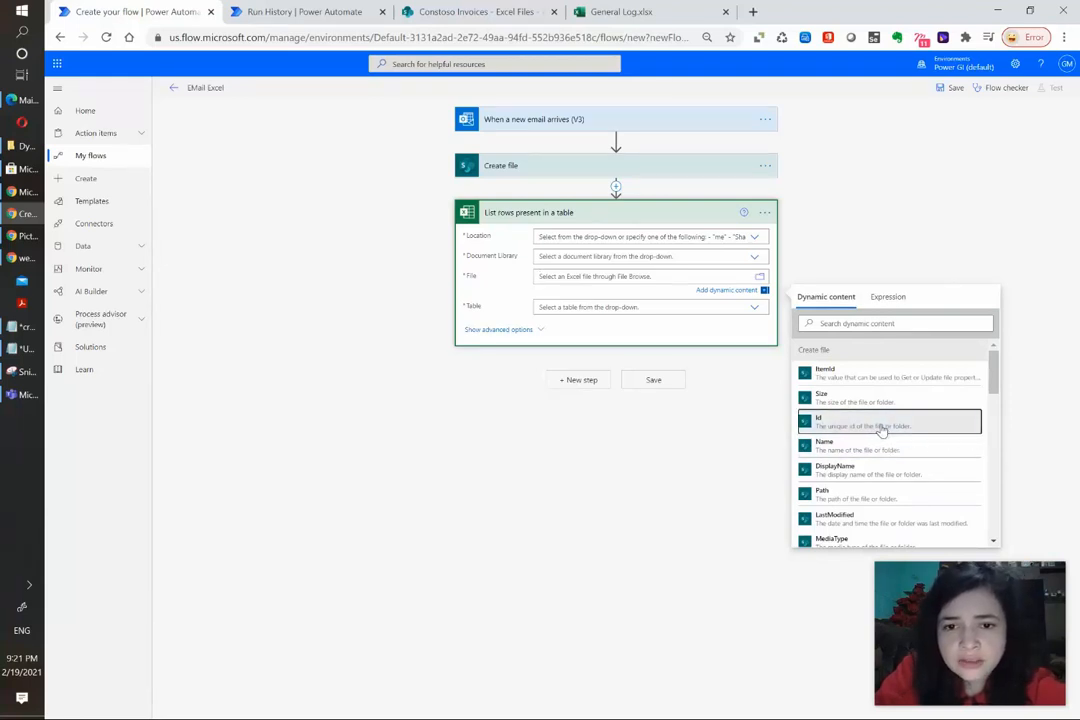
Use the Create file step's Id dynamic content as the List rows File input.
{"action": "left_click", "coordinate": [888, 420]}
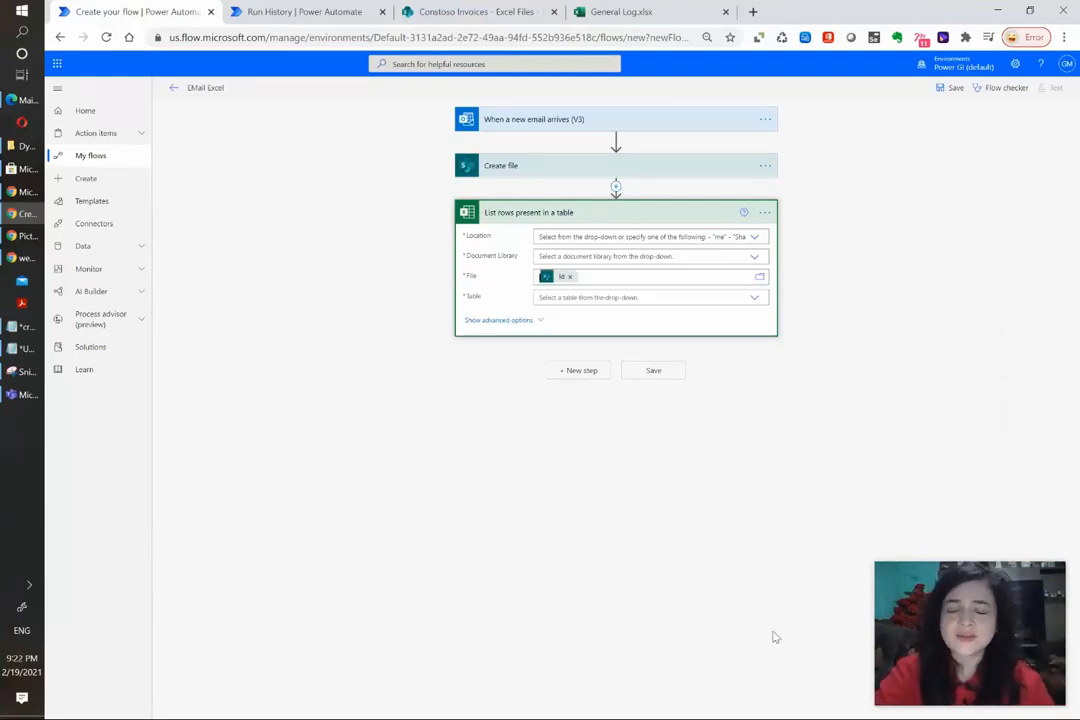